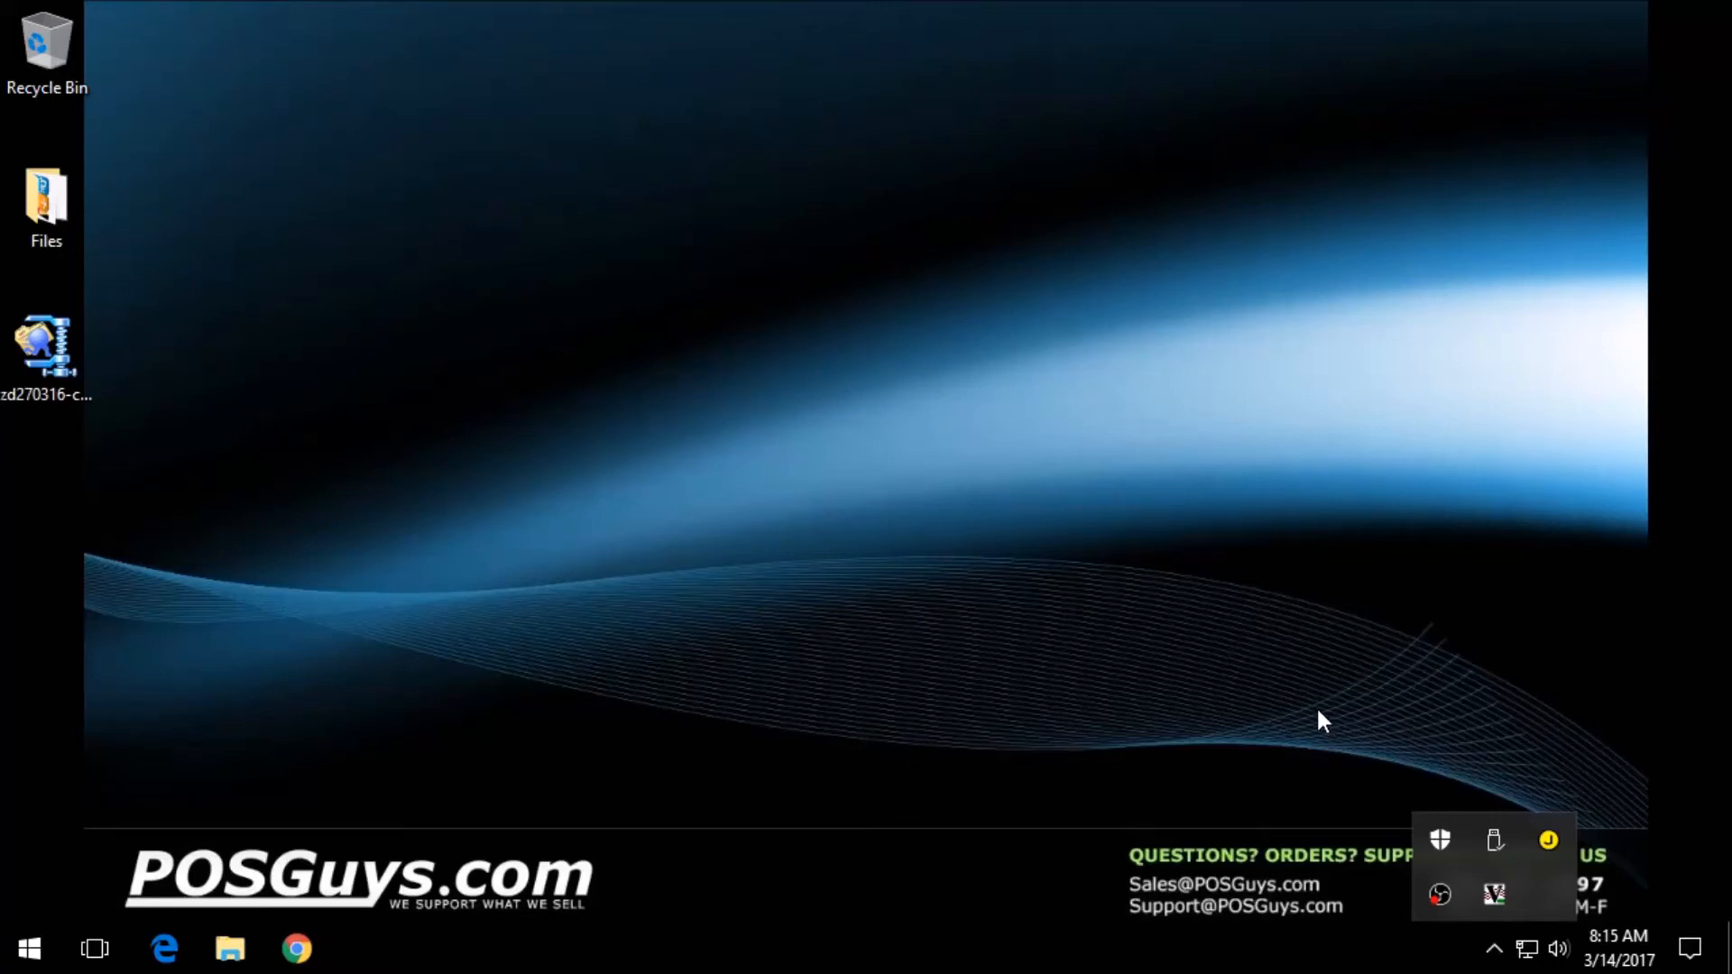
{"action": "mouse_move", "coordinate": [1318, 714]}
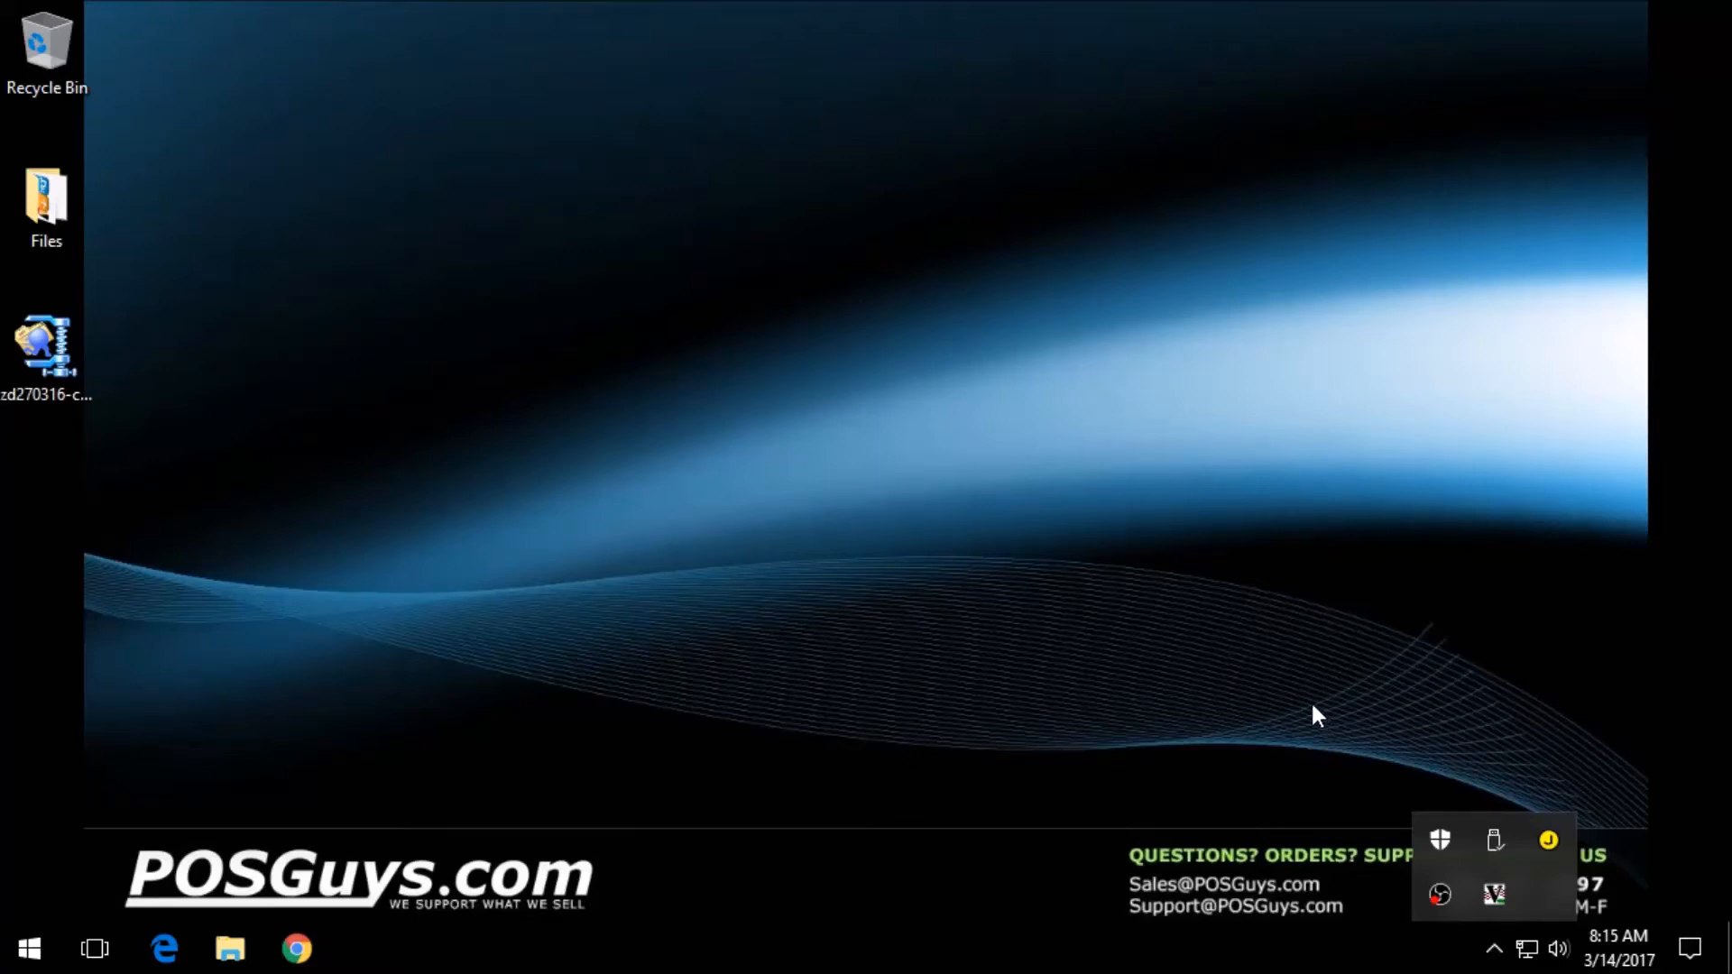
{"action": "mouse_move", "coordinate": [876, 601]}
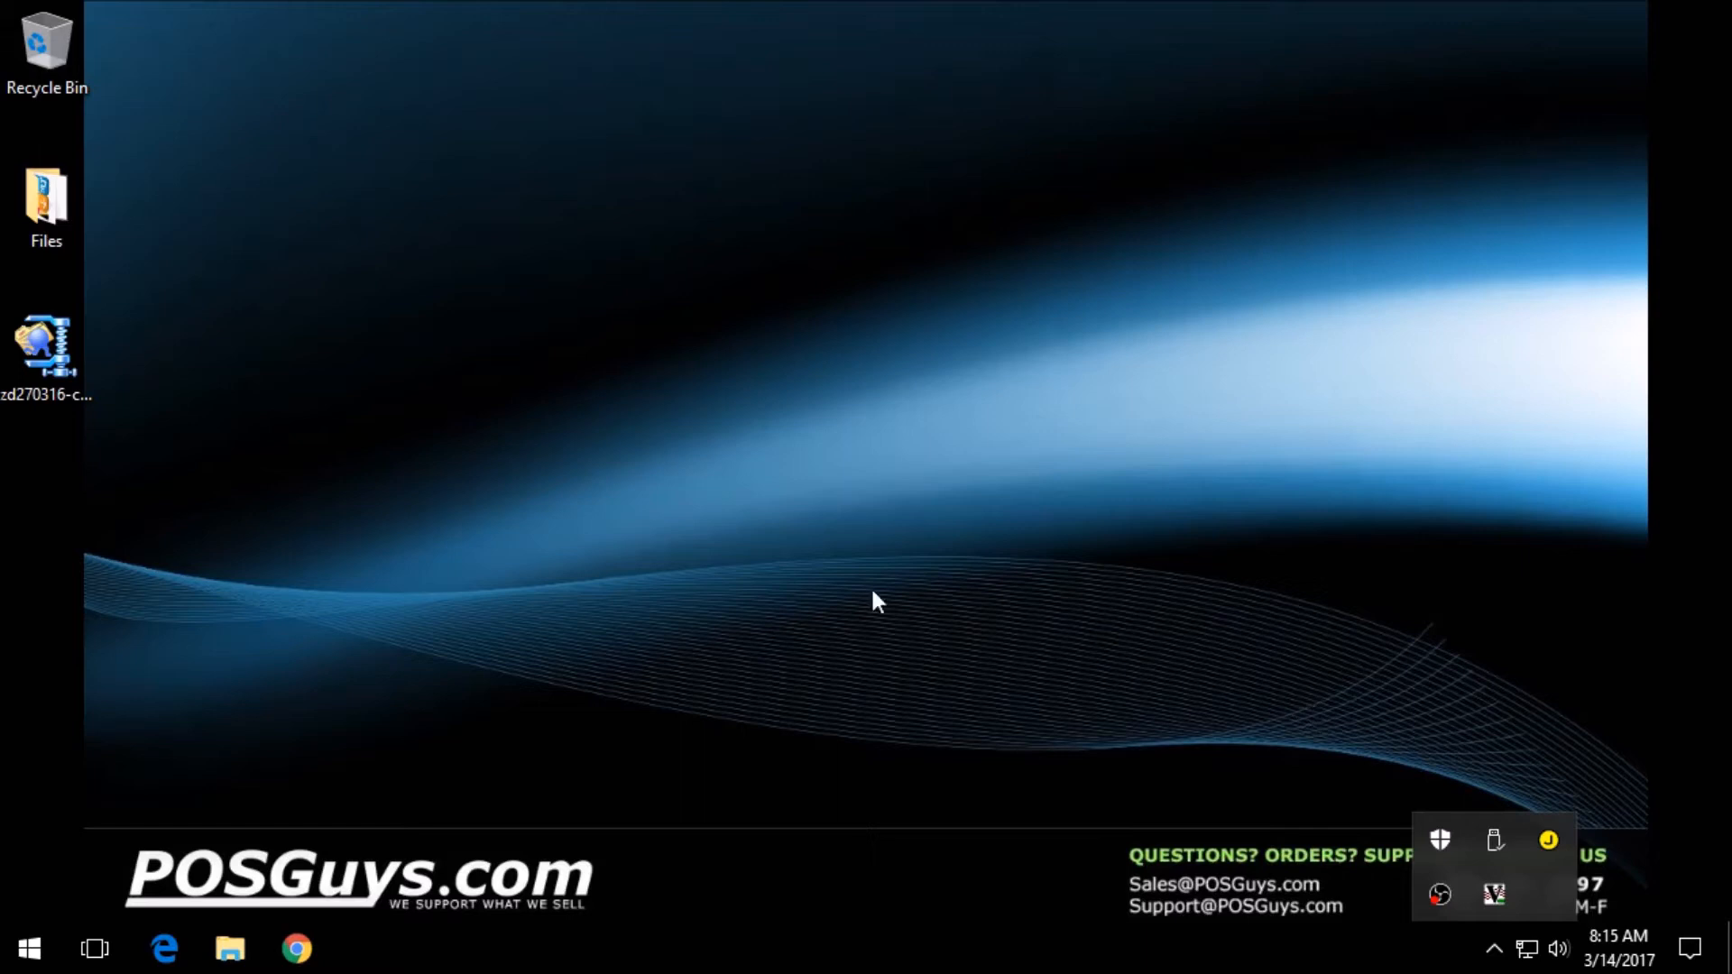
{"action": "mouse_move", "coordinate": [572, 504]}
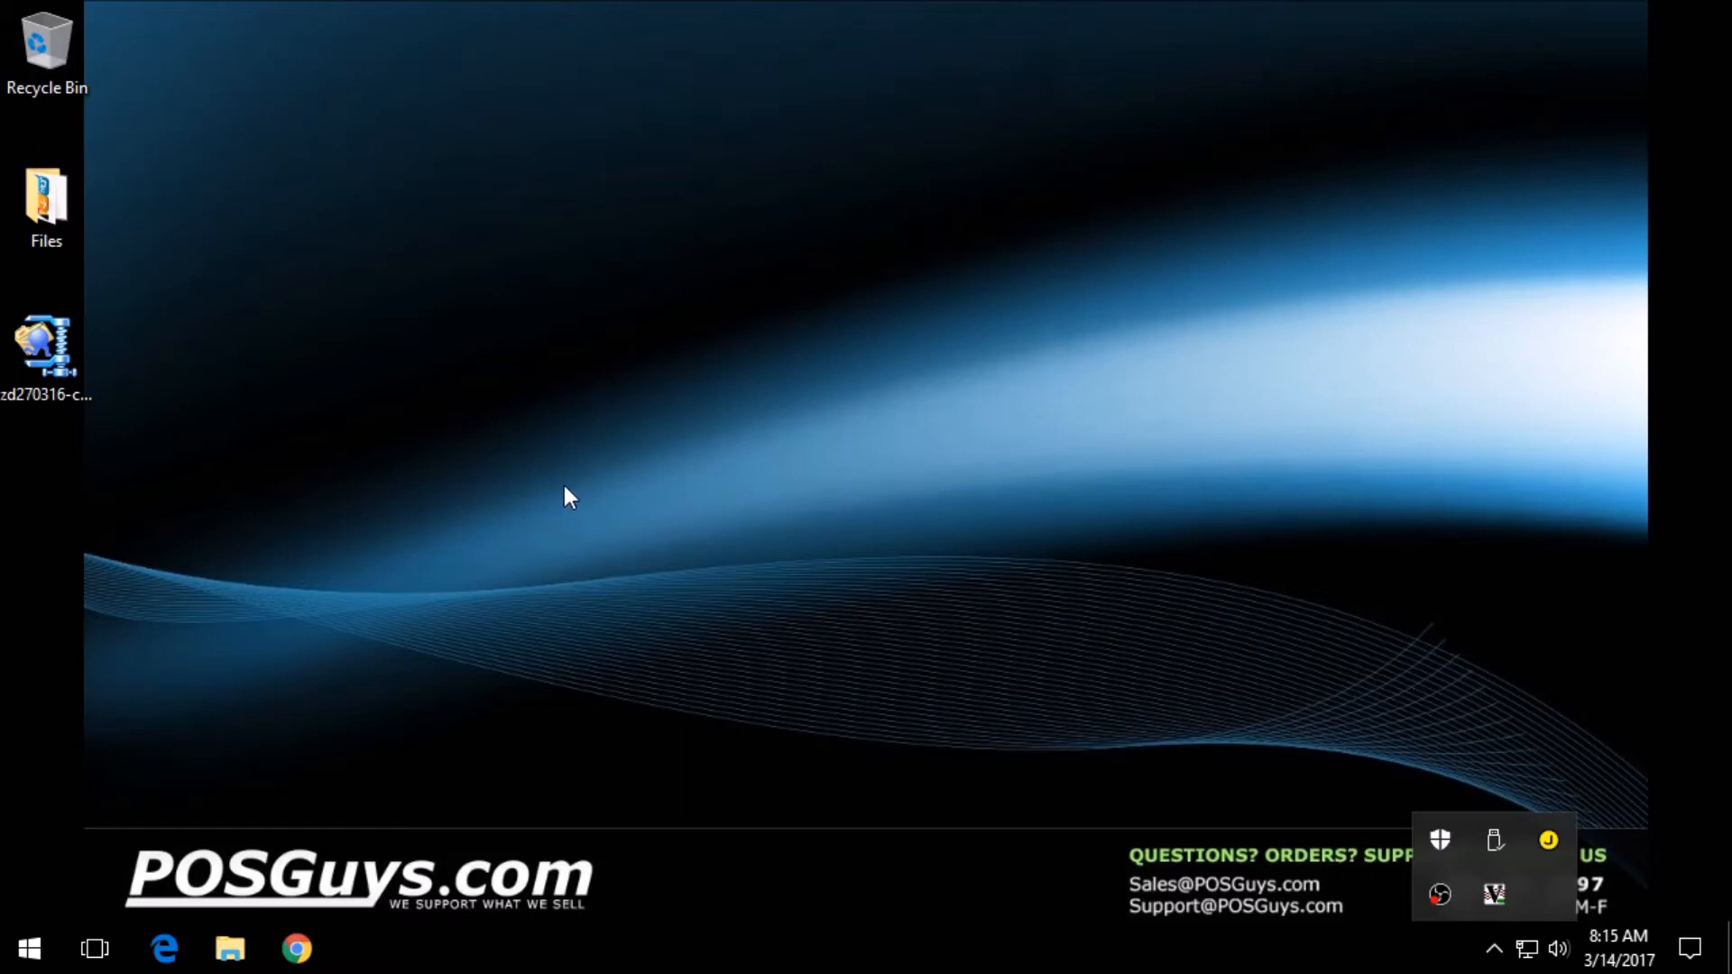
{"action": "mouse_move", "coordinate": [543, 501]}
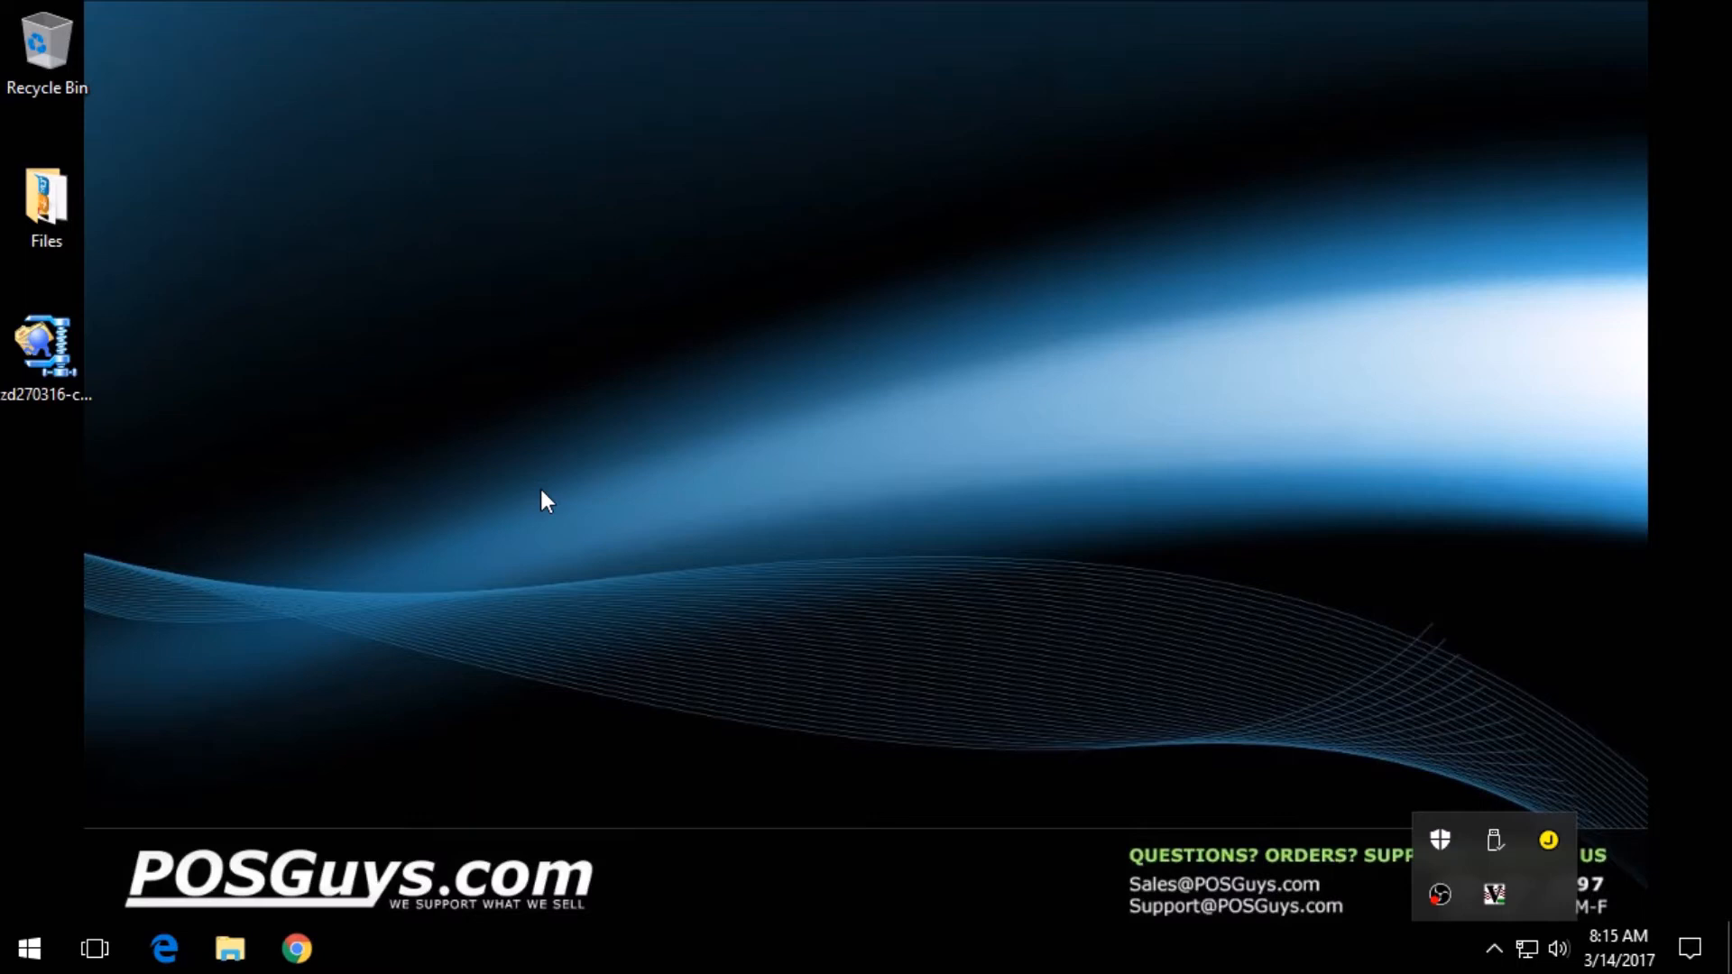
Unzip the 396 ZebraDesigner Driver v2.7.03.16 files to launch the driver installer
{"action": "left_click", "coordinate": [46, 348]}
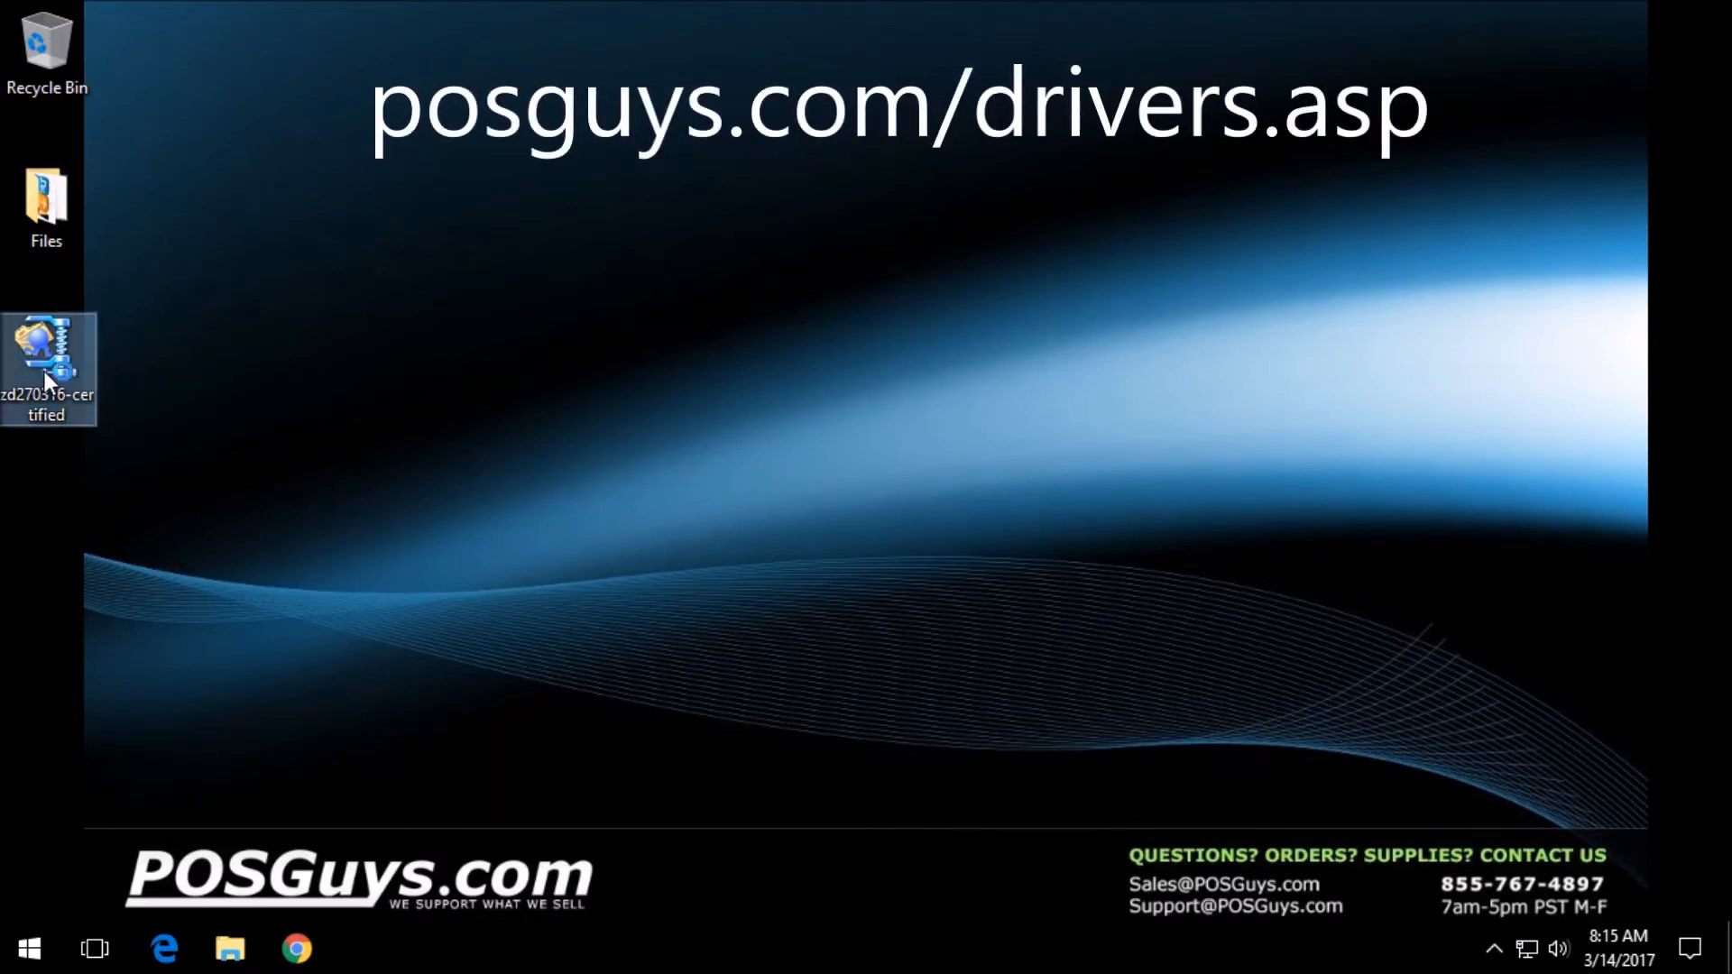
{"action": "double_click", "coordinate": [46, 368]}
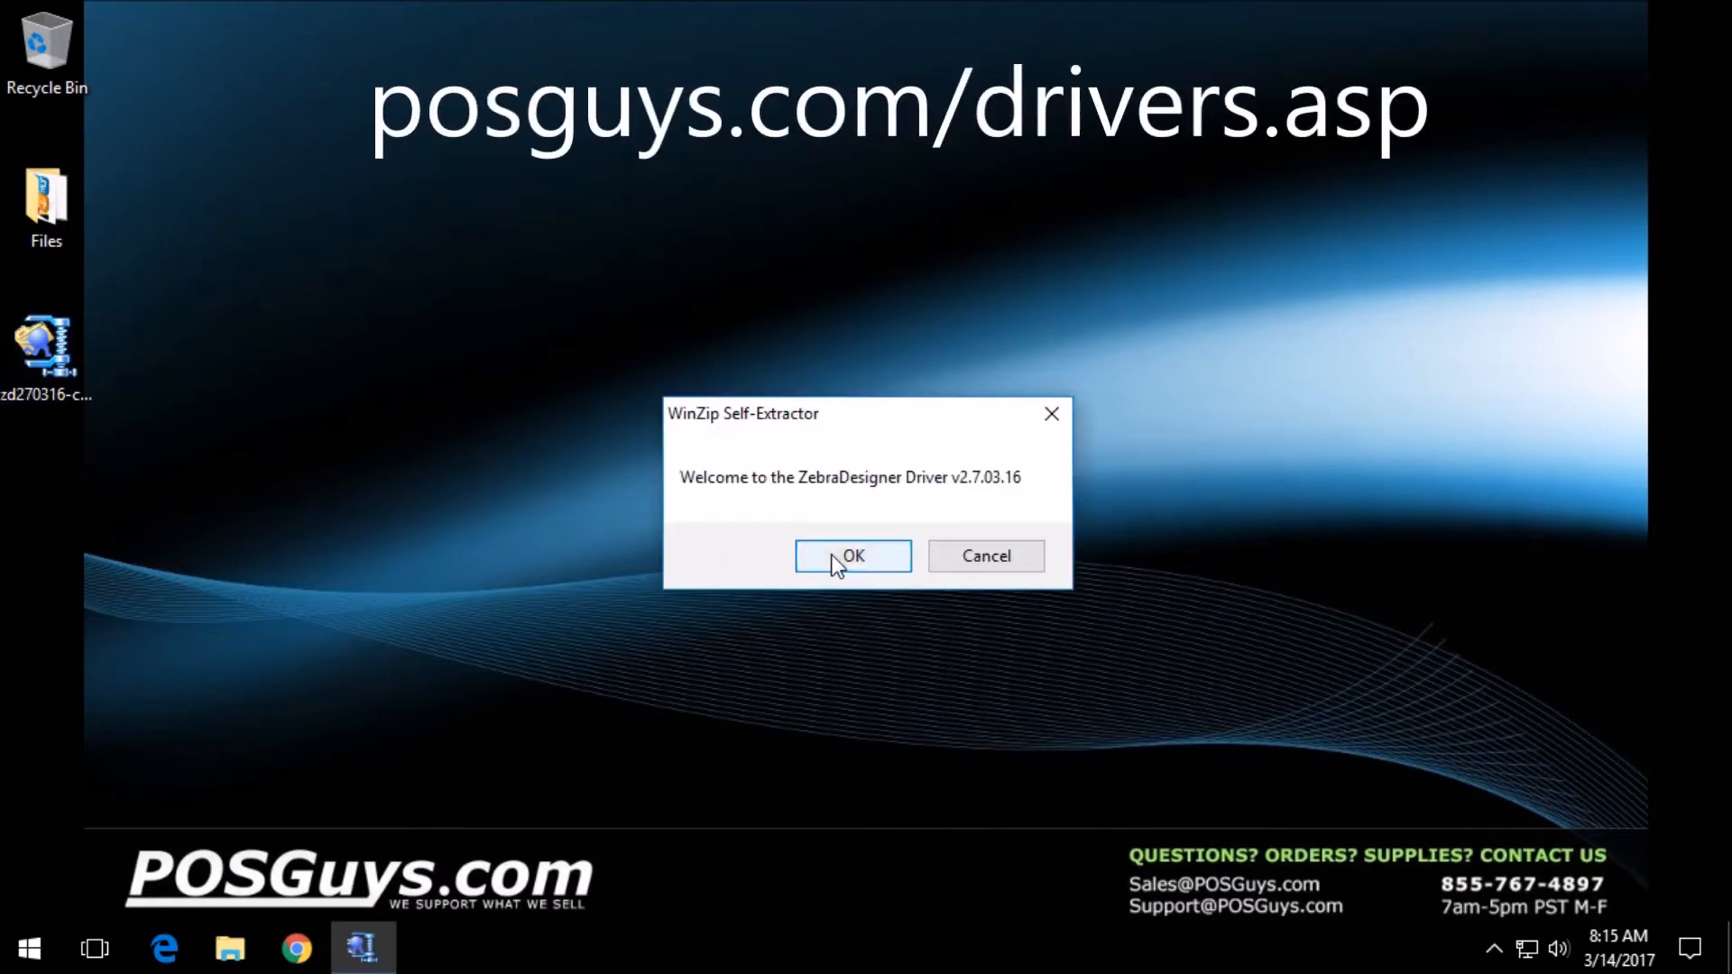
{"action": "left_click", "coordinate": [851, 556]}
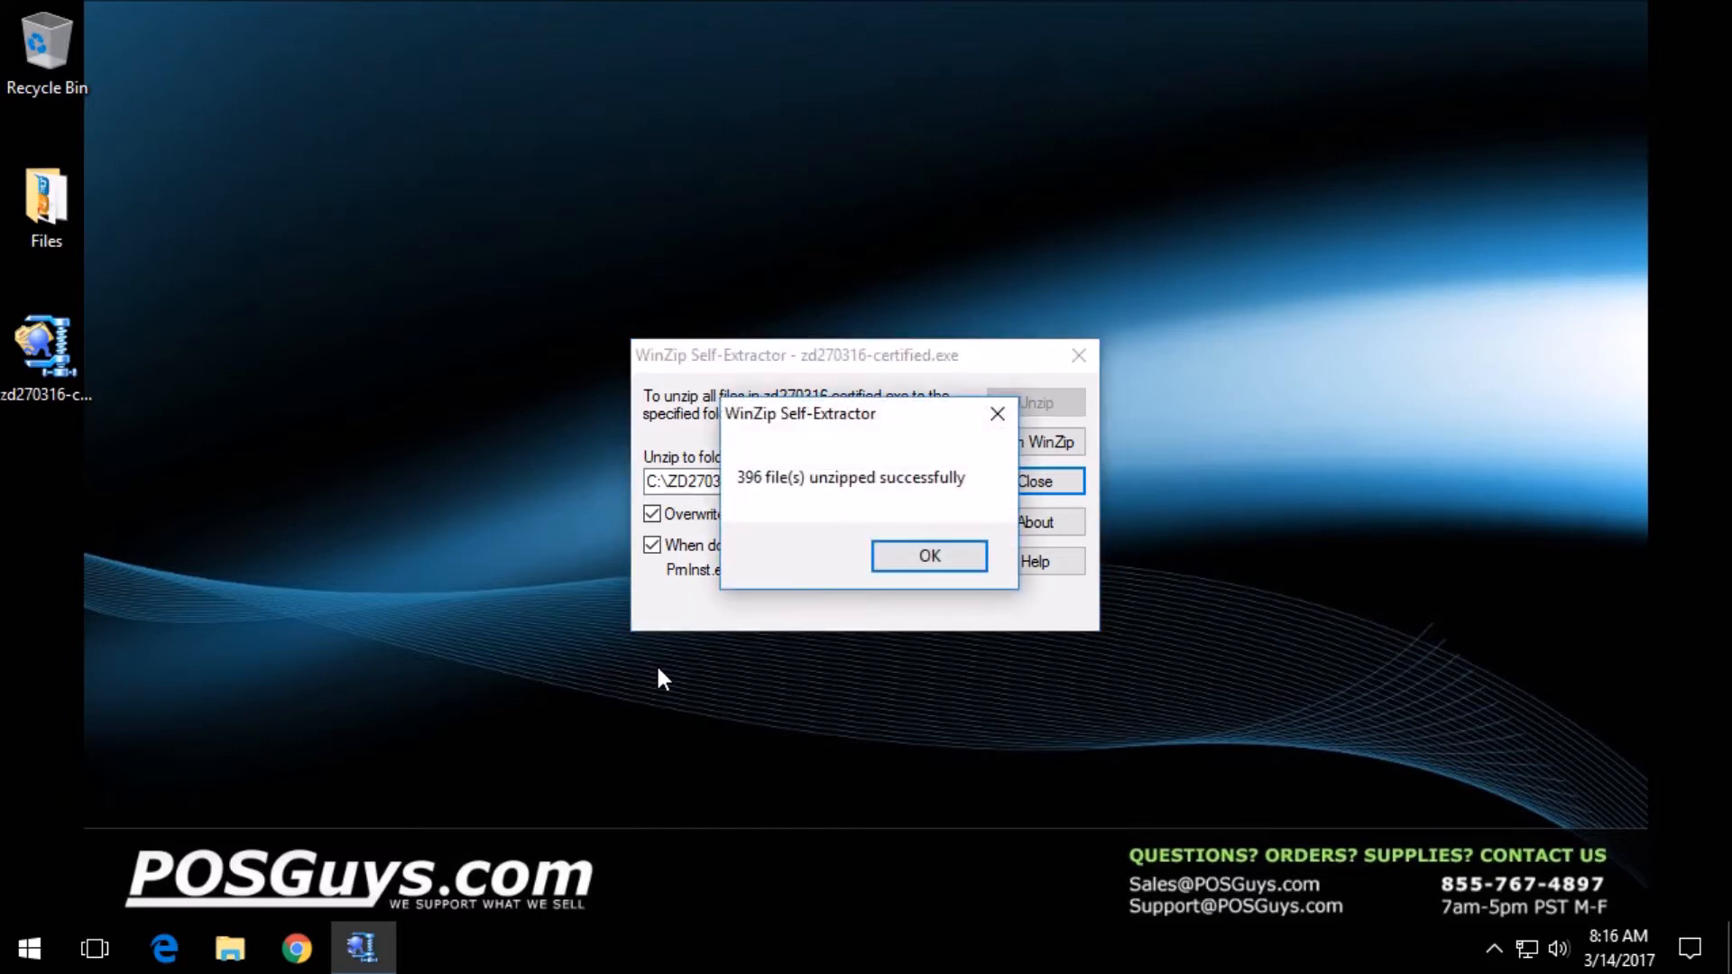
{"action": "left_click", "coordinate": [929, 556]}
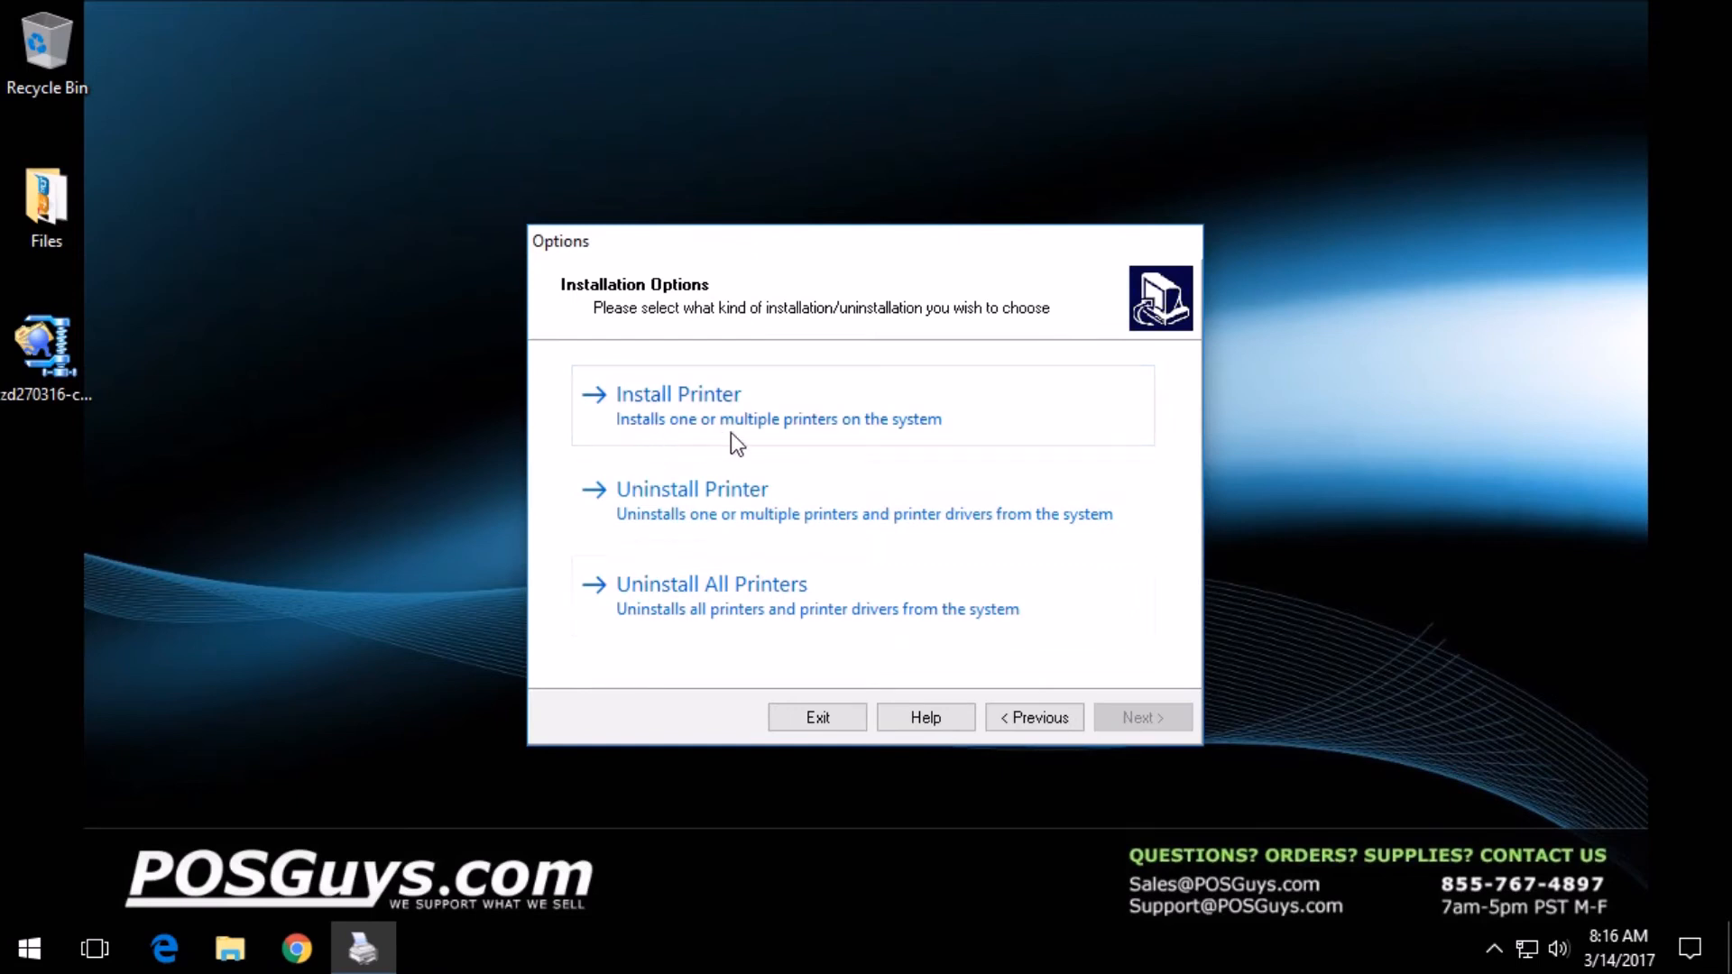
{"action": "mouse_move", "coordinate": [655, 399]}
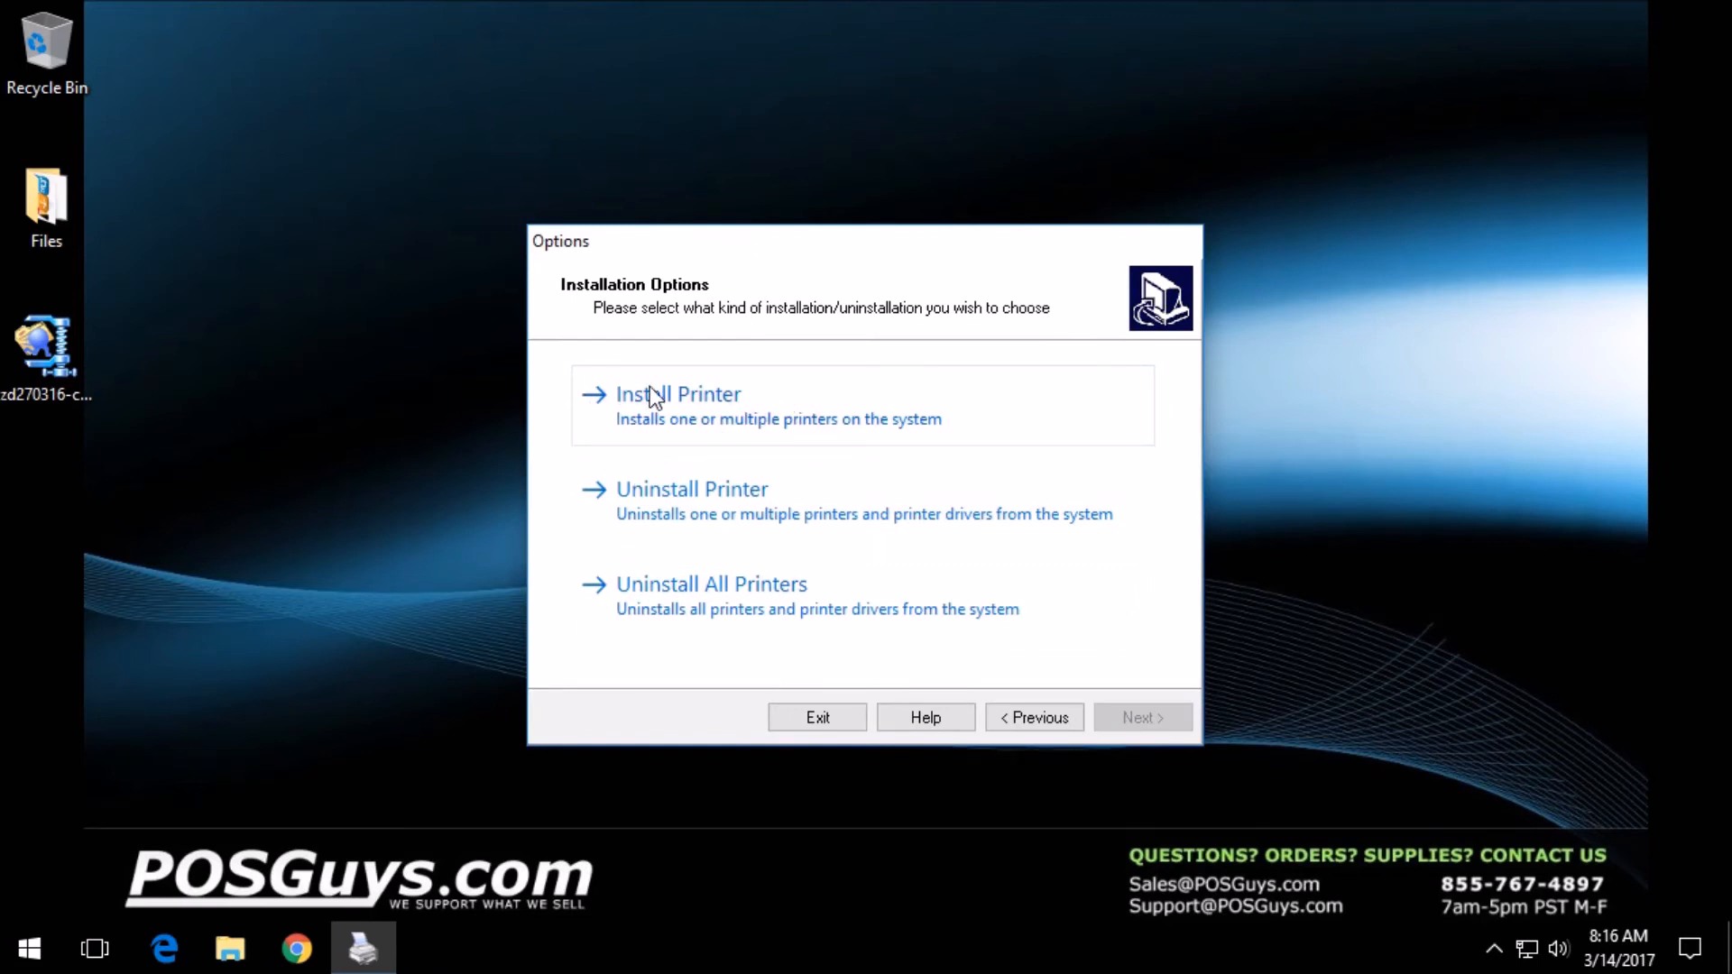
Choose Install Printer and select the ZDesigner TLP 2824 Plus (ZPL) model
{"action": "left_click", "coordinate": [677, 394]}
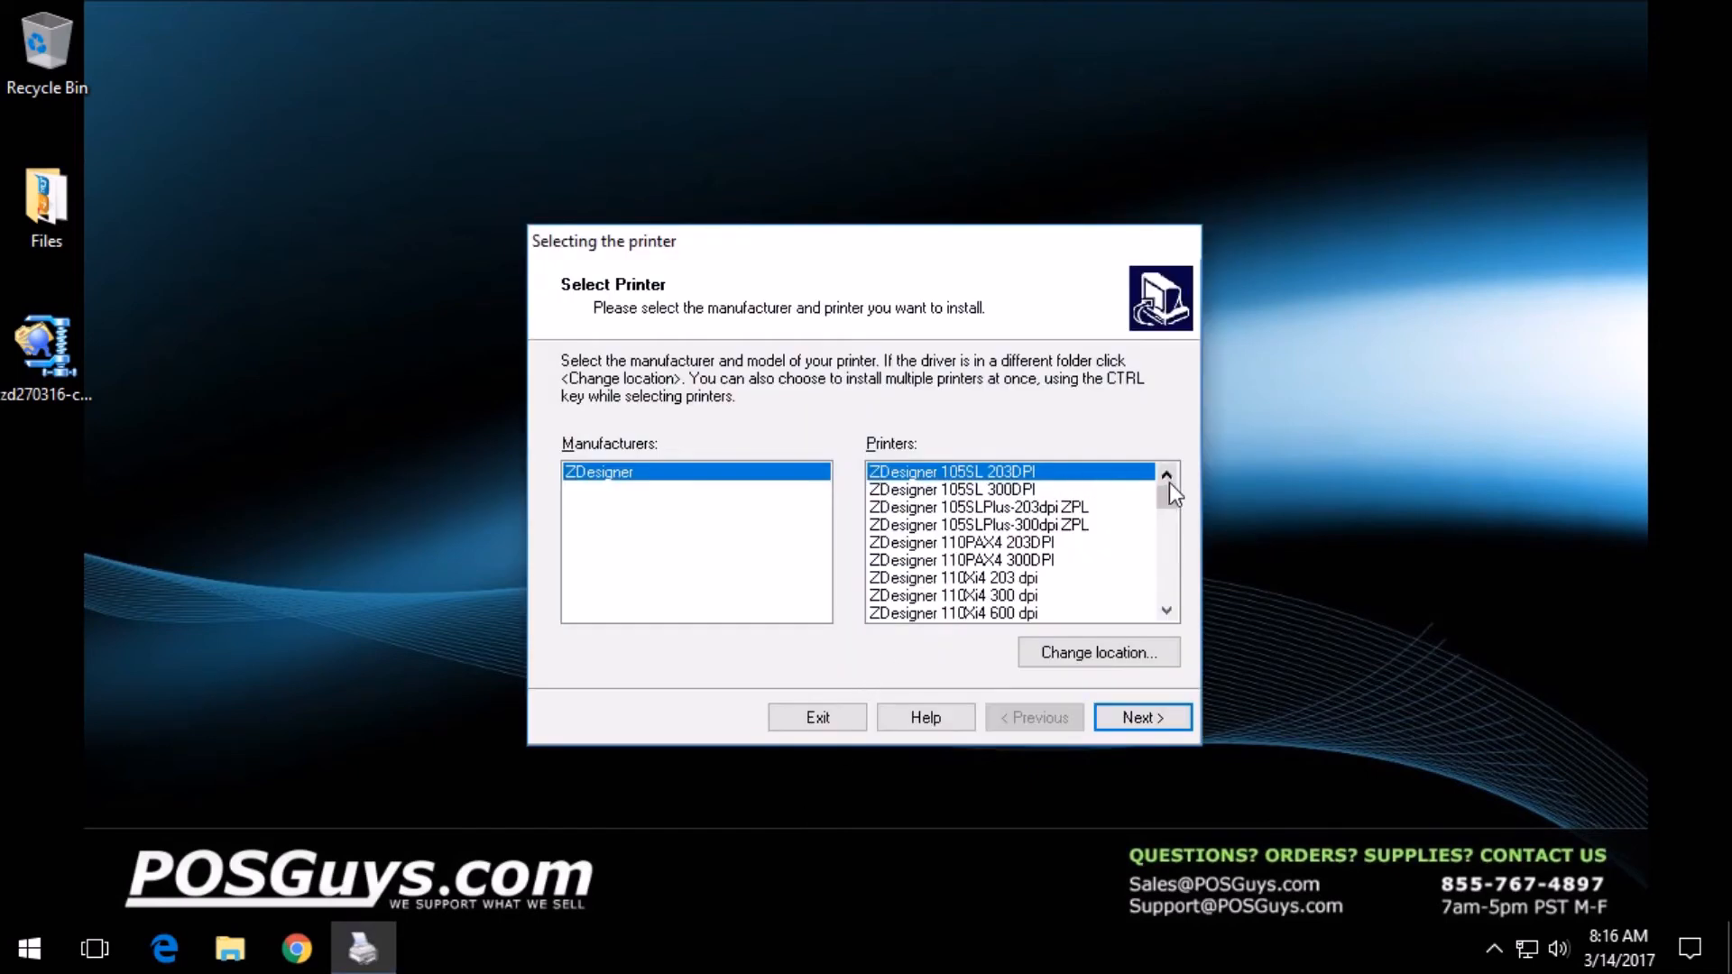
{"action": "scroll", "scroll_direction": "down", "scroll_amount": 3}
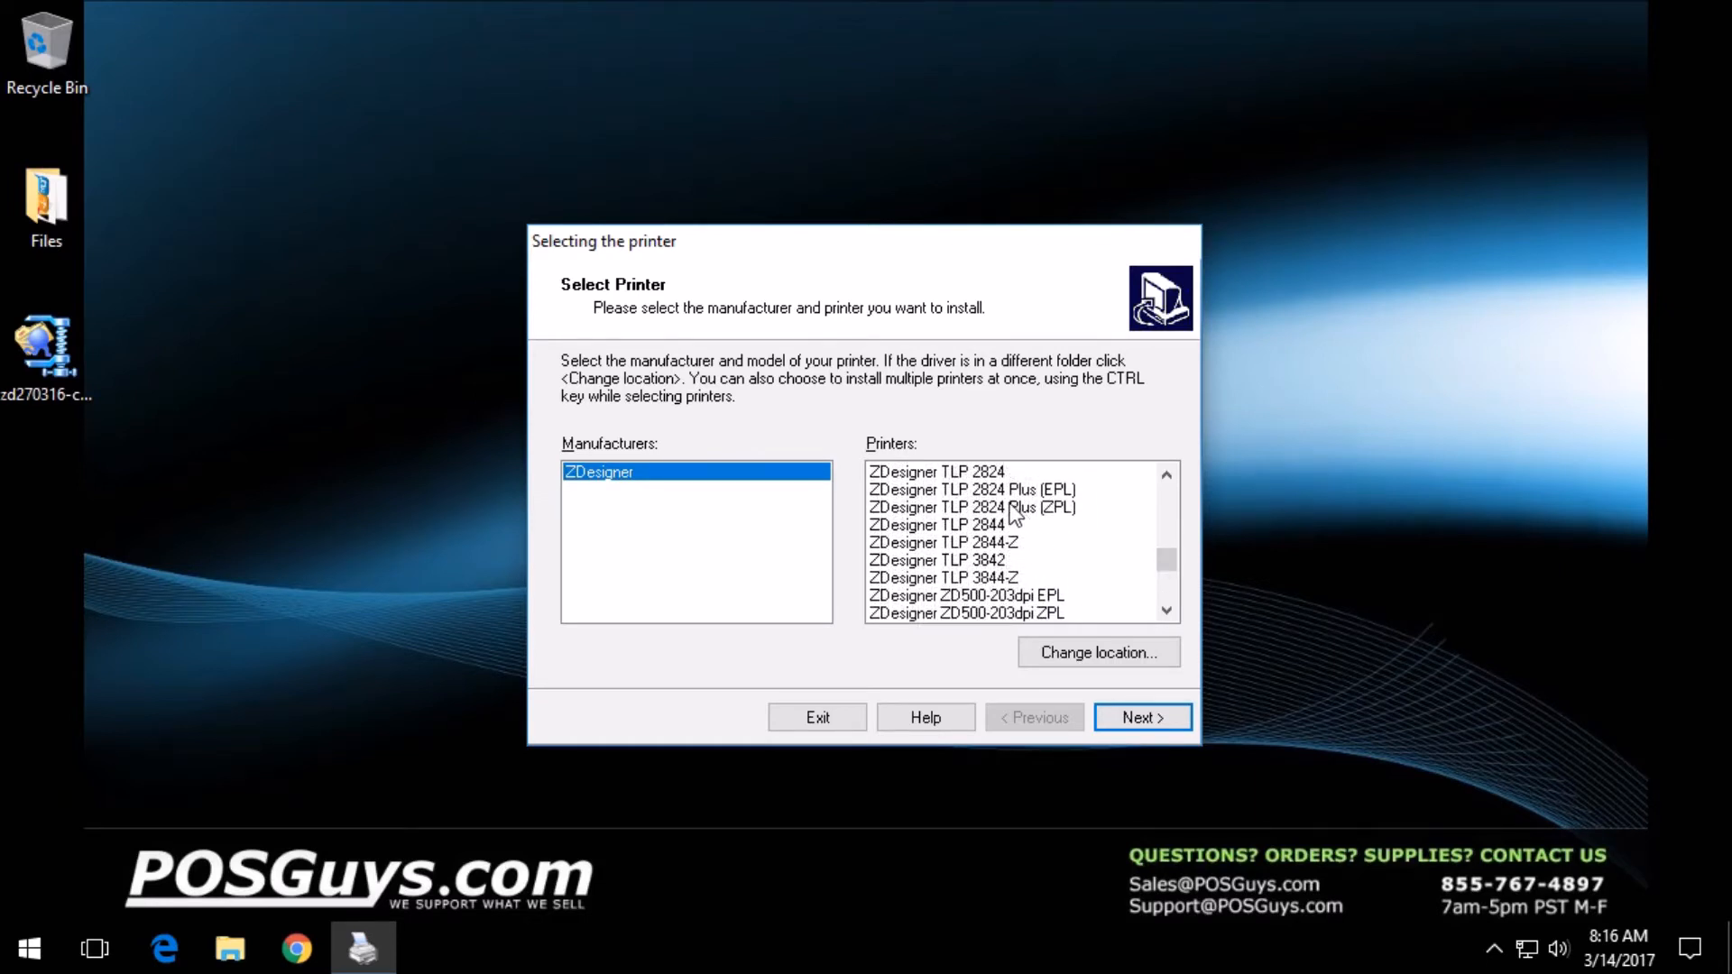
{"action": "left_click", "coordinate": [972, 489]}
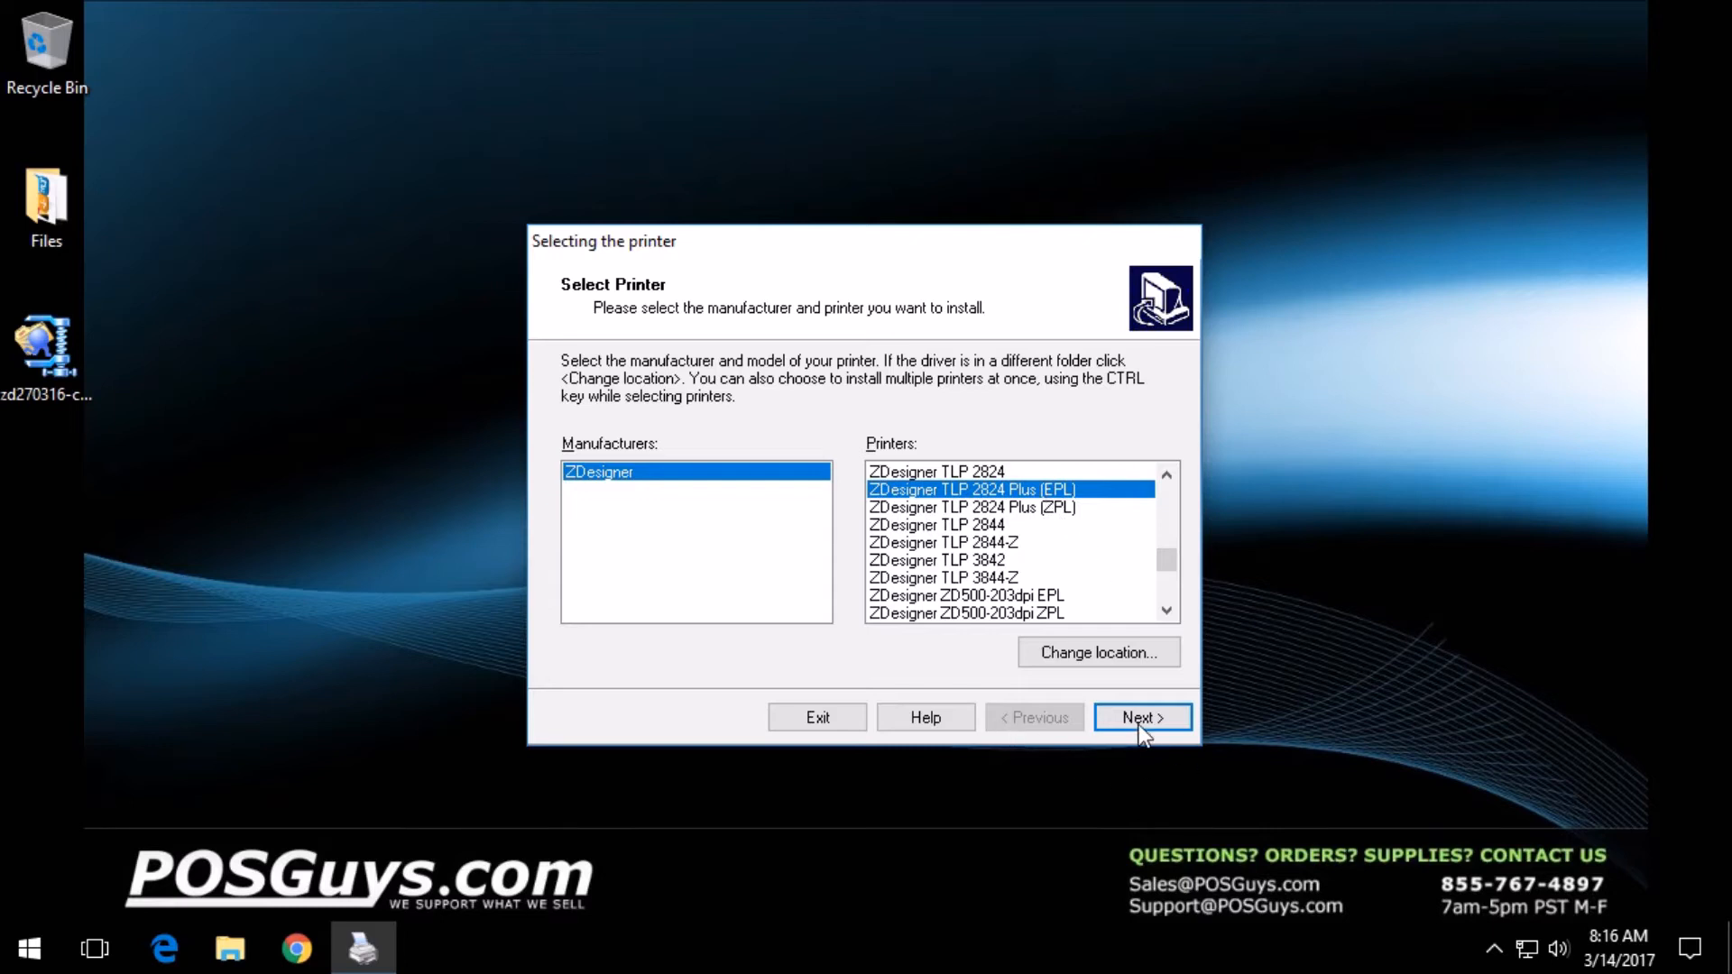
{"action": "left_click", "coordinate": [973, 507]}
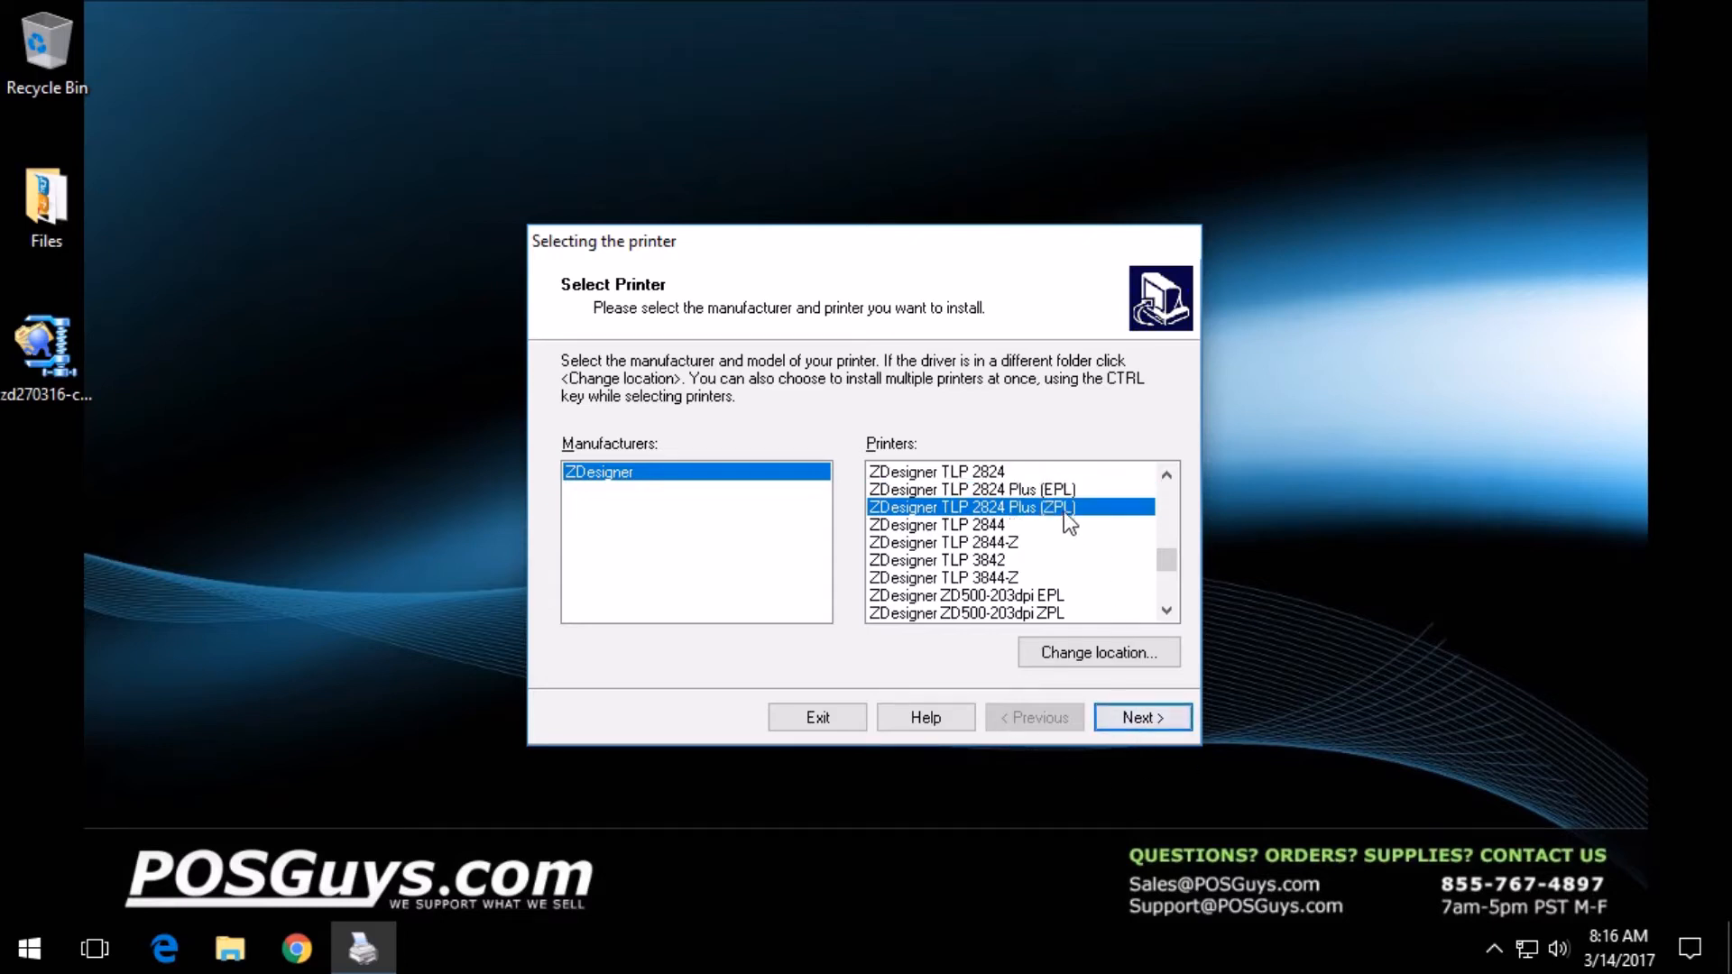
{"action": "left_click", "coordinate": [1142, 718]}
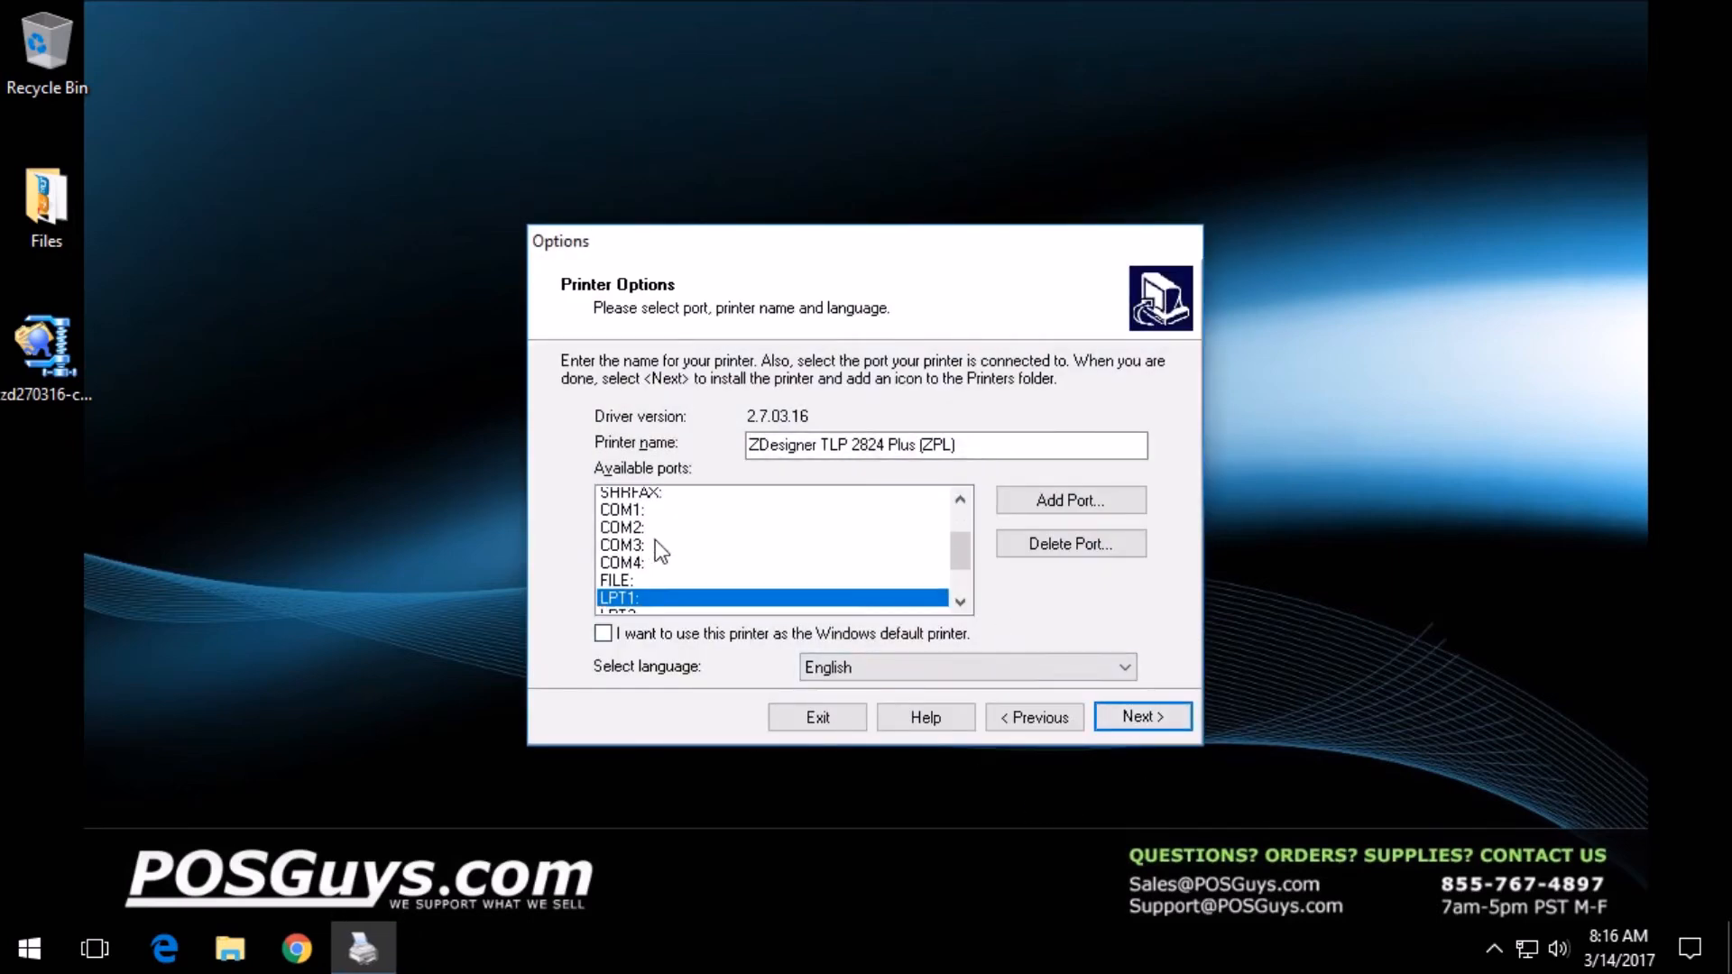
Assign port USB001 and finish the driver installation
{"action": "scroll", "scroll_direction": "down", "scroll_amount": 3}
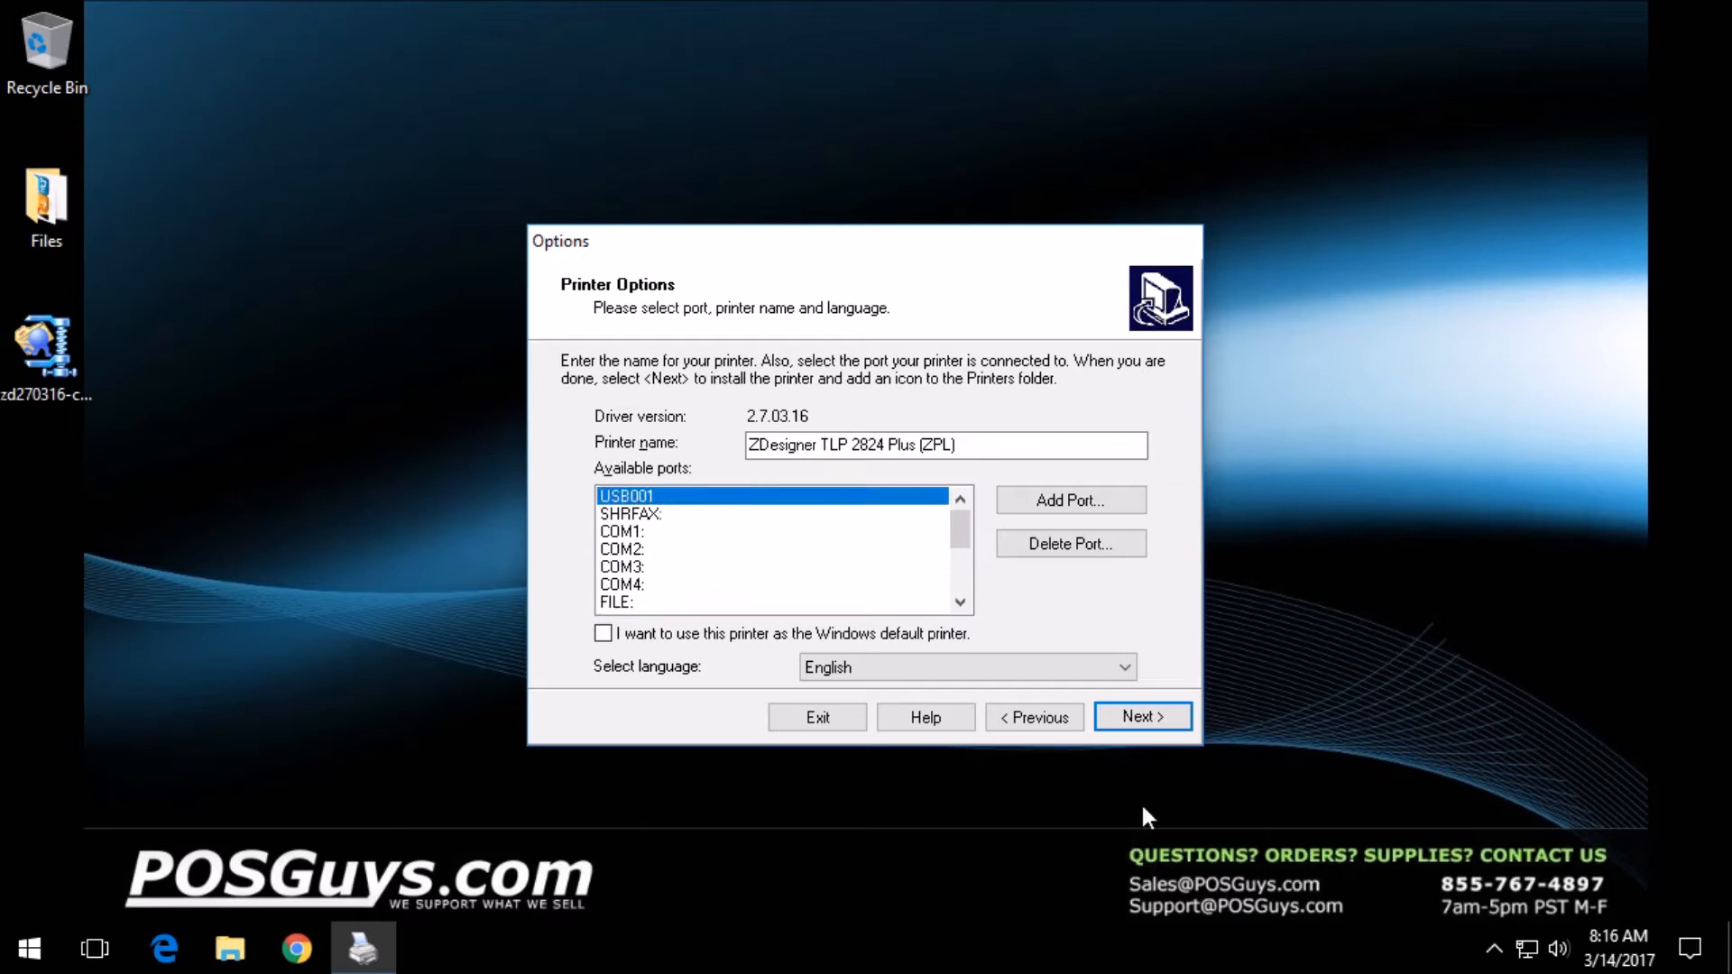
{"action": "left_click", "coordinate": [1143, 716]}
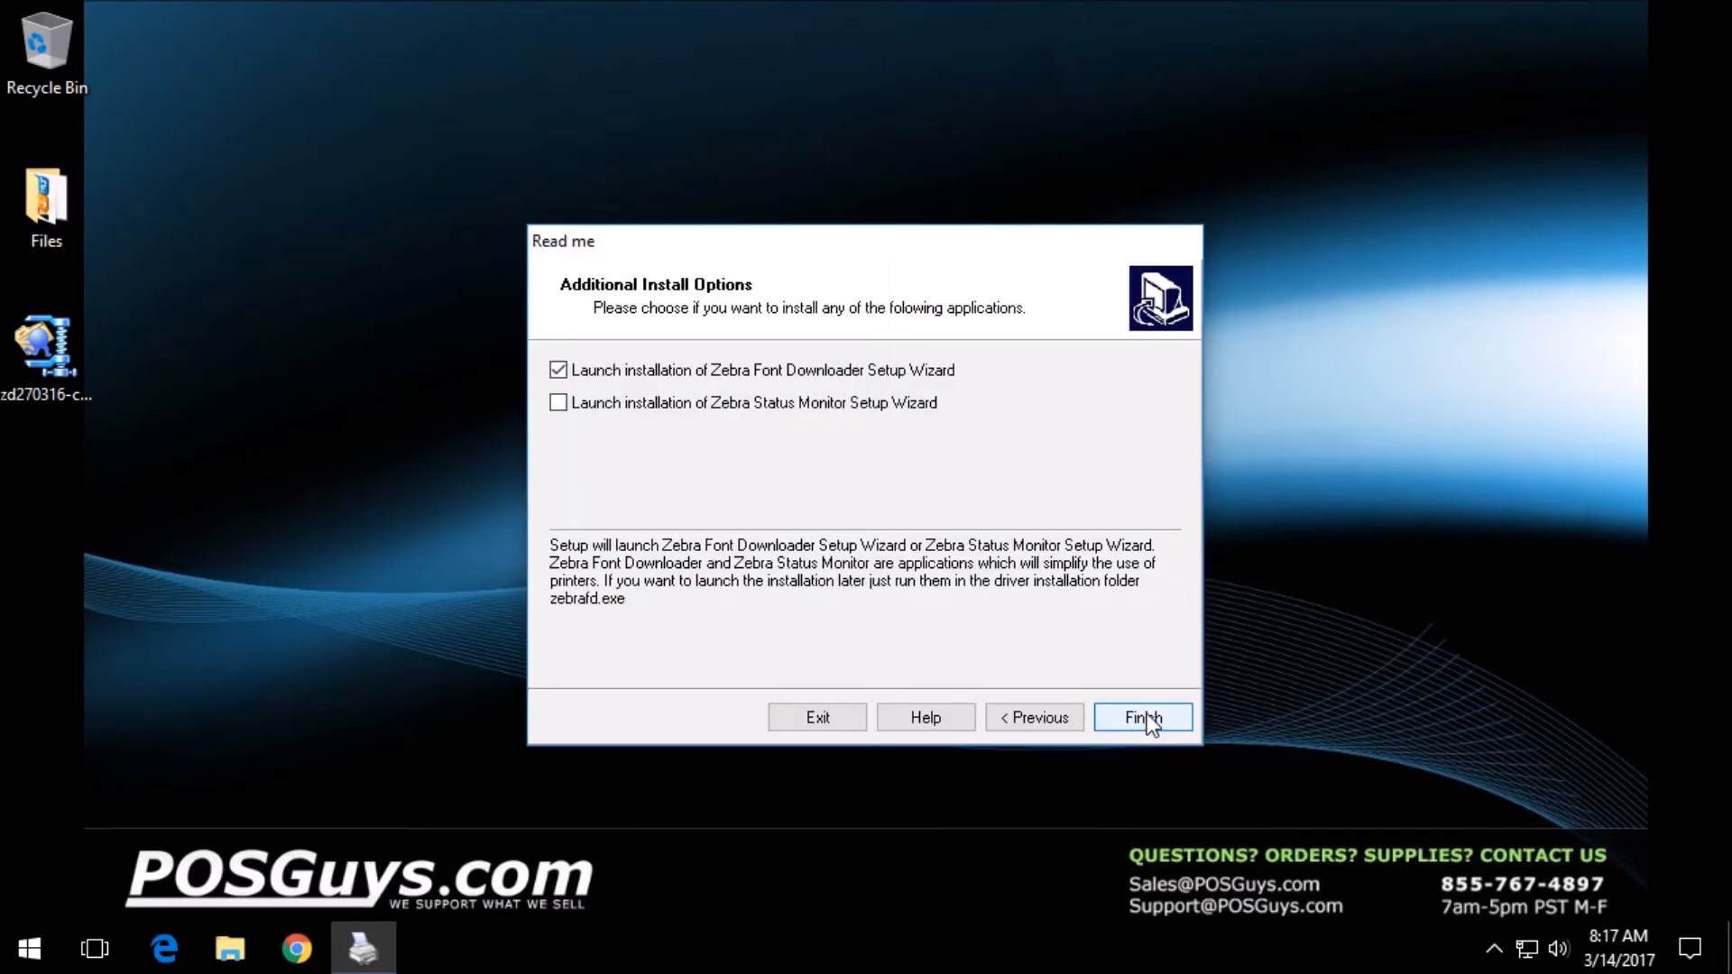
{"action": "mouse_move", "coordinate": [1003, 653]}
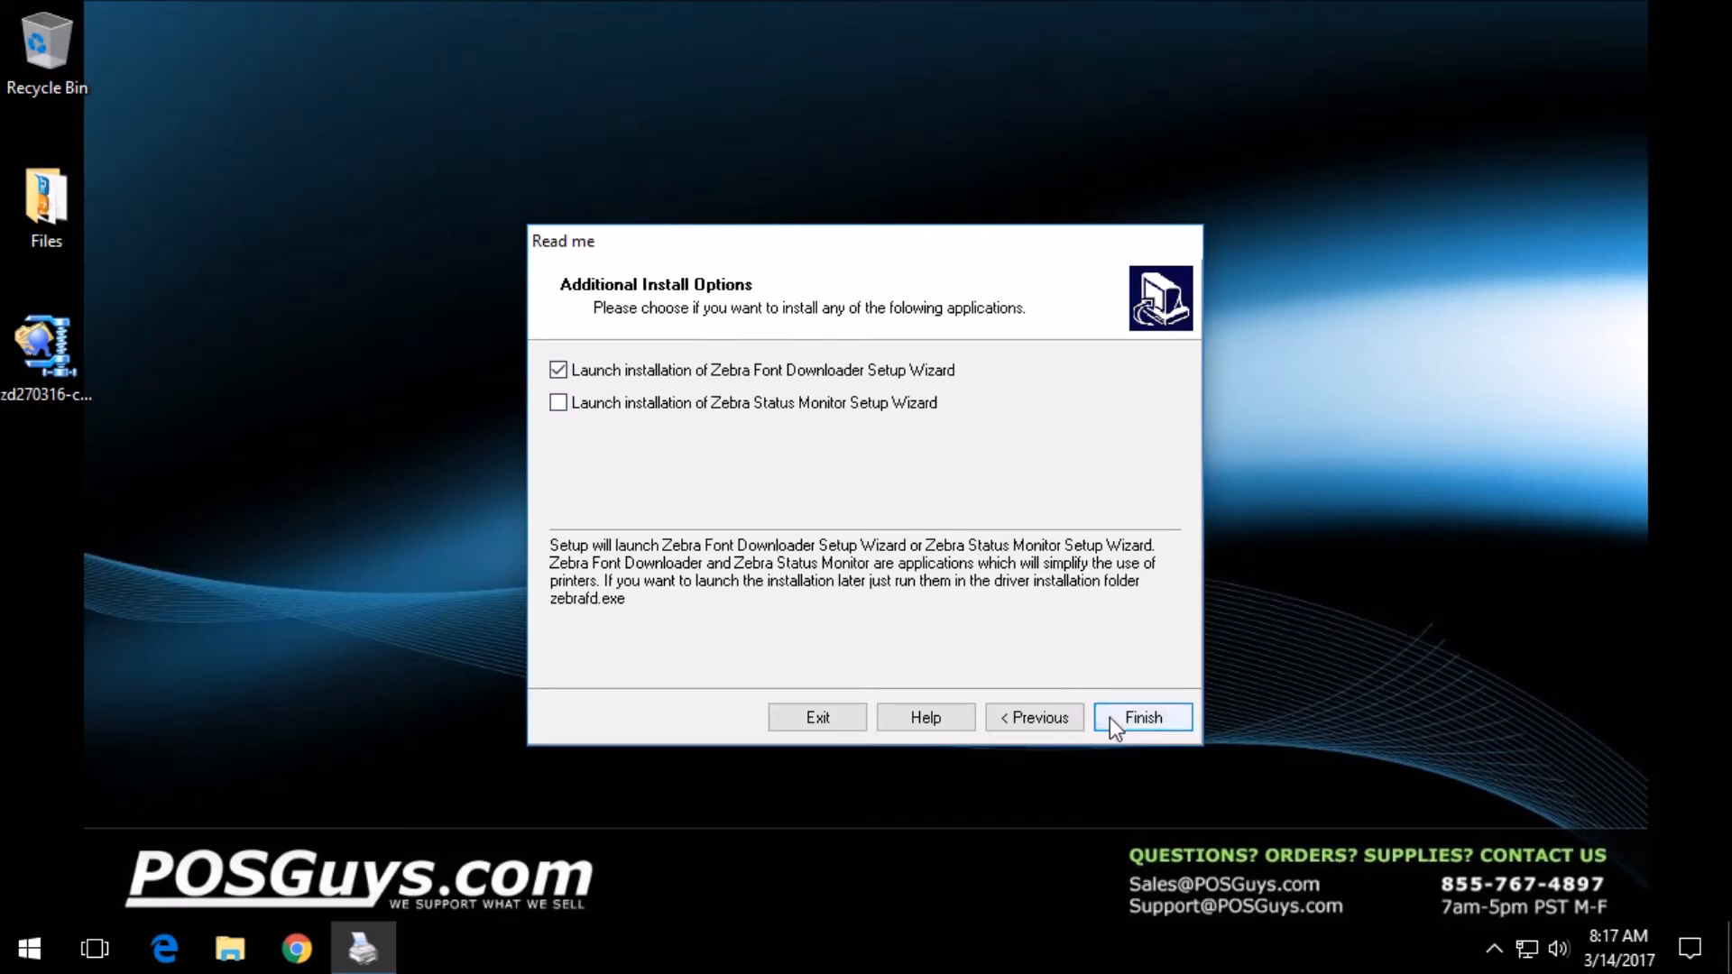
{"action": "left_click", "coordinate": [1142, 718]}
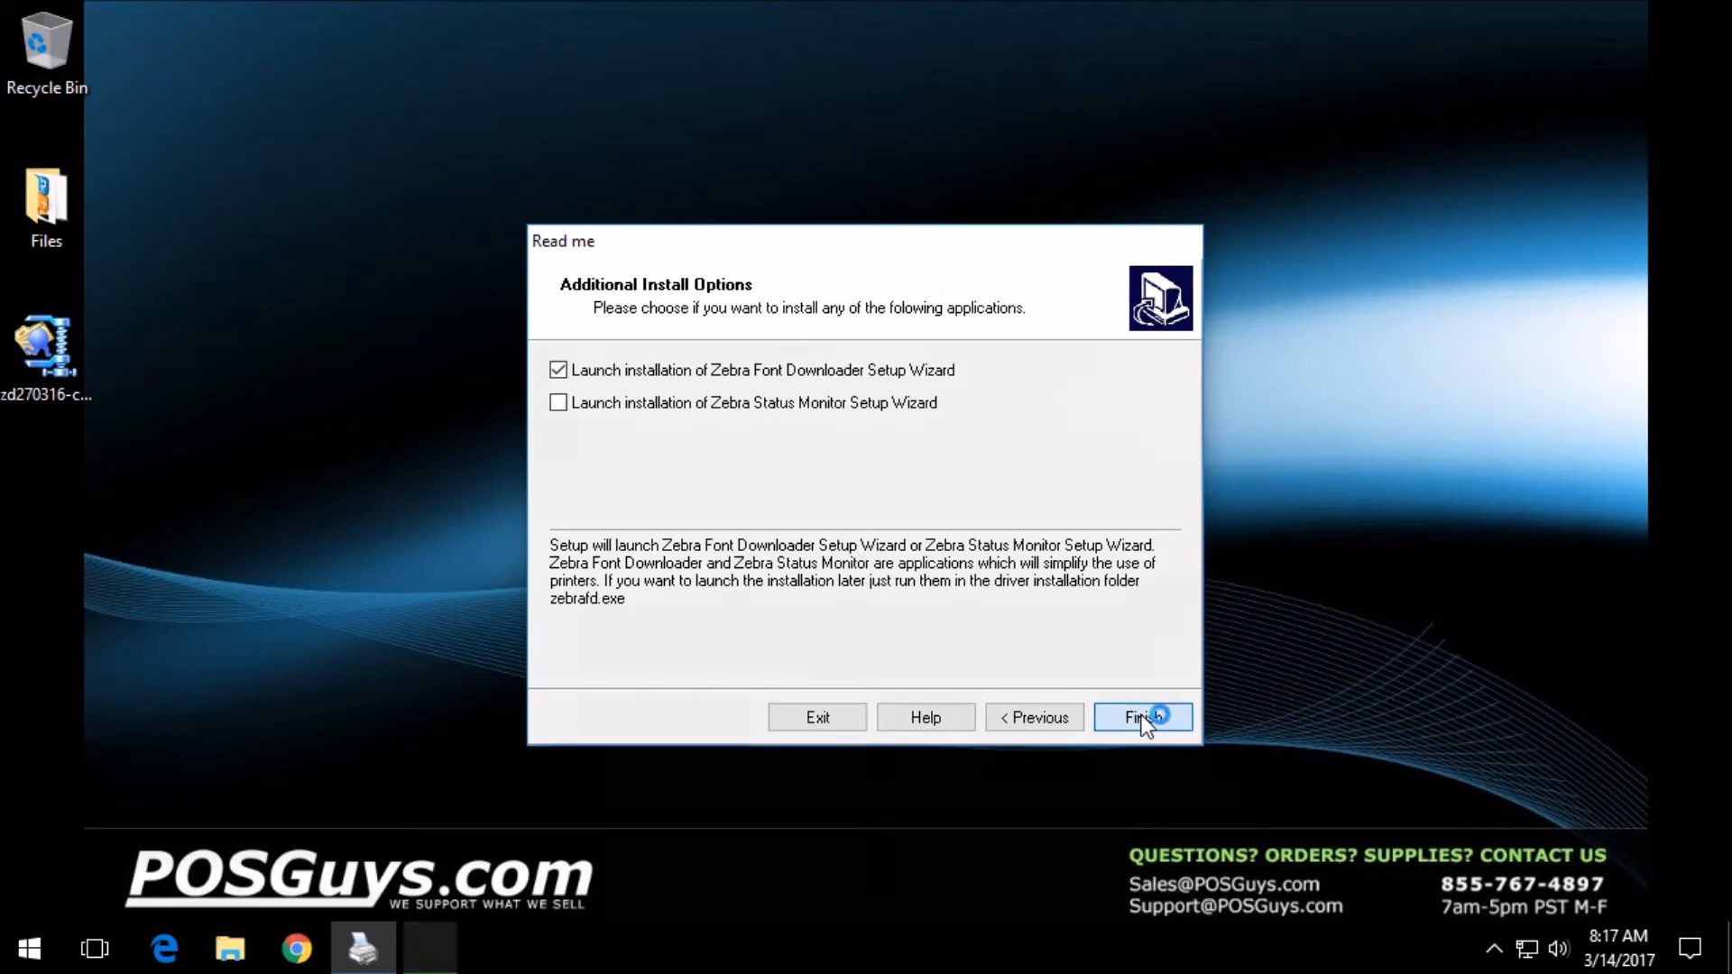
{"action": "left_click", "coordinate": [1143, 717]}
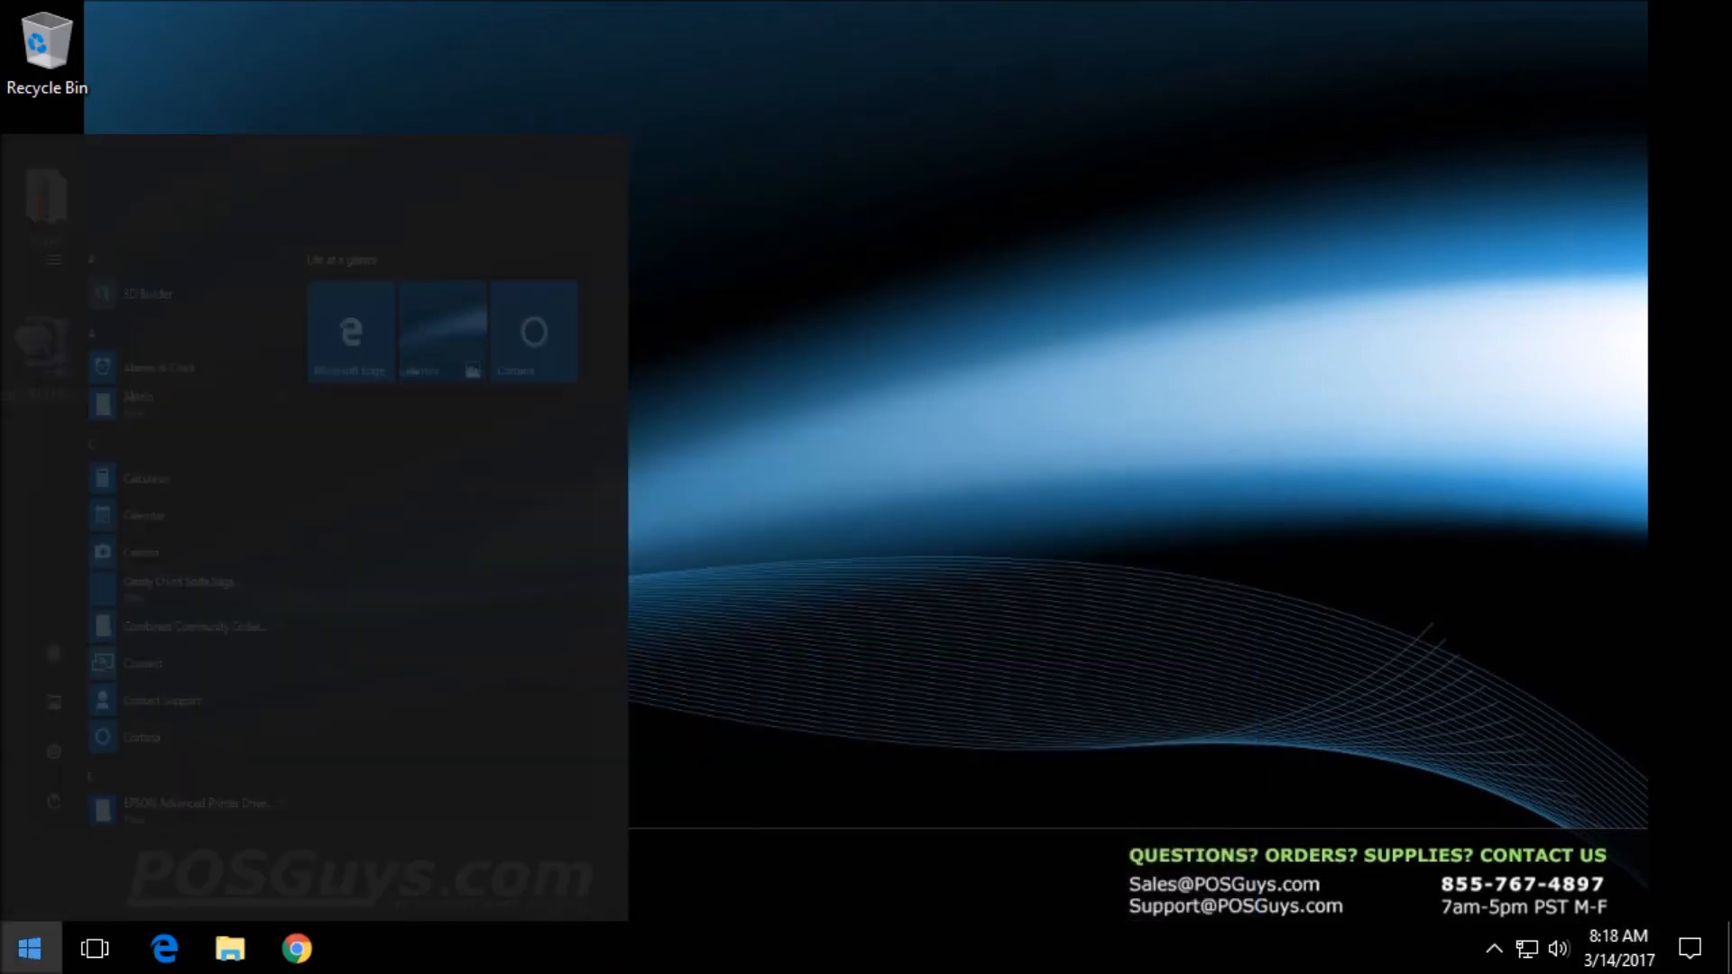
Search 'printer', open Devices and Printers, and right-click ZDesigner TLP 2824 Plus (ZPL)
{"action": "type", "text": "printer"}
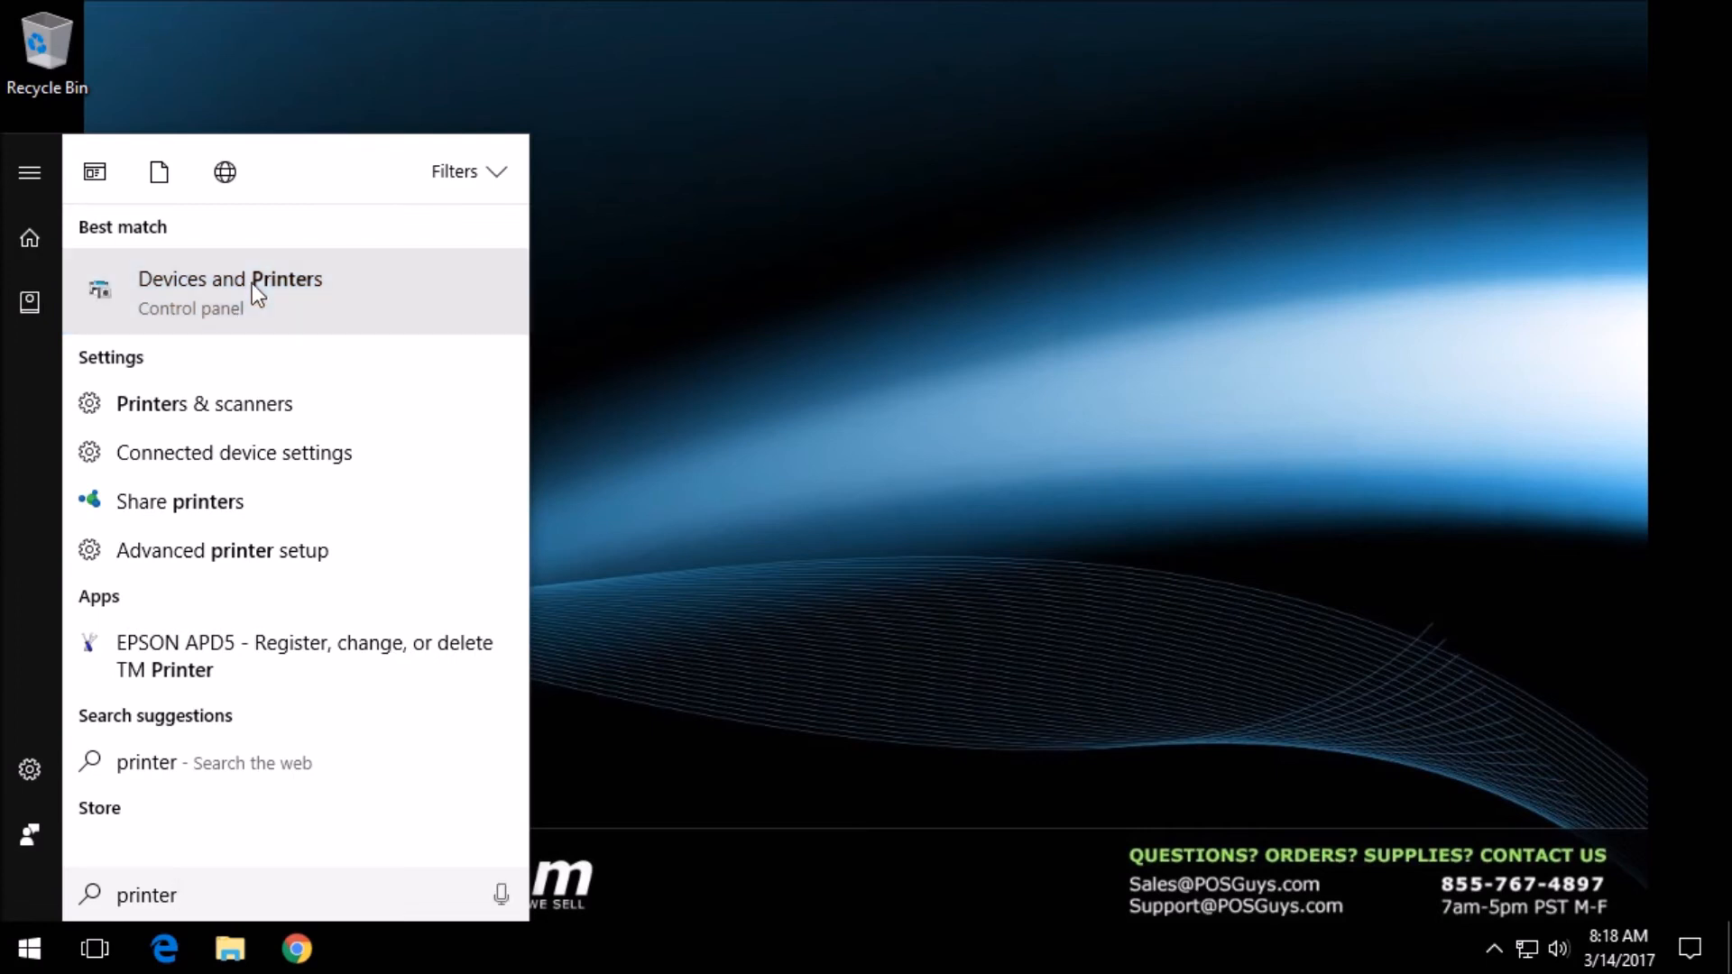
{"action": "left_click", "coordinate": [230, 278]}
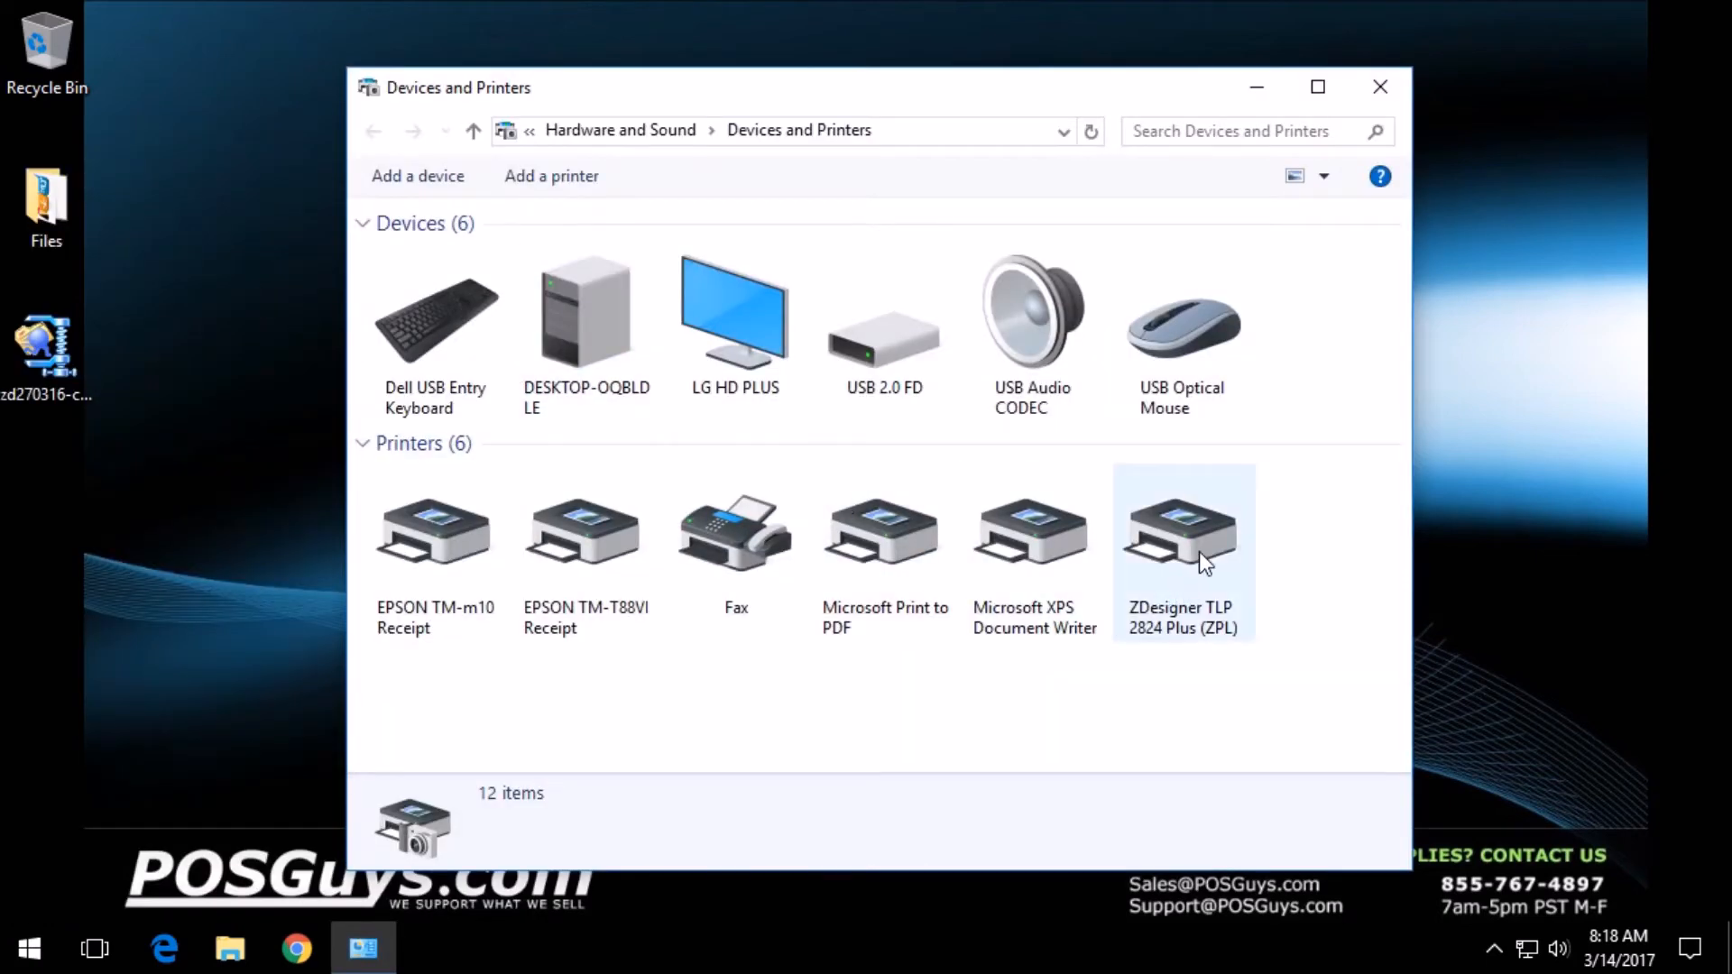
{"action": "left_click", "coordinate": [1183, 530]}
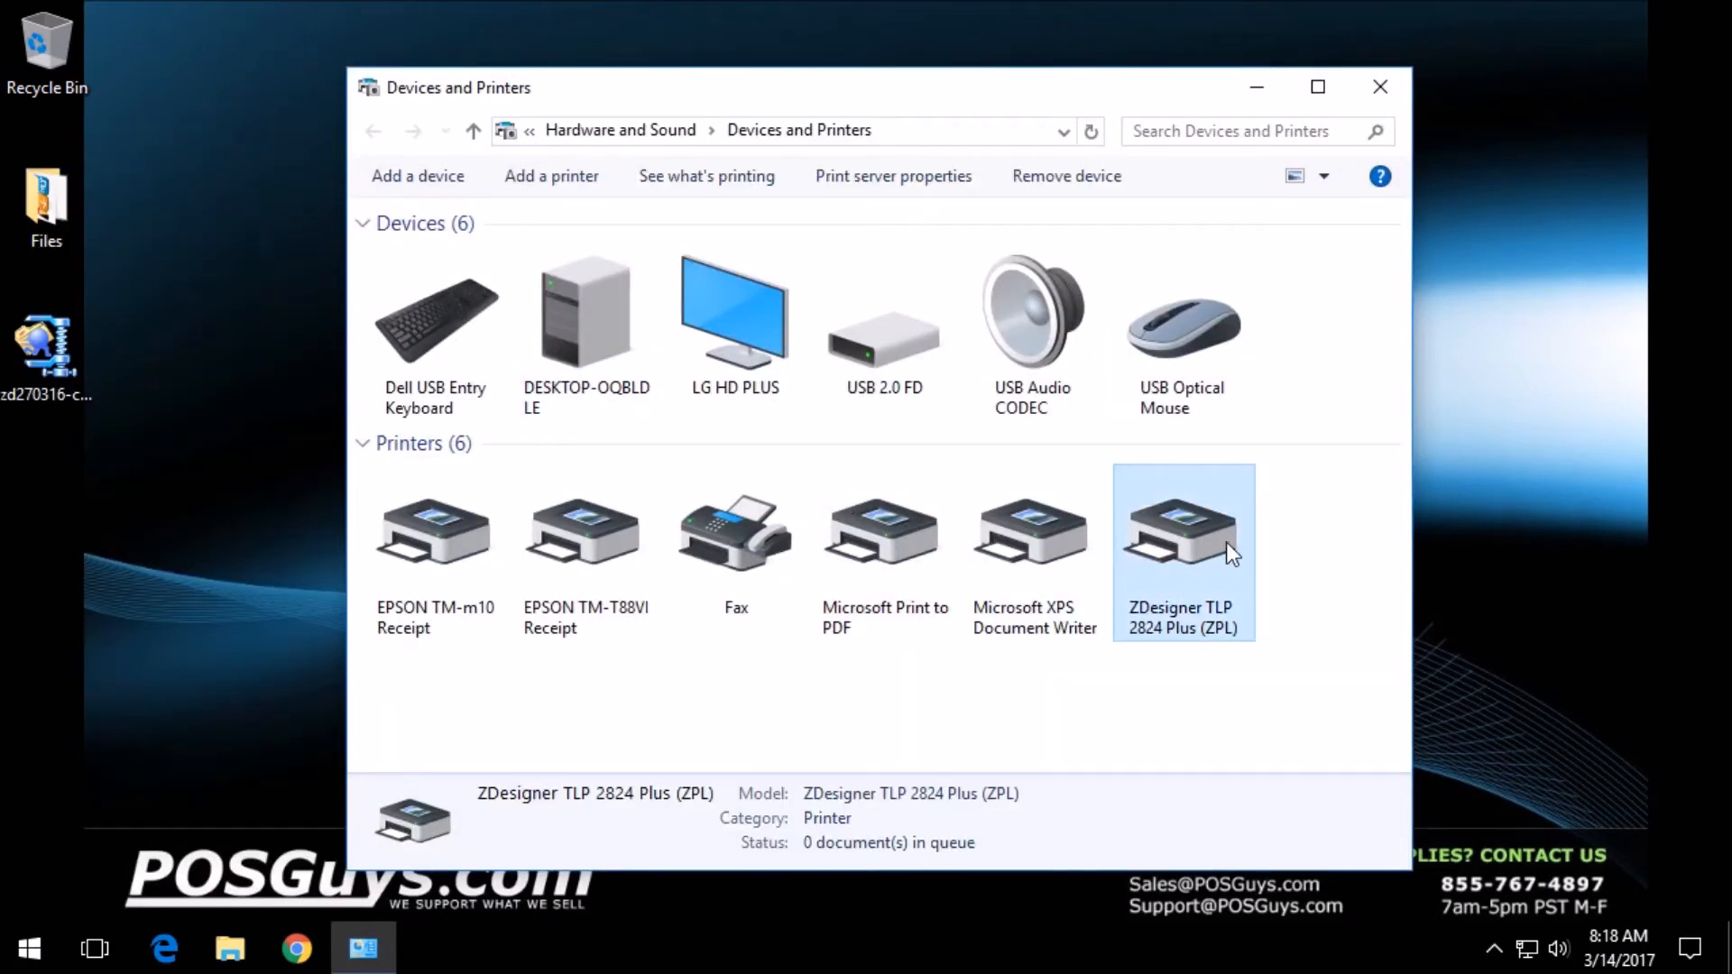
{"action": "mouse_move", "coordinate": [1224, 569]}
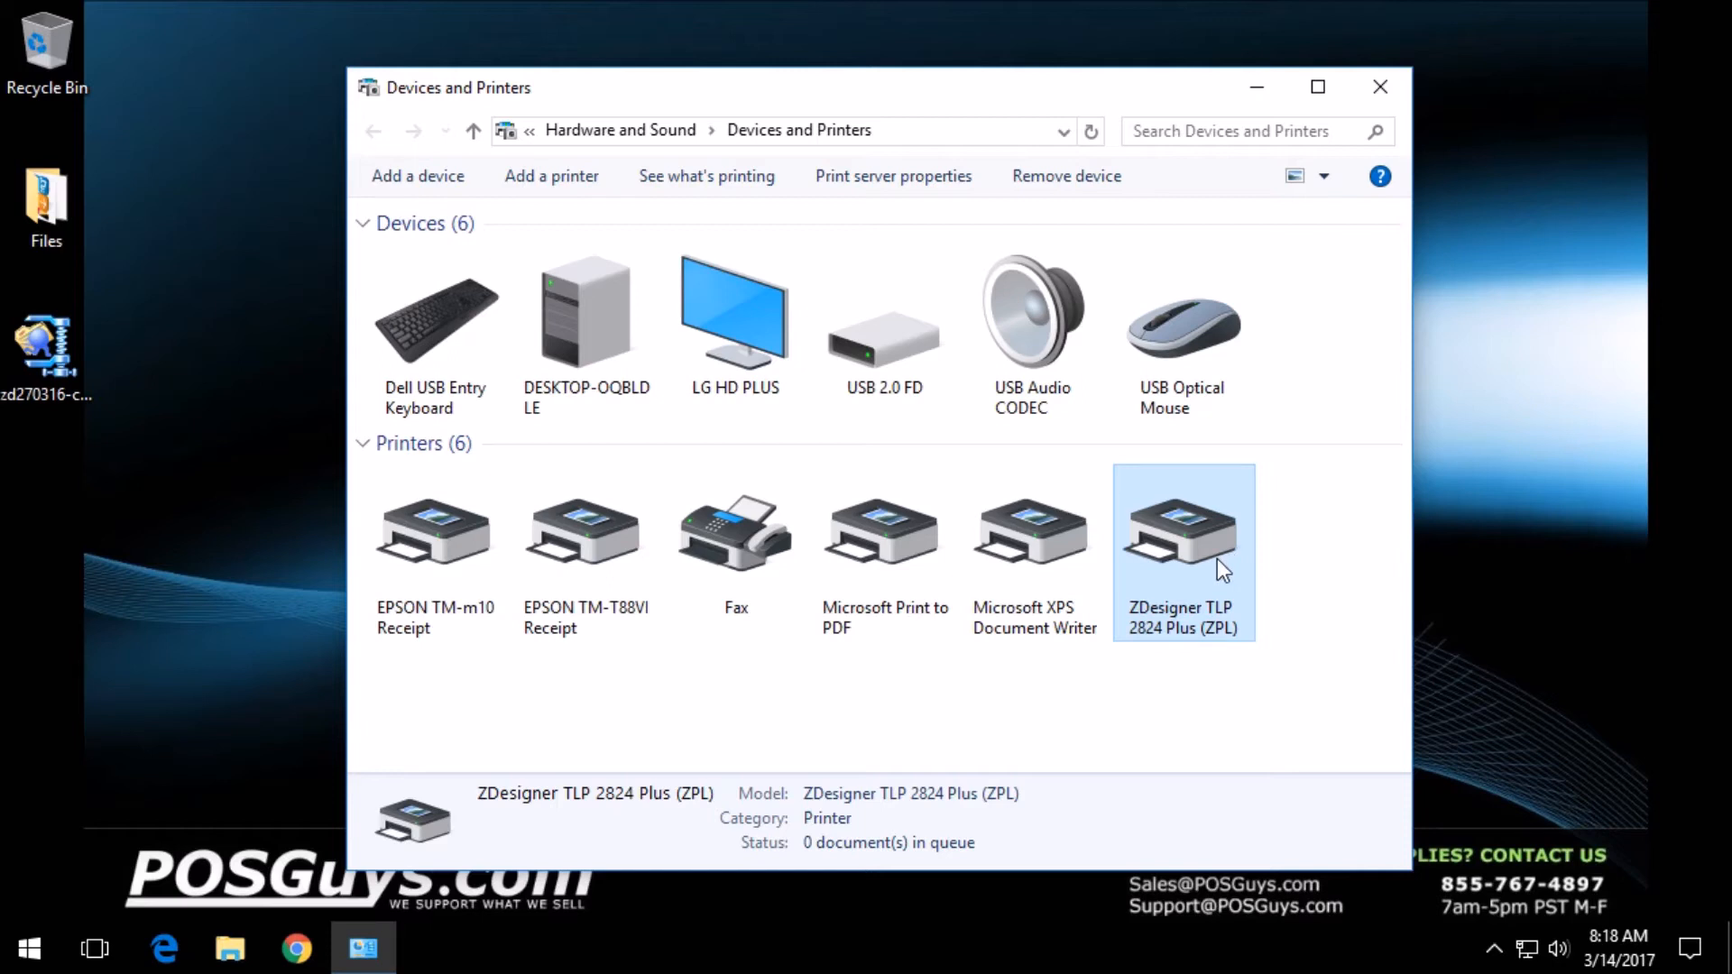
{"action": "mouse_move", "coordinate": [1201, 563]}
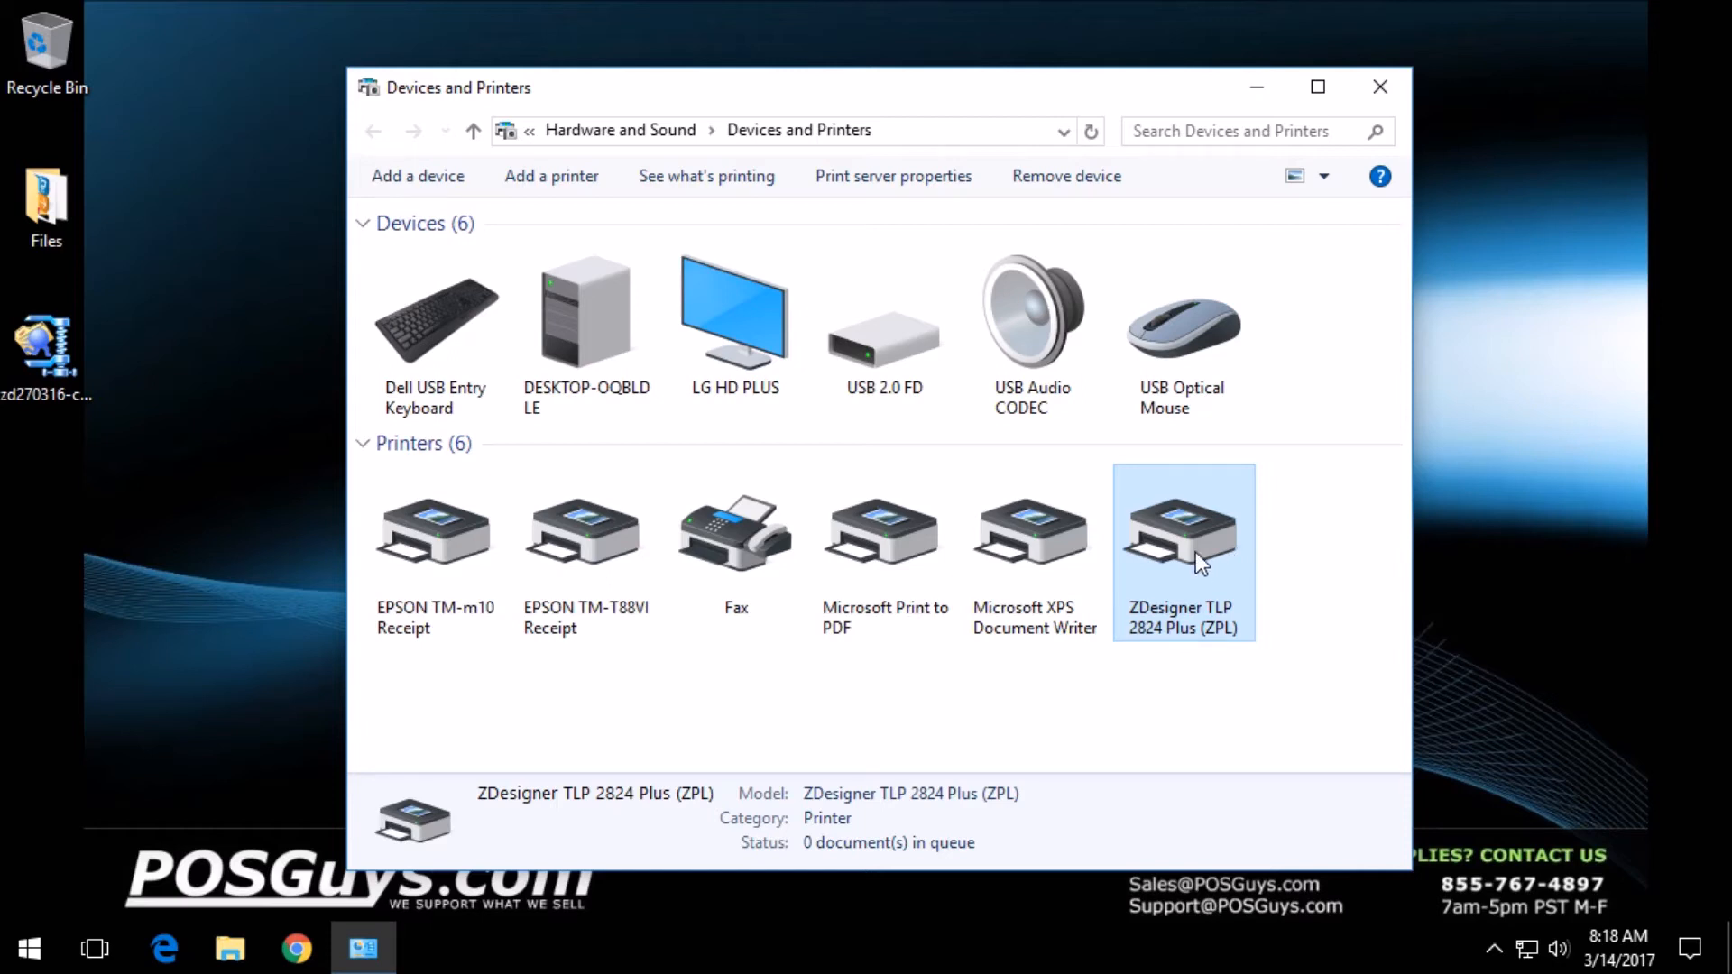
{"action": "right_click", "coordinate": [1183, 531]}
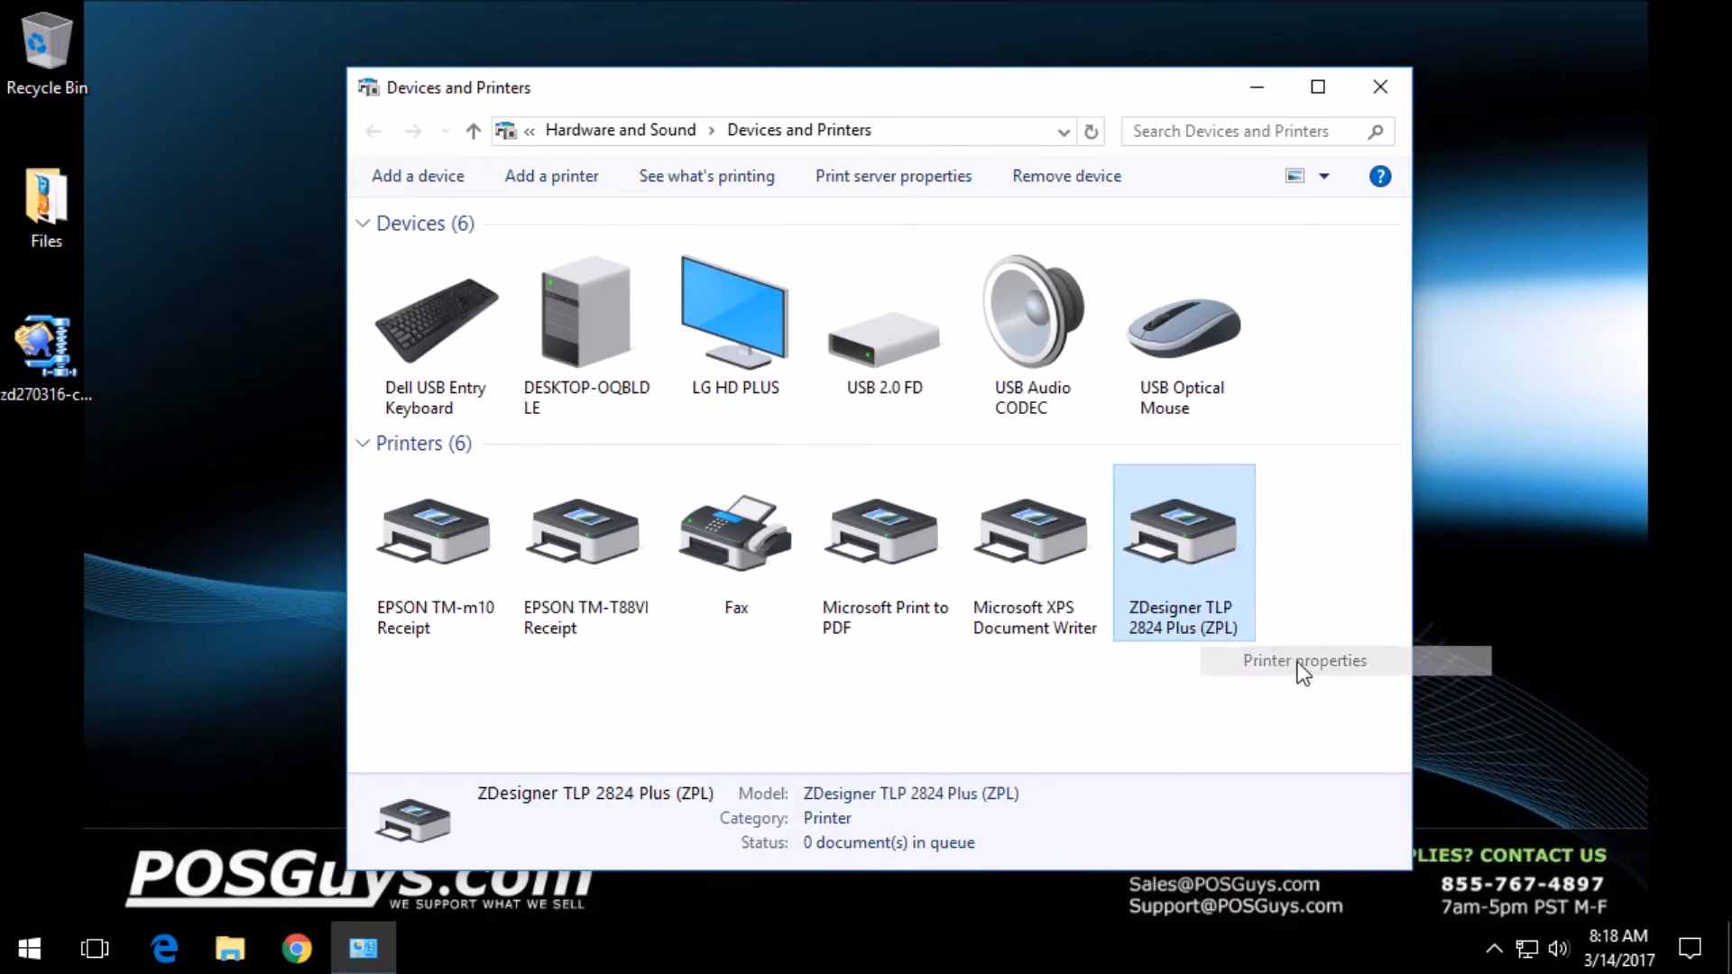
Open the ZDesigner printer's Printer properties on the Advanced tab
{"action": "left_click", "coordinate": [1304, 660]}
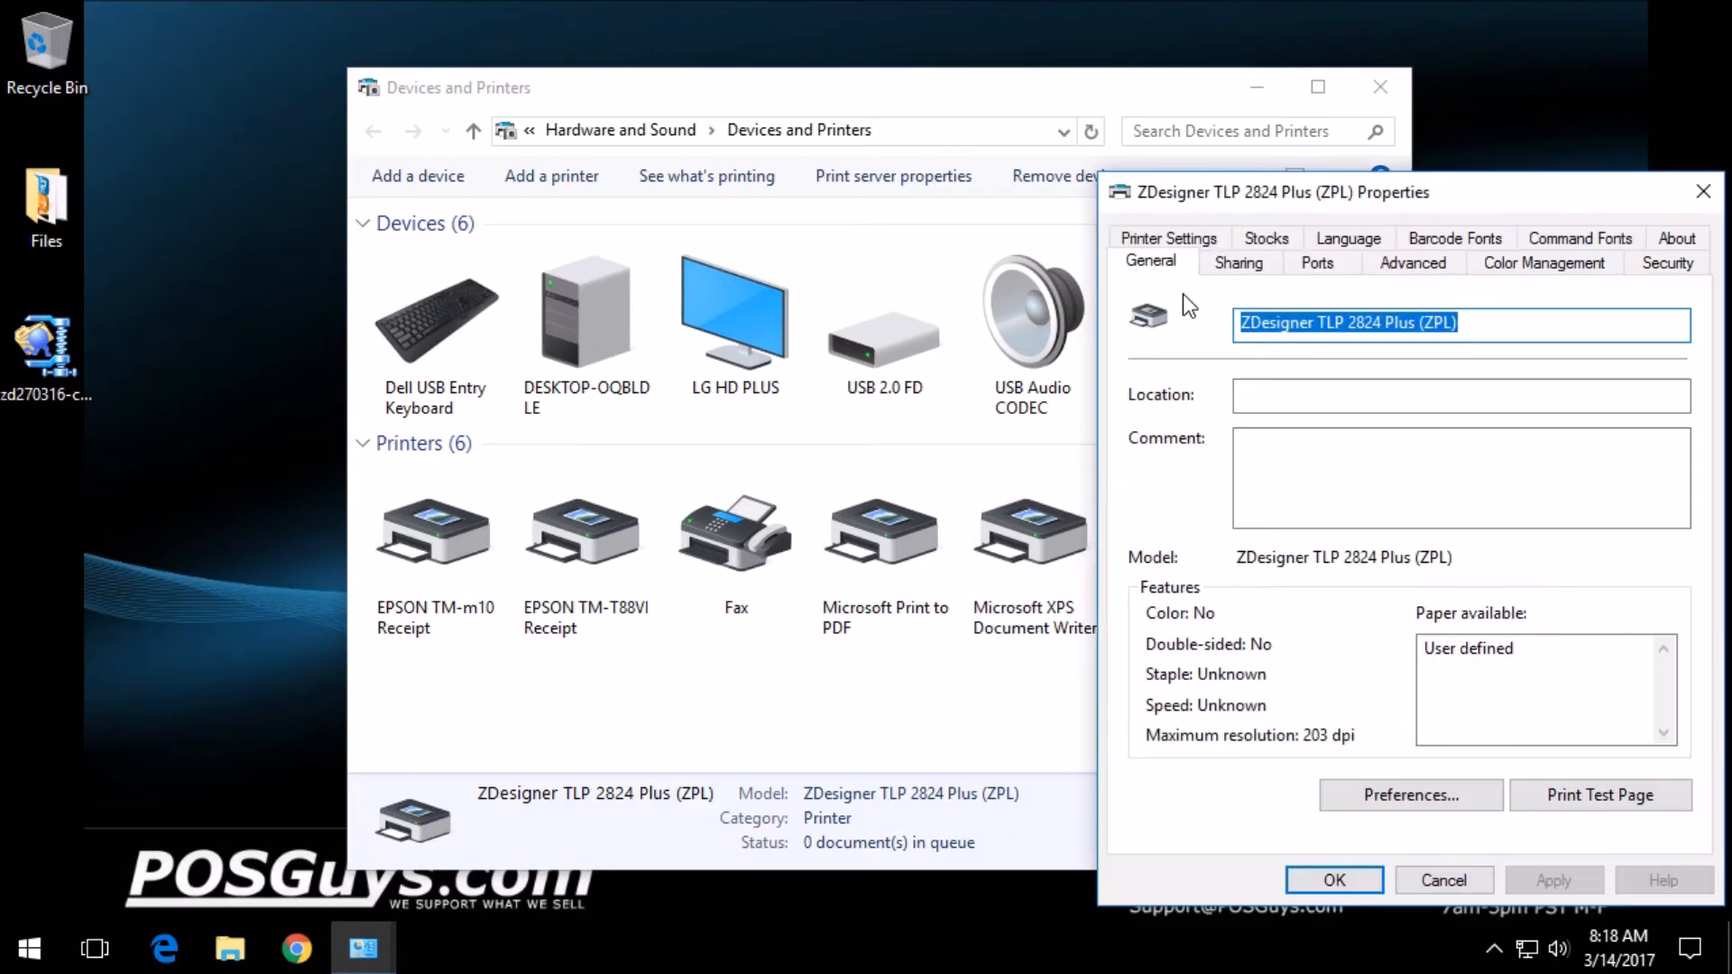
{"action": "mouse_move", "coordinate": [1379, 299]}
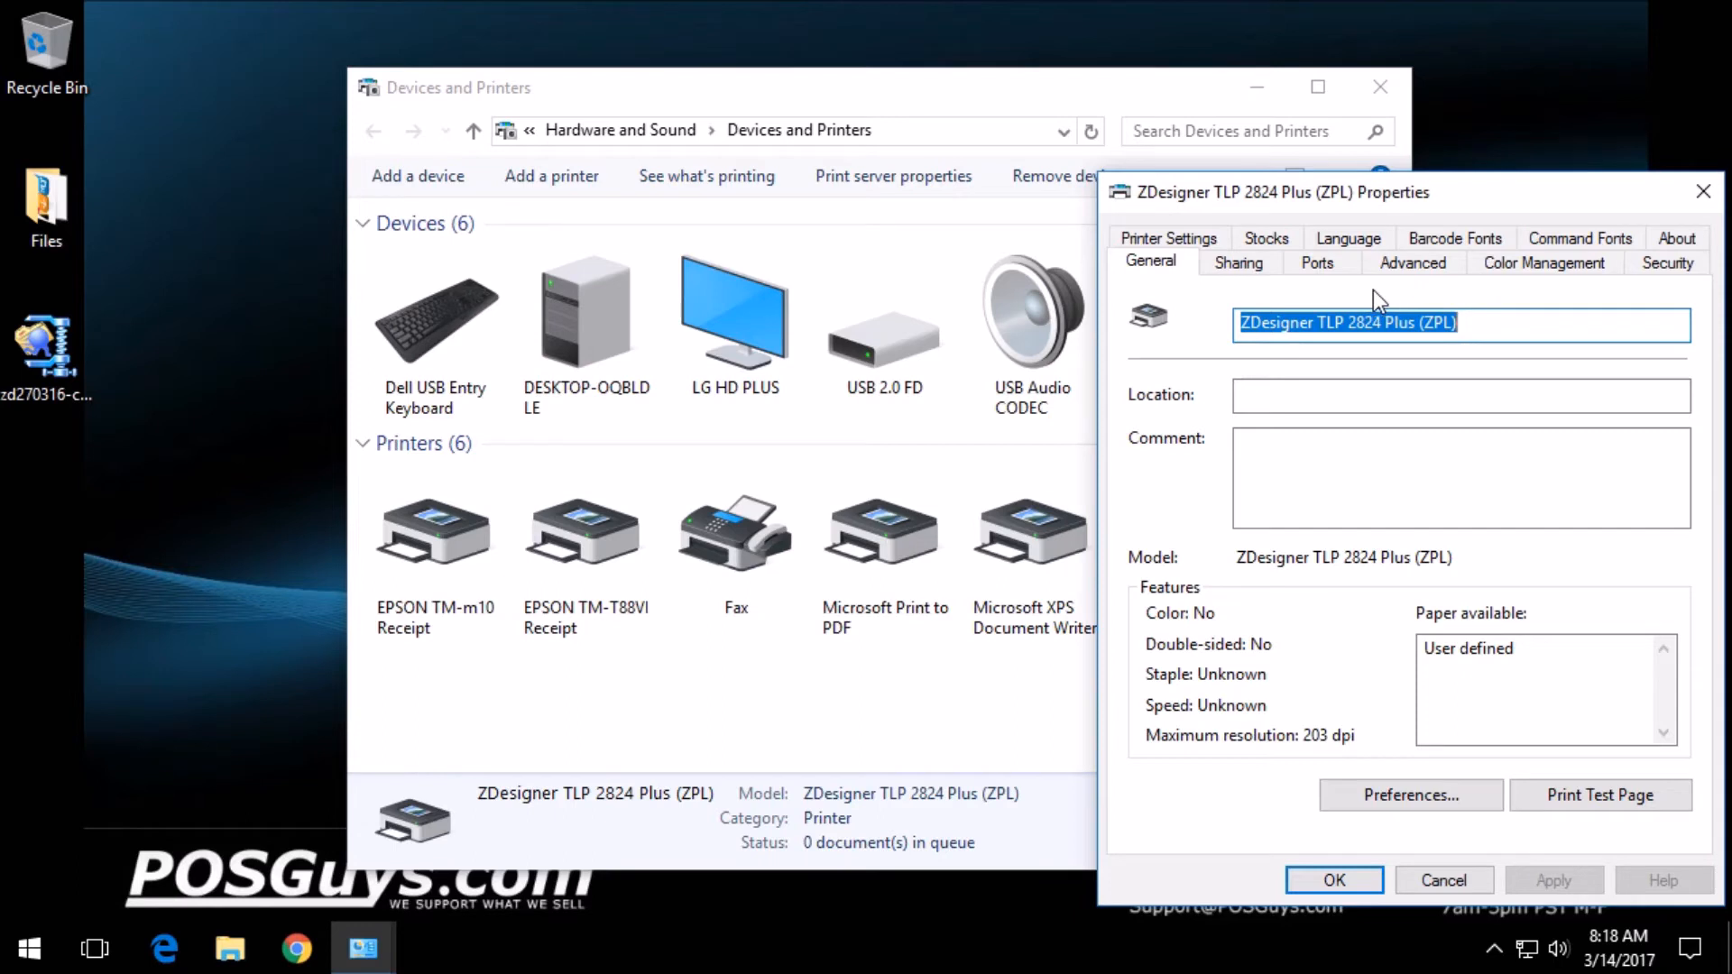
{"action": "mouse_move", "coordinate": [1392, 285]}
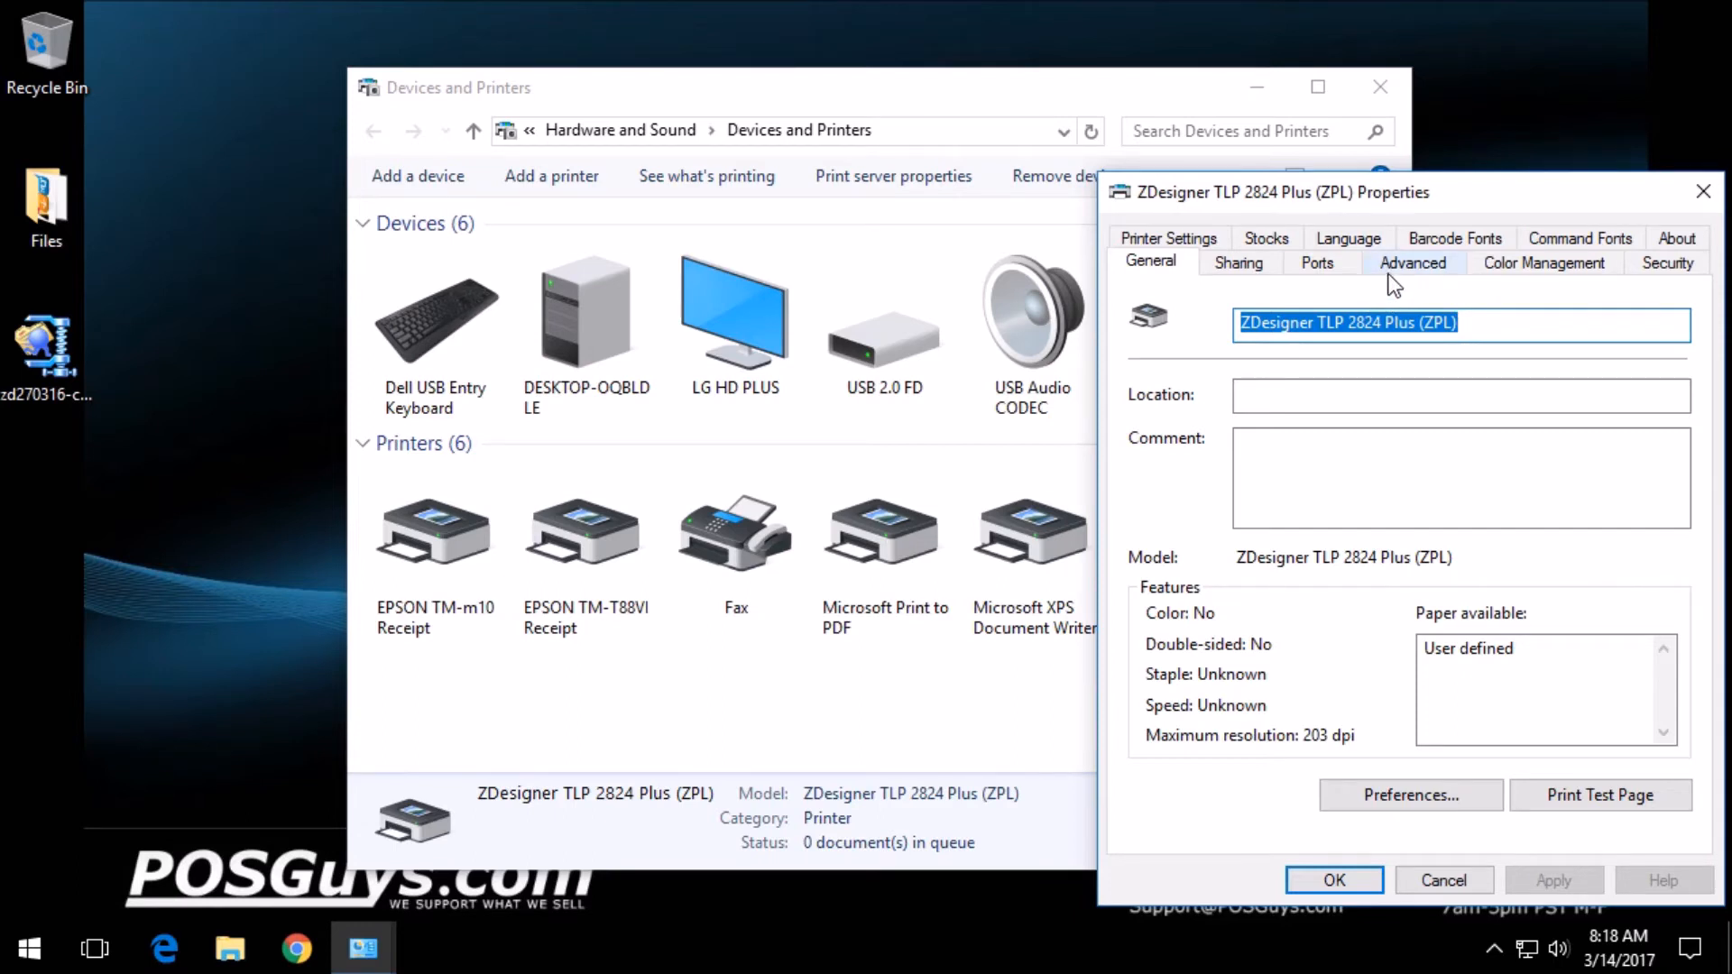
{"action": "left_click", "coordinate": [1413, 262]}
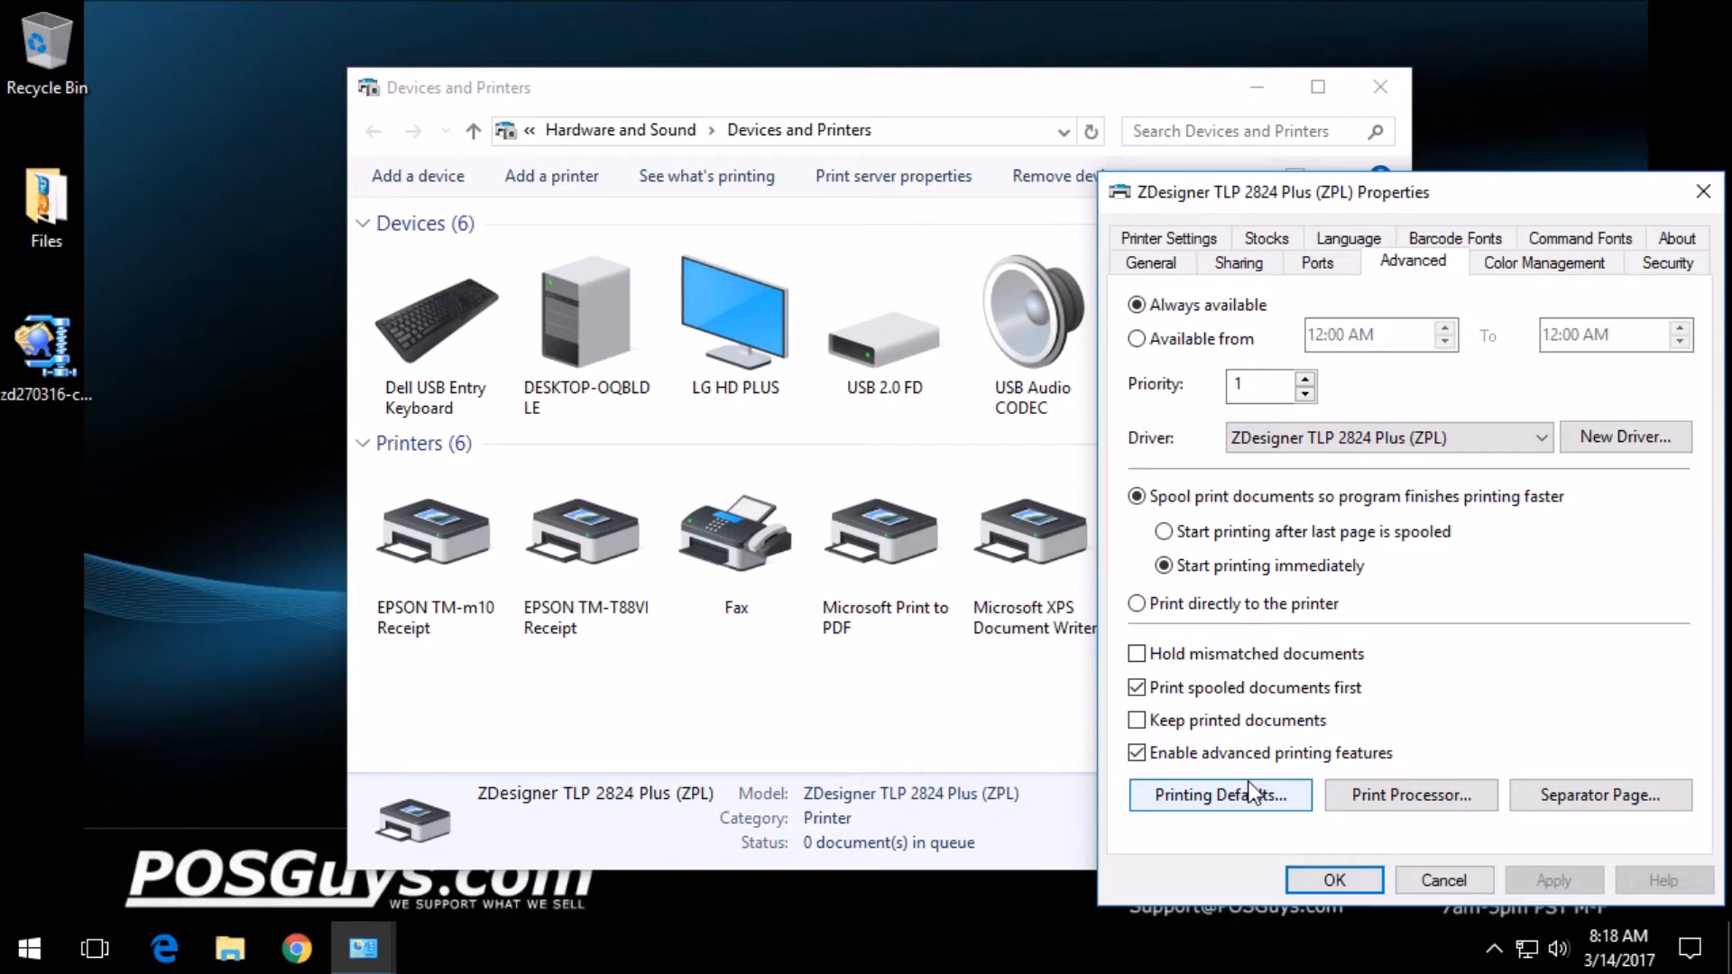
{"action": "mouse_move", "coordinate": [1416, 287]}
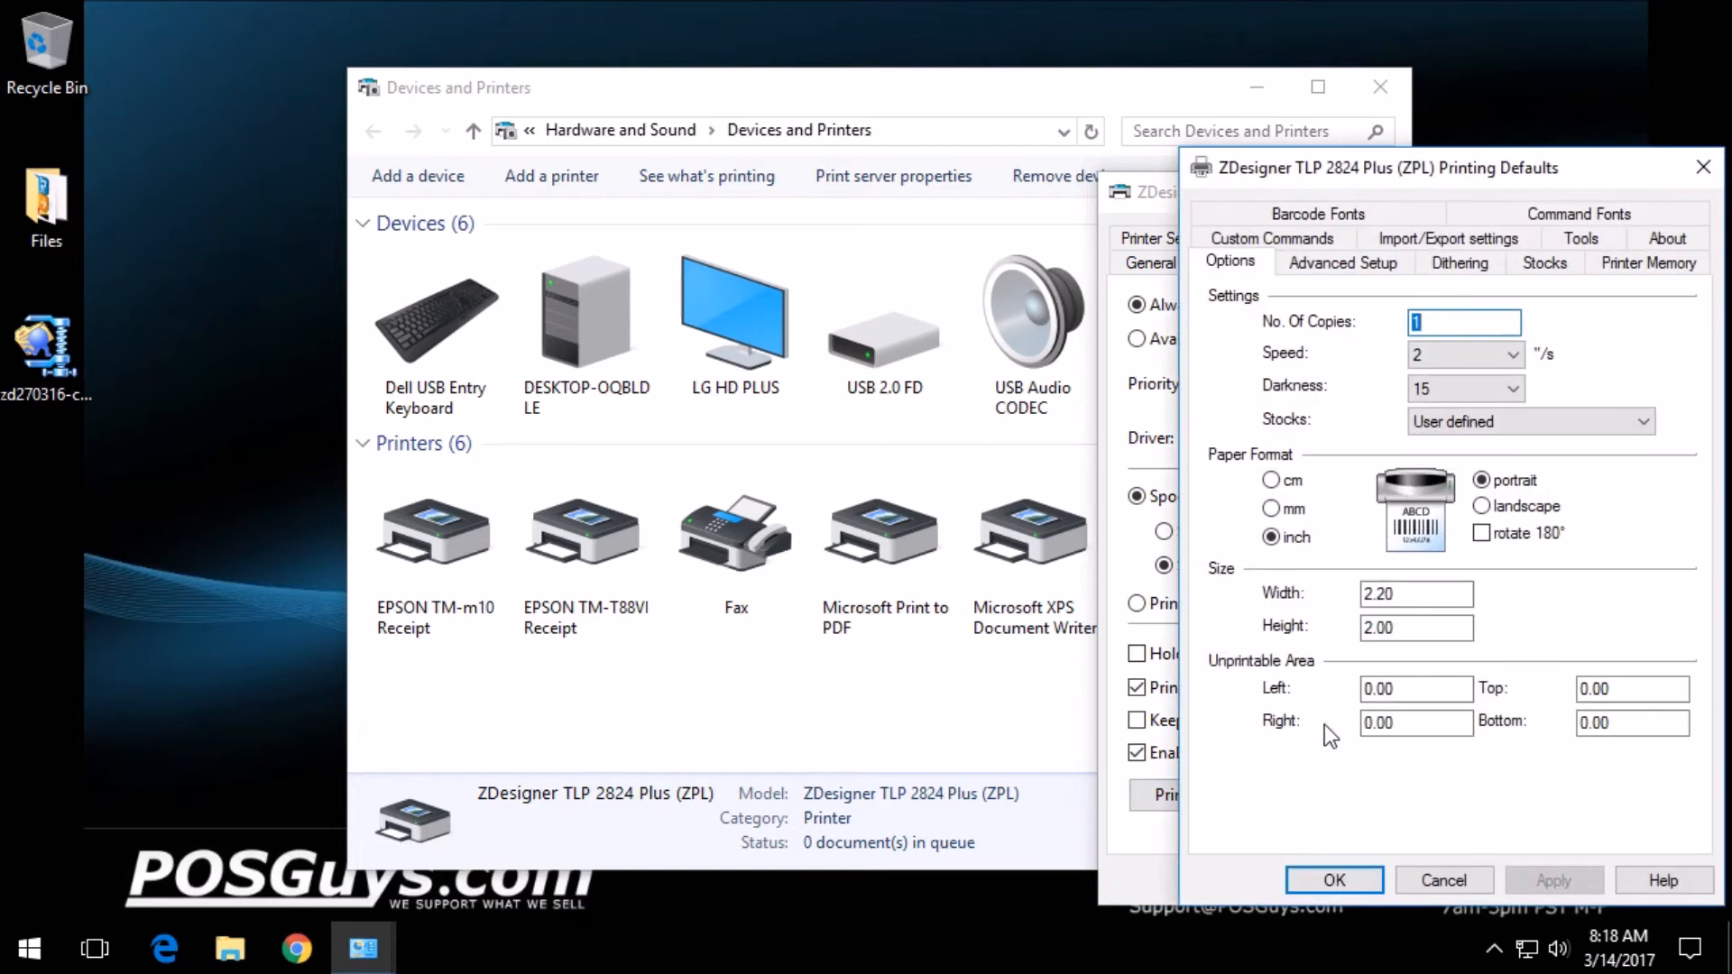
Replace the default label width value with 2.25 inches
{"action": "left_click", "coordinate": [1417, 593]}
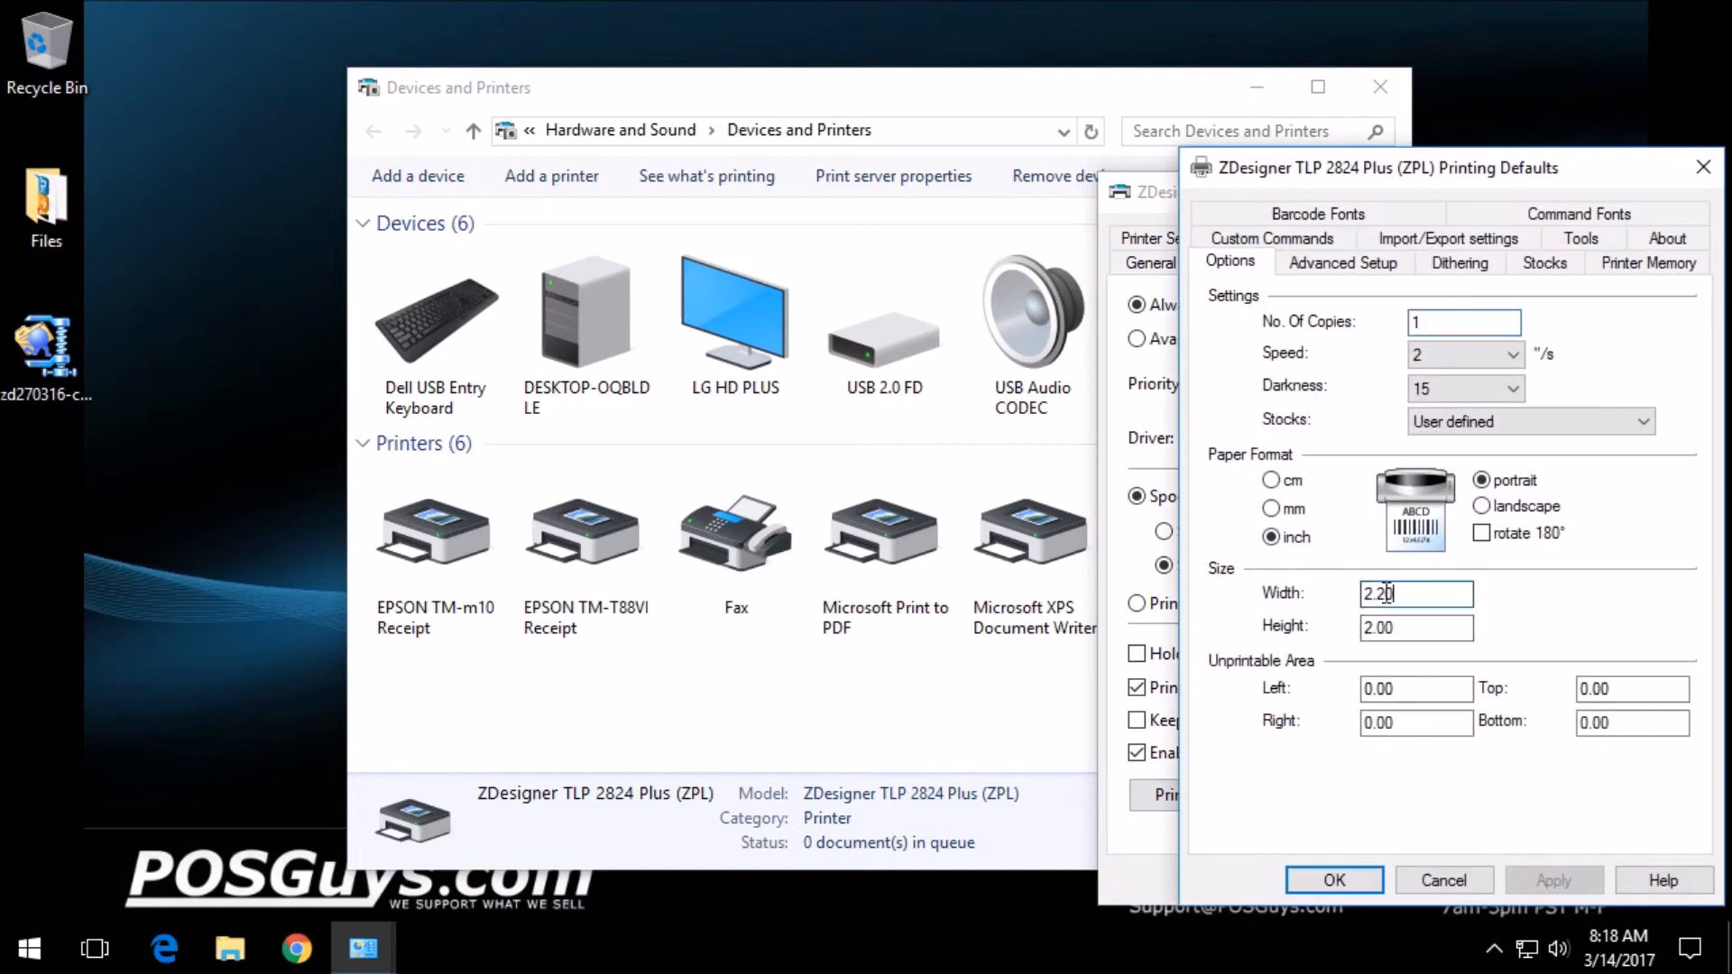
{"action": "key", "text": "Backspace"}
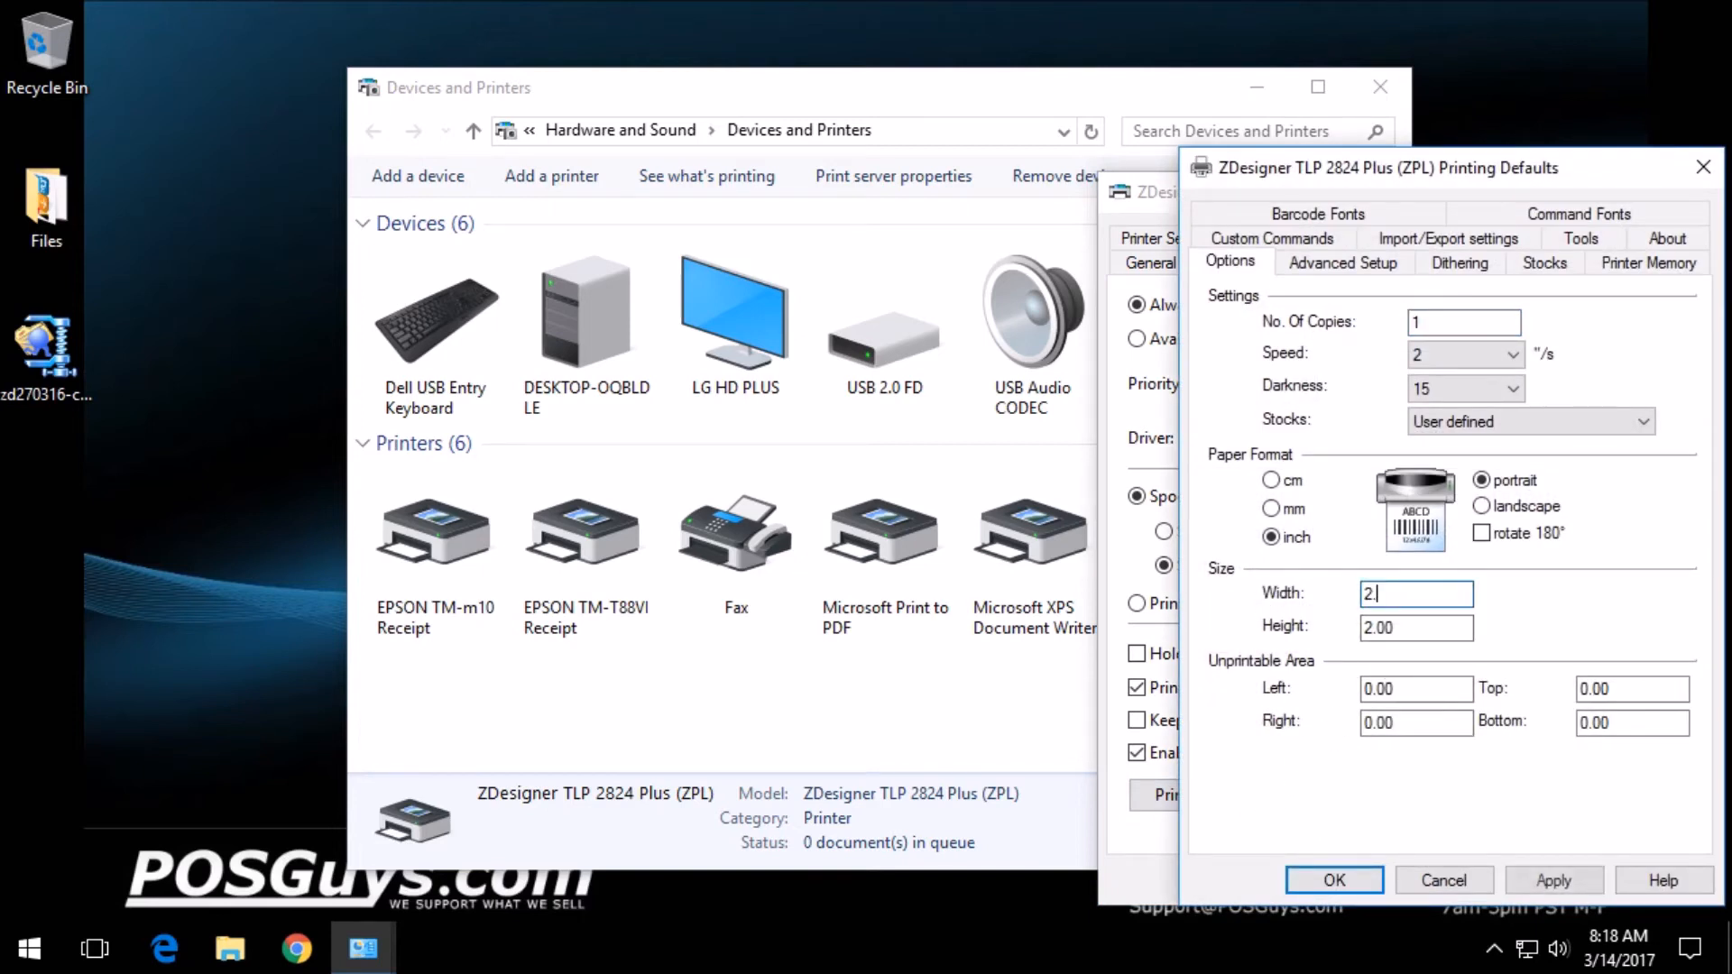
{"action": "type", "text": "25"}
{"action": "left_click", "coordinate": [1418, 627]}
{"action": "type", "text": "1.25"}
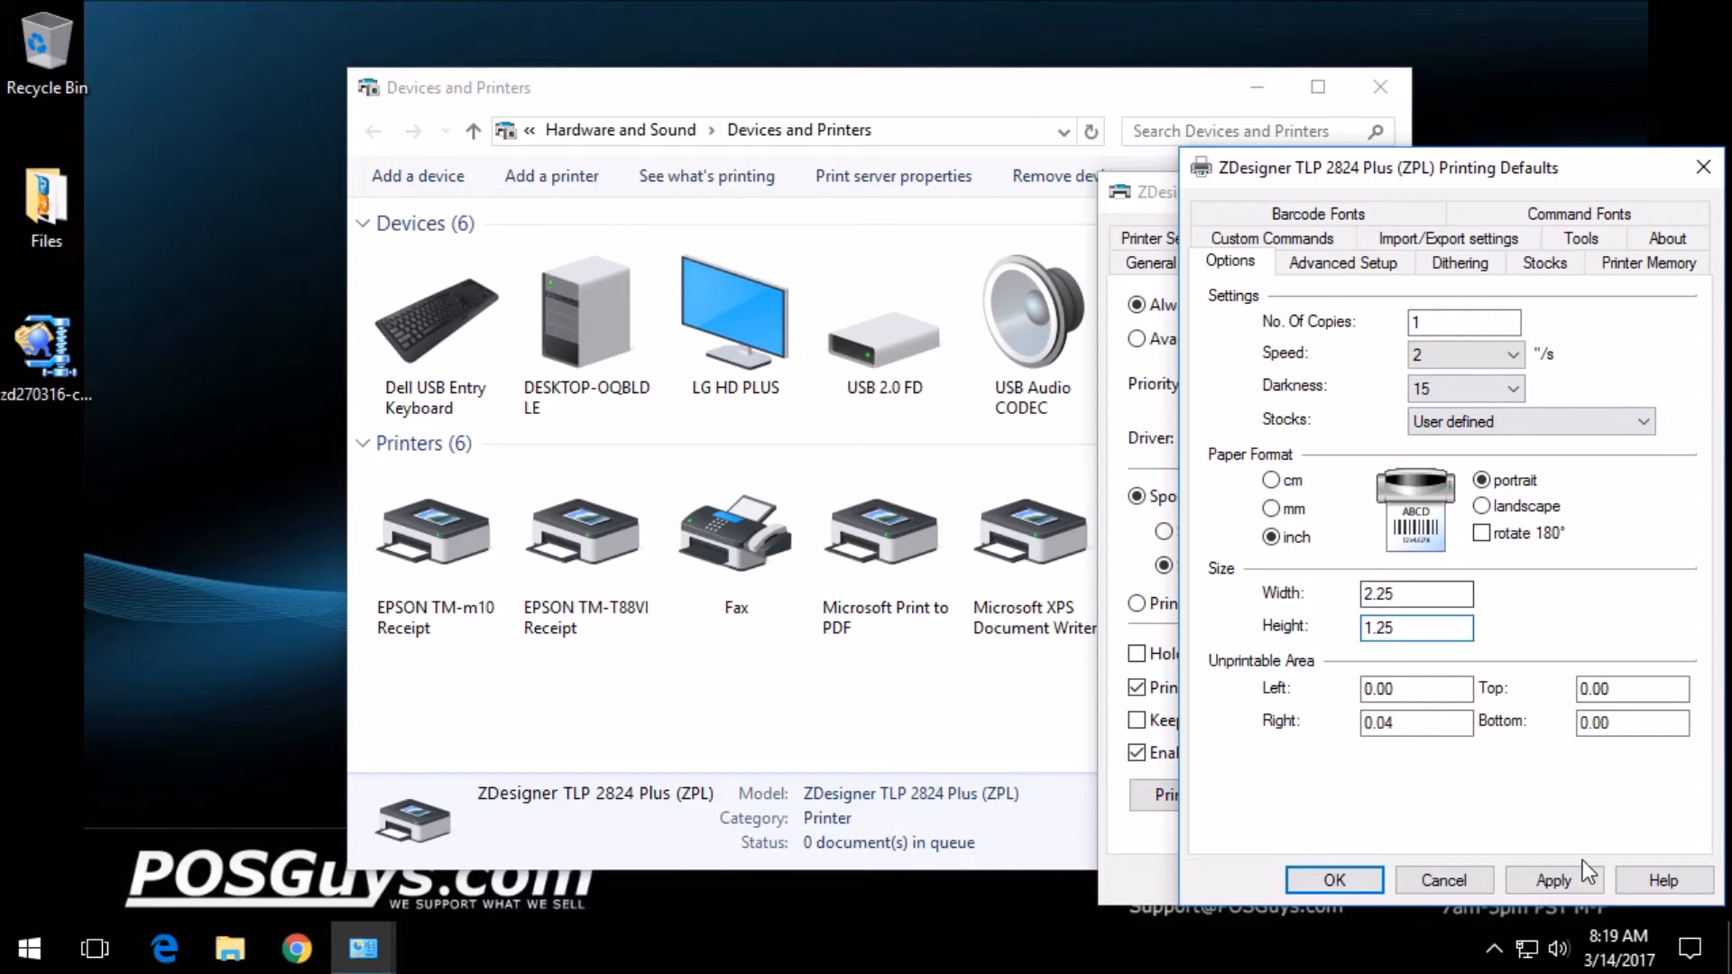
Set Media Type to Thermal Direct under Advanced Setup and confirm with OK
{"action": "left_click", "coordinate": [1343, 262]}
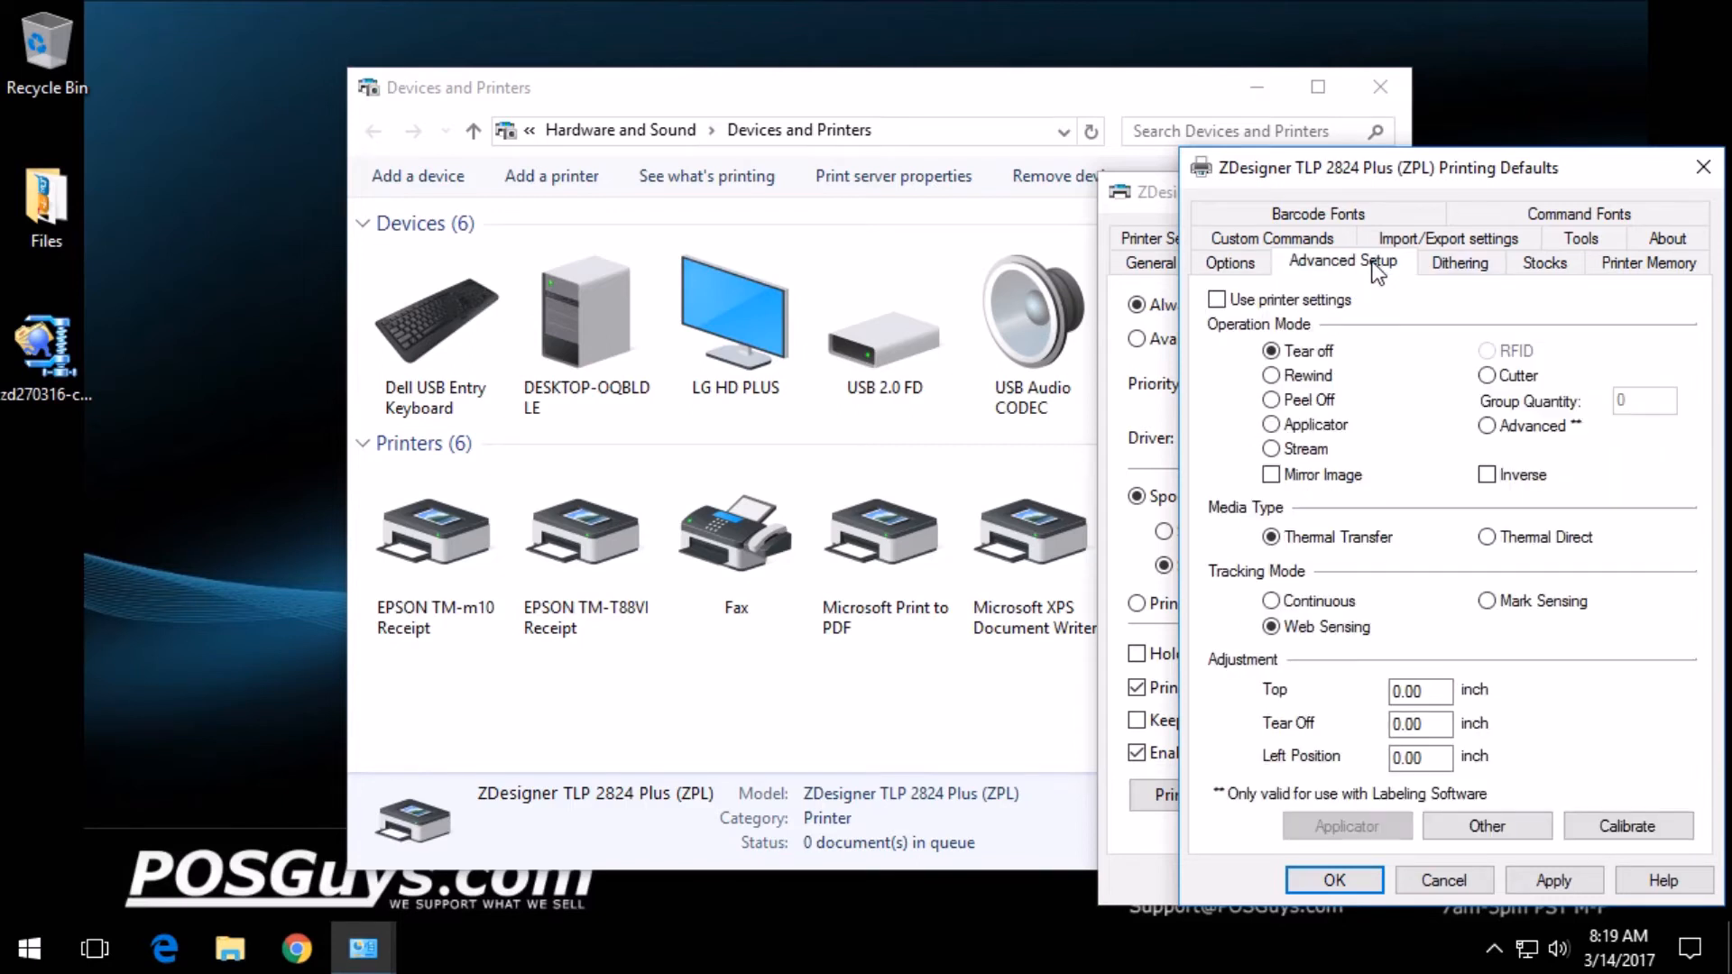
{"action": "mouse_move", "coordinate": [1490, 419]}
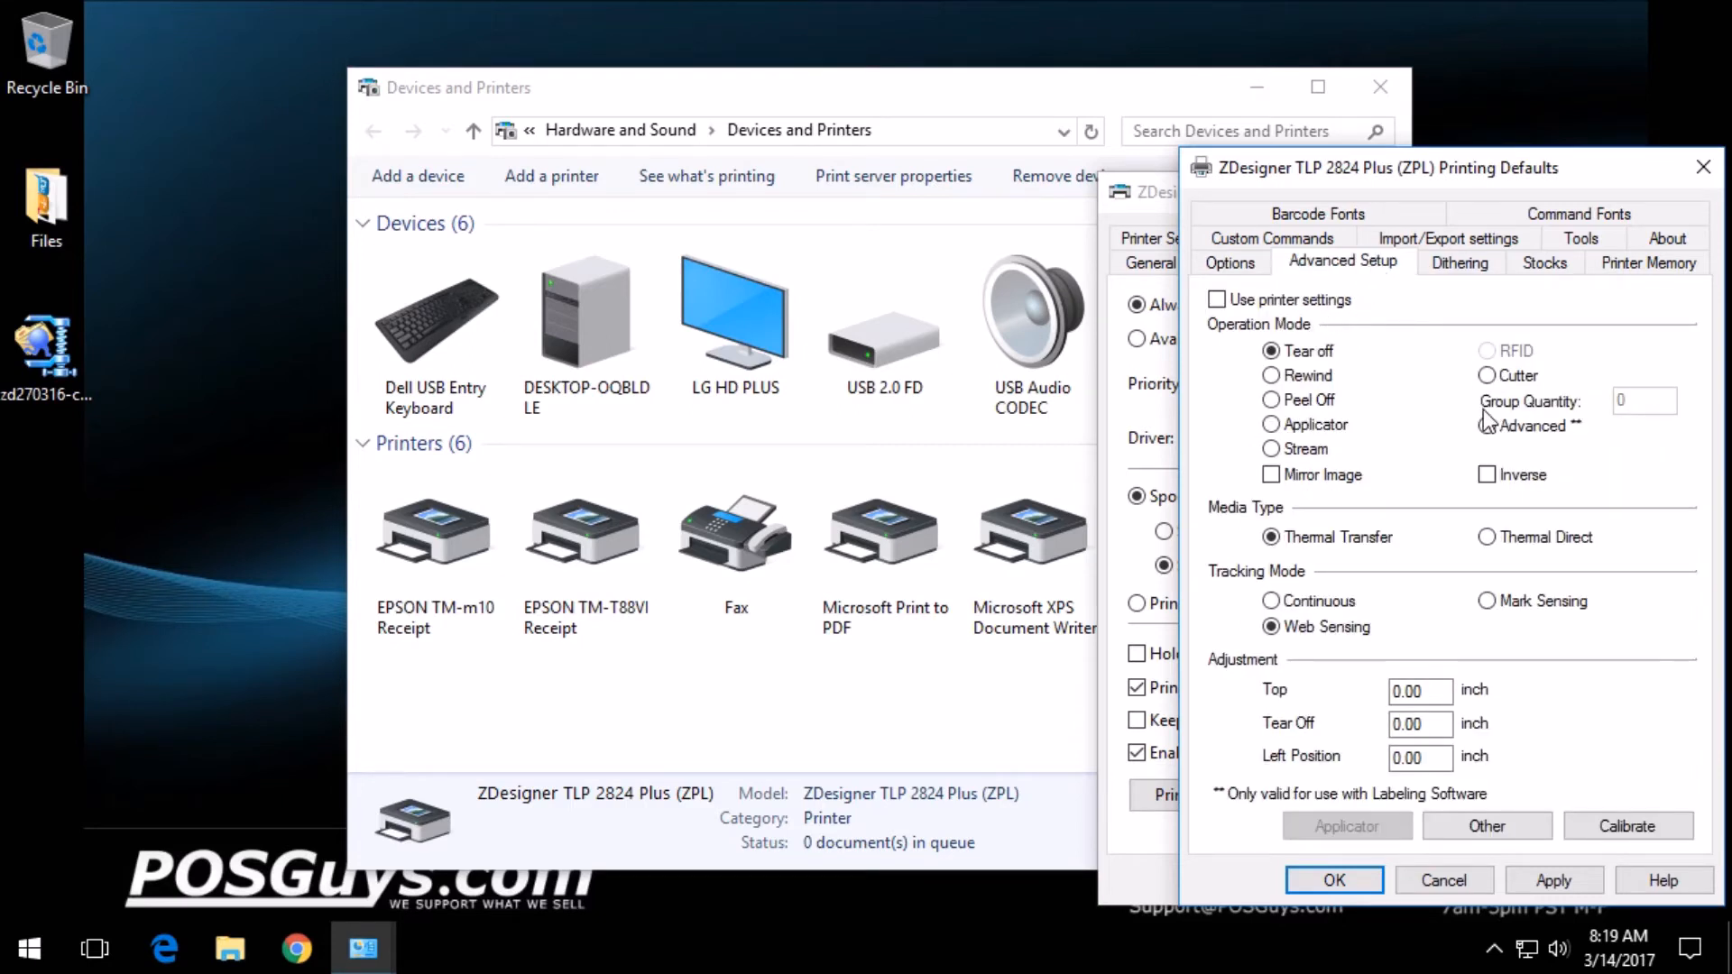
{"action": "mouse_move", "coordinate": [1488, 542]}
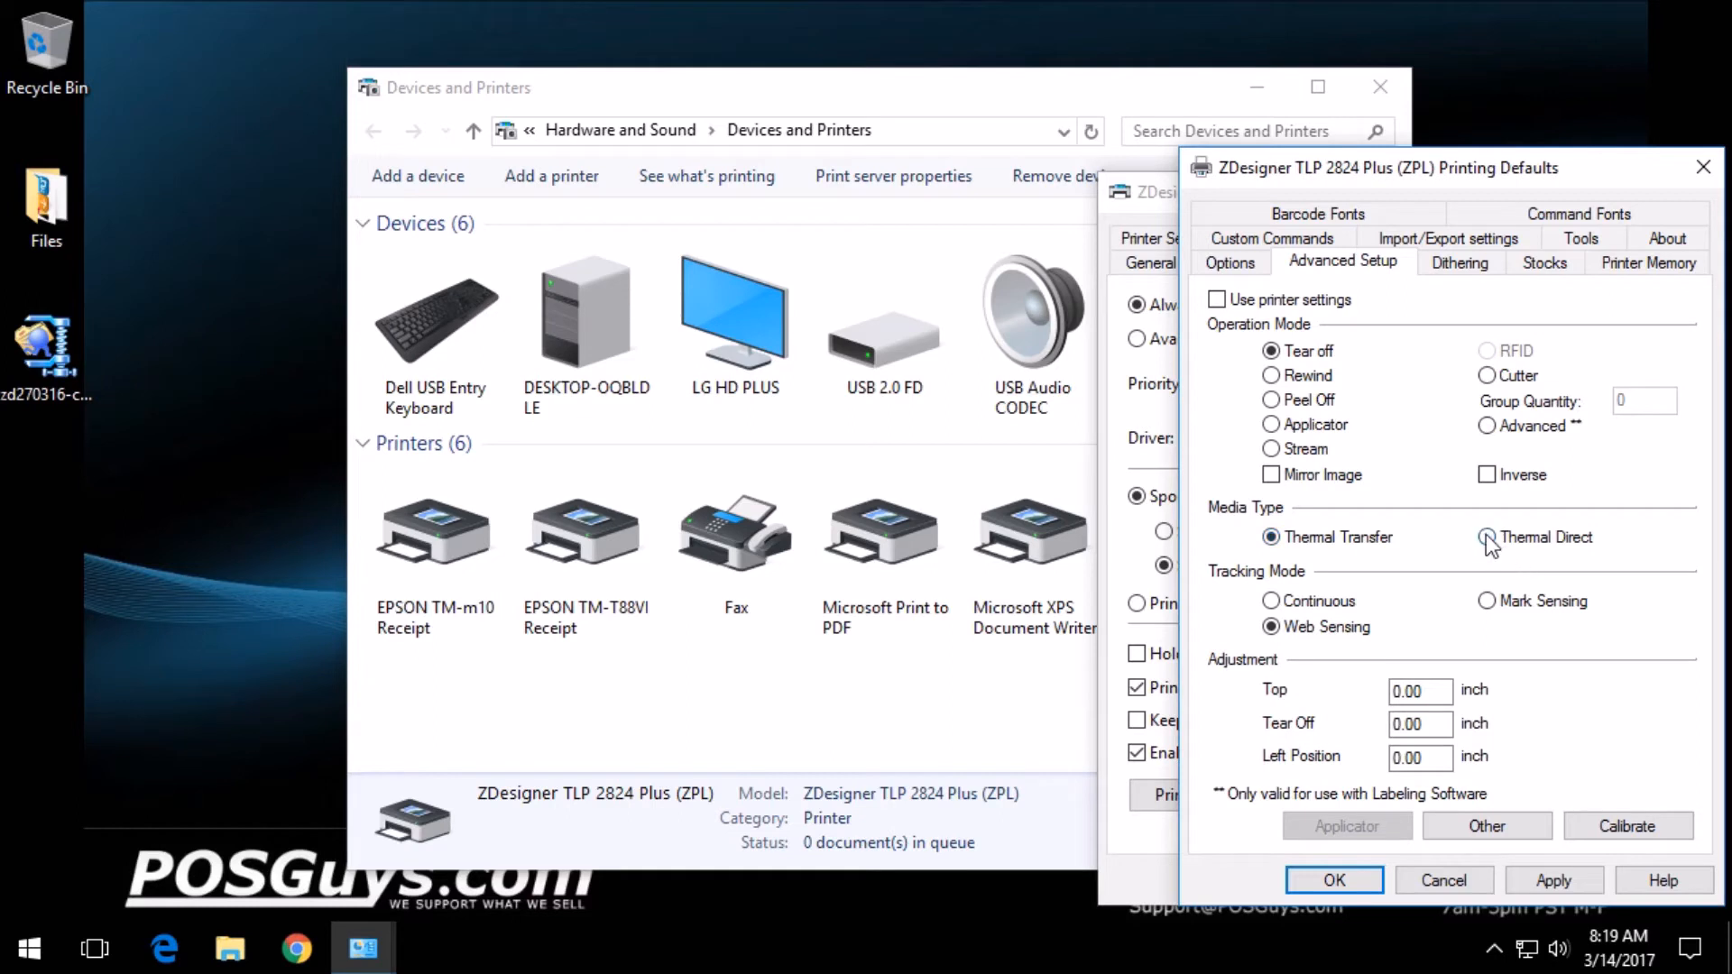
{"action": "left_click", "coordinate": [1488, 537]}
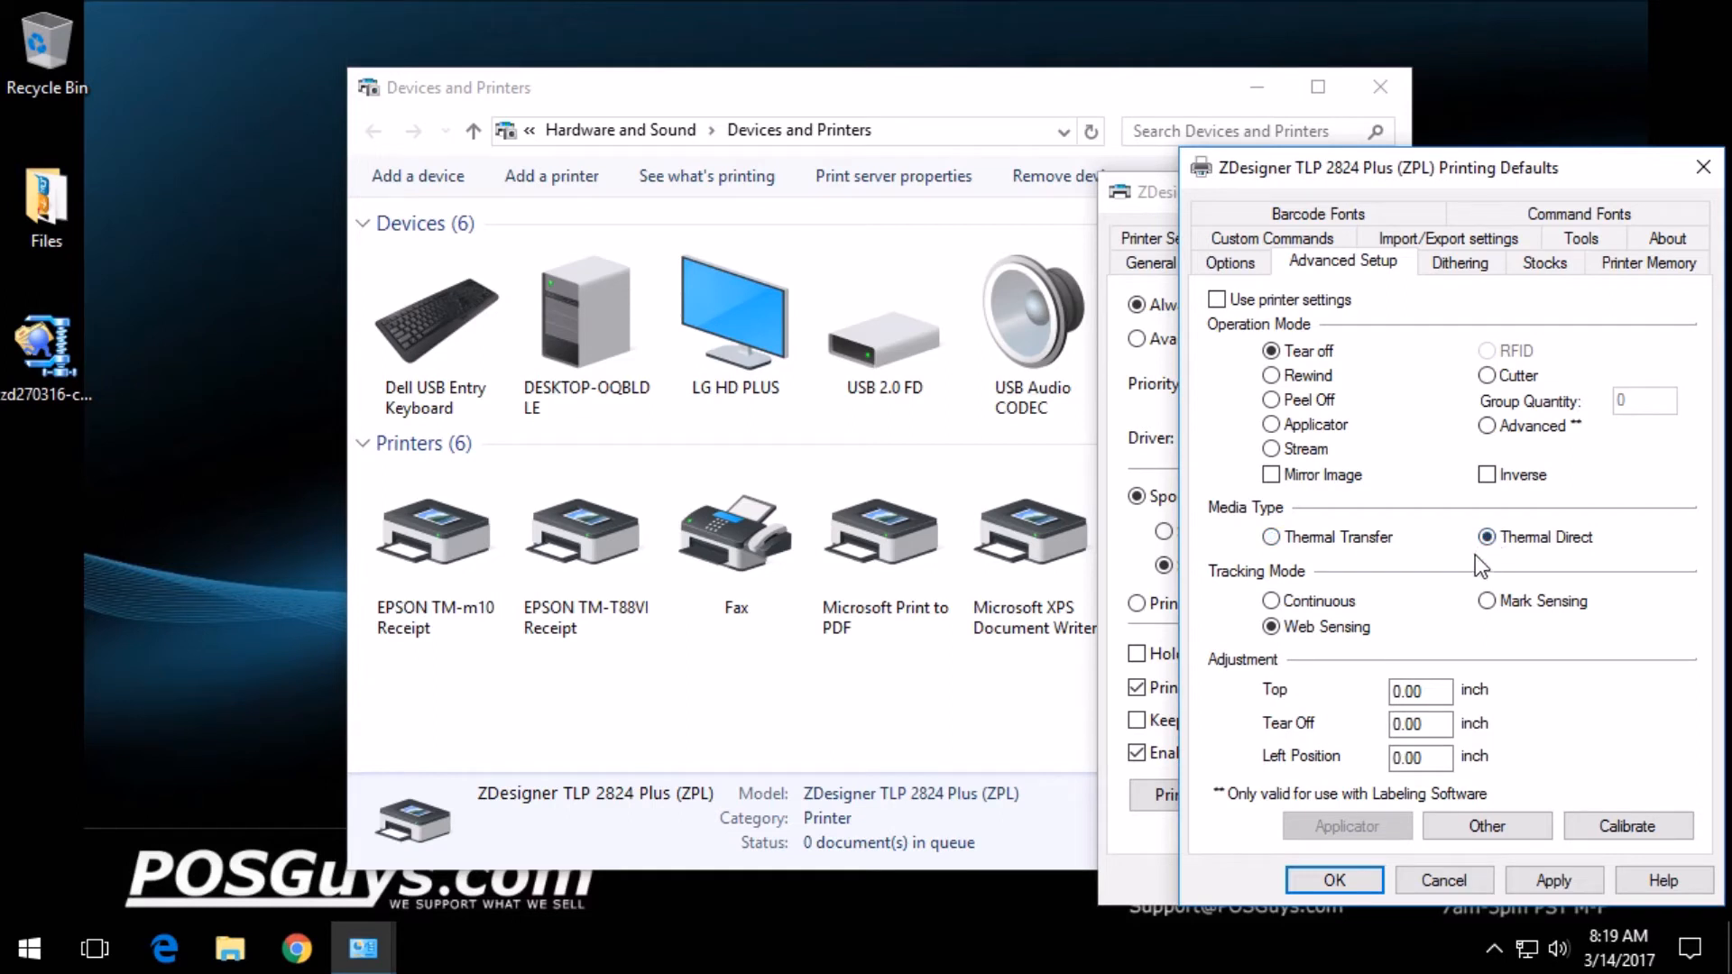
{"action": "mouse_move", "coordinate": [1588, 626]}
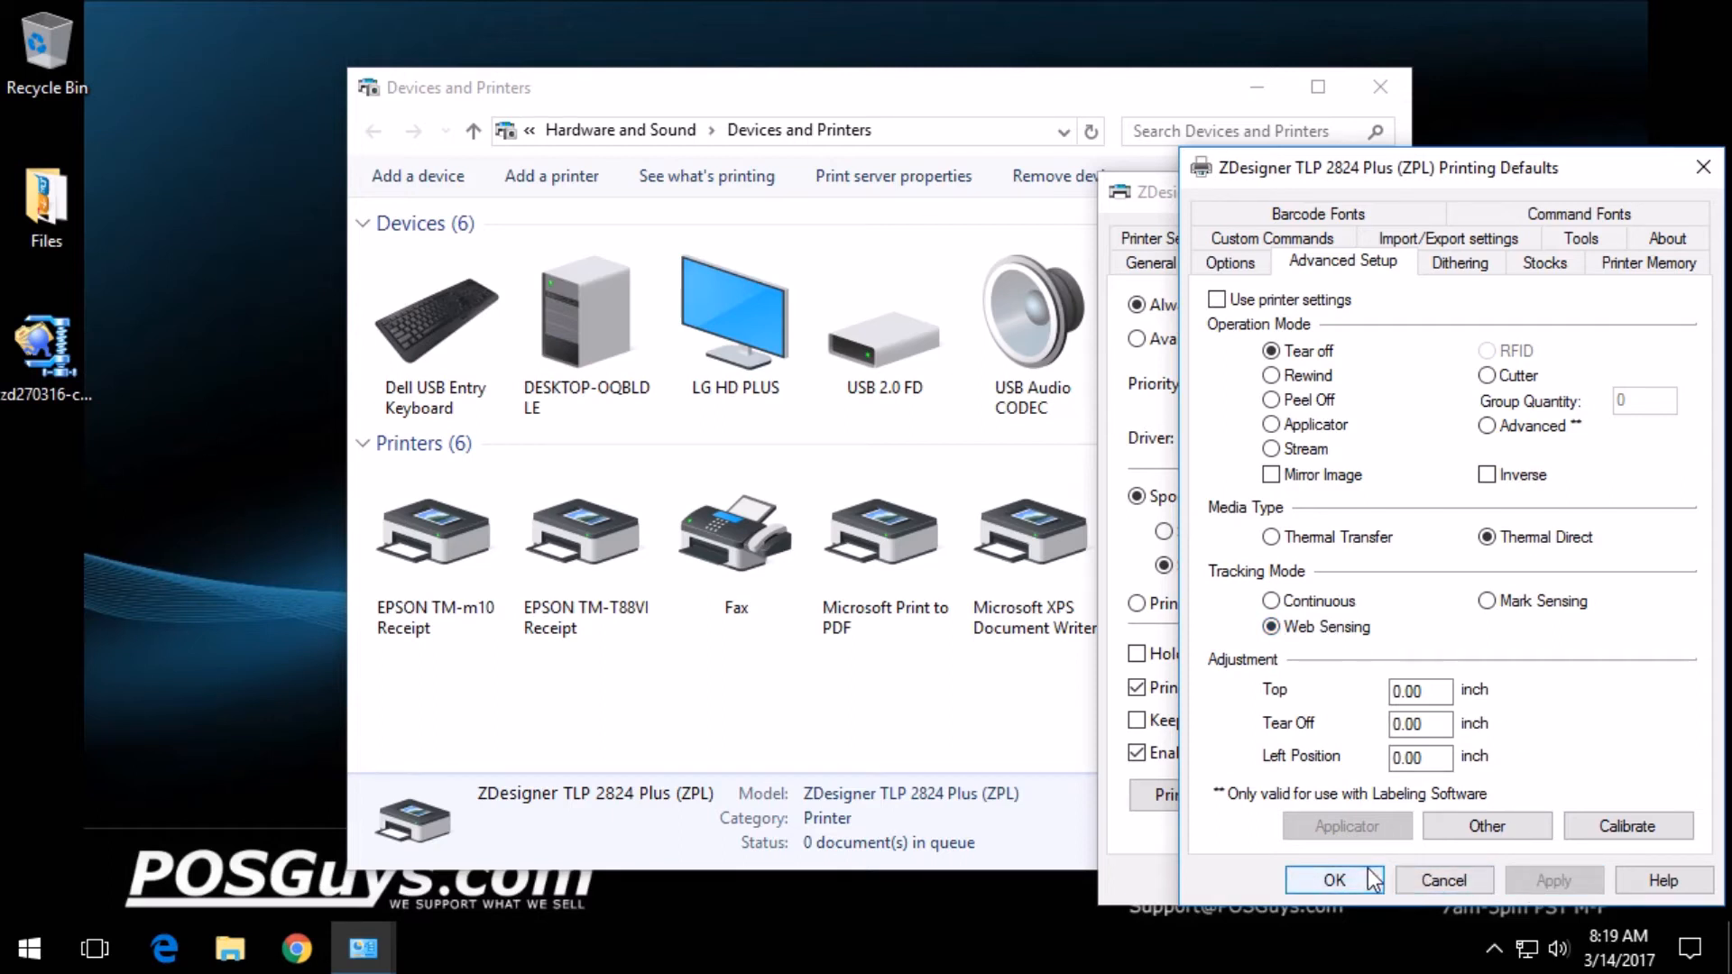
{"action": "left_click", "coordinate": [1334, 880]}
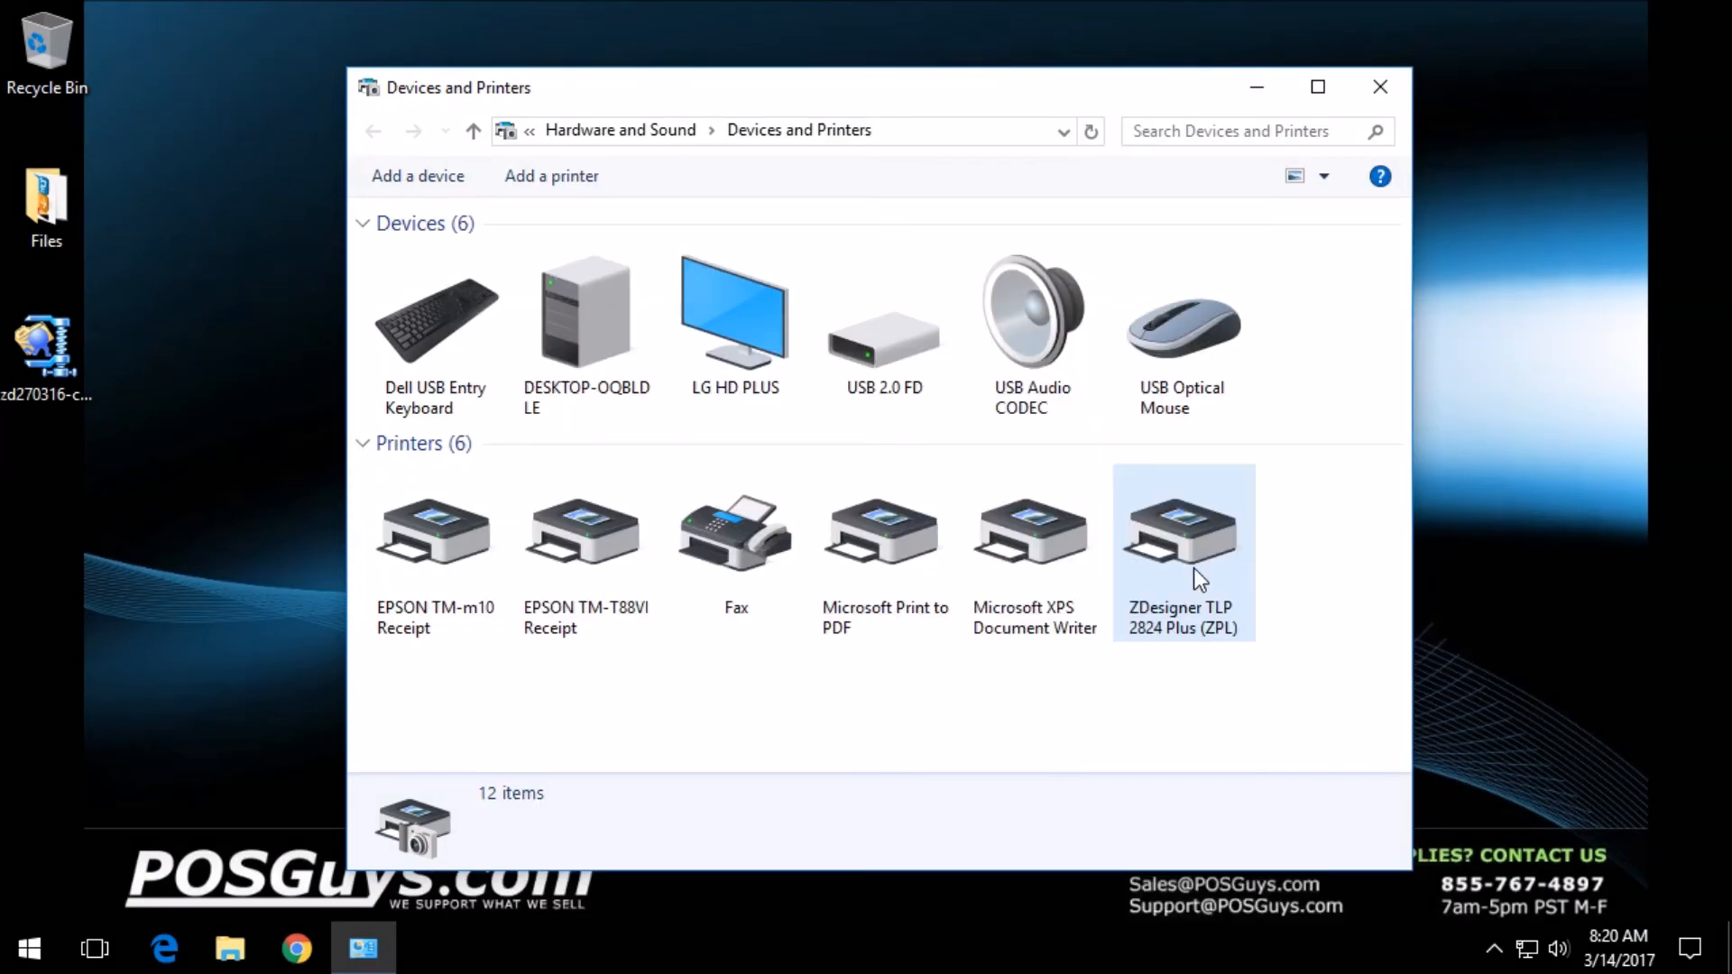
Open the ZDesigner printer's Preferences on the Tools tab via Printer properties
{"action": "right_click", "coordinate": [1182, 535]}
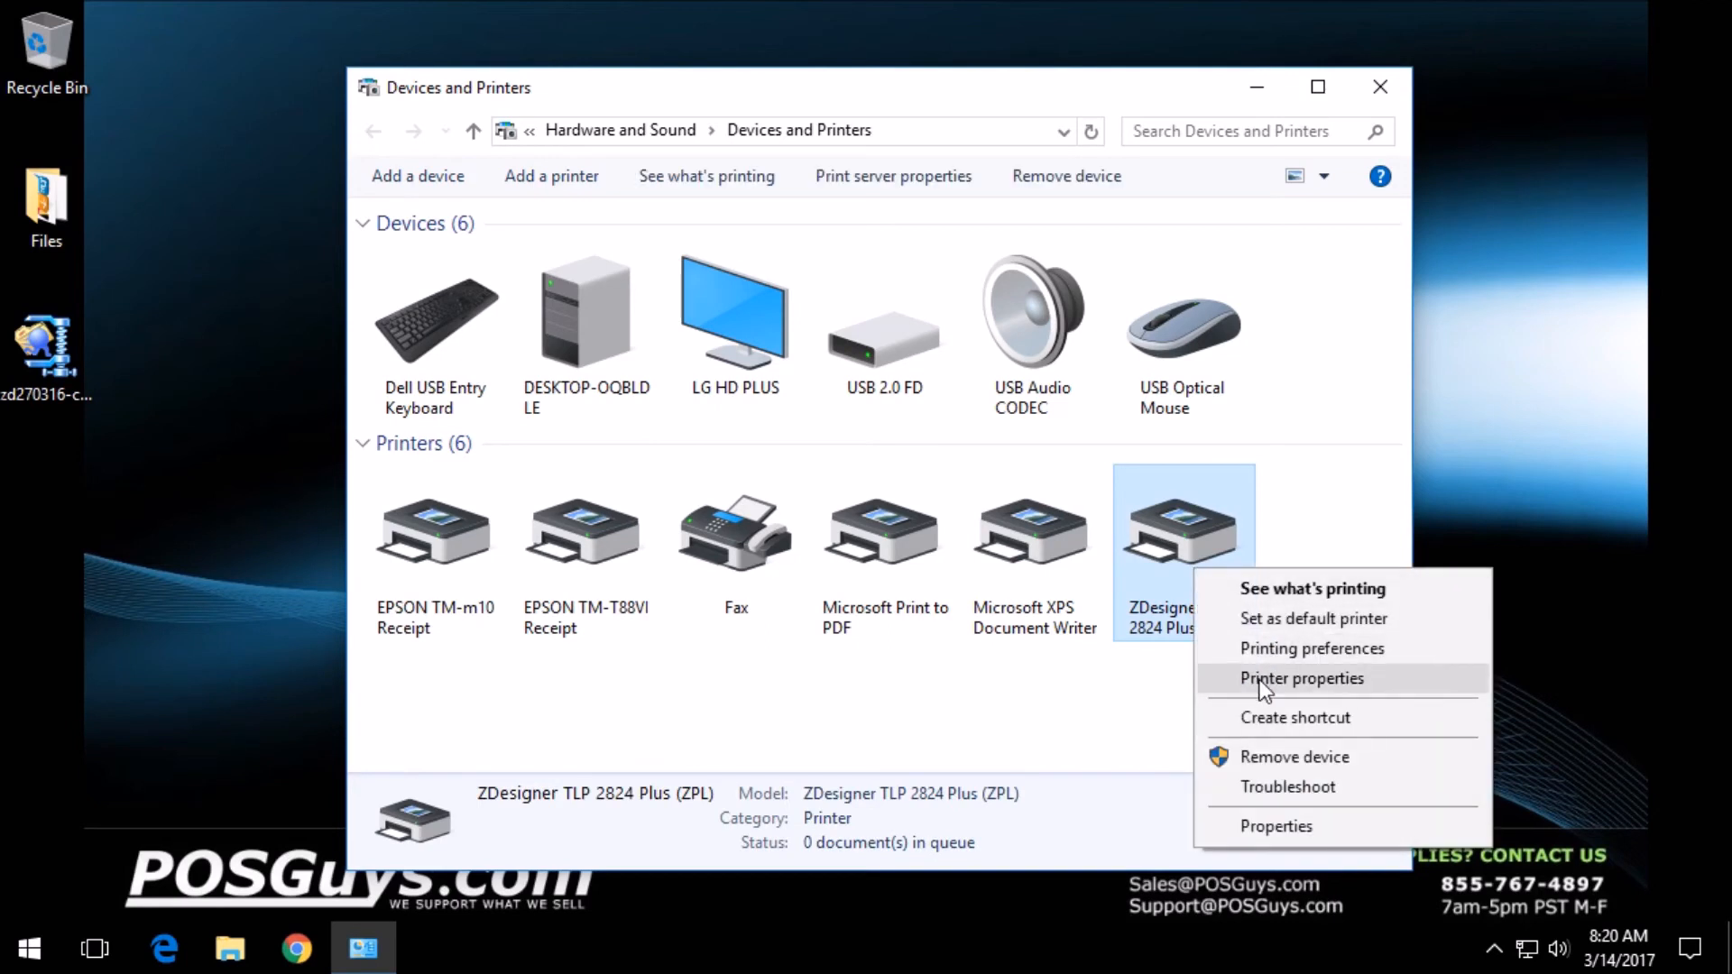
{"action": "left_click", "coordinate": [1301, 679]}
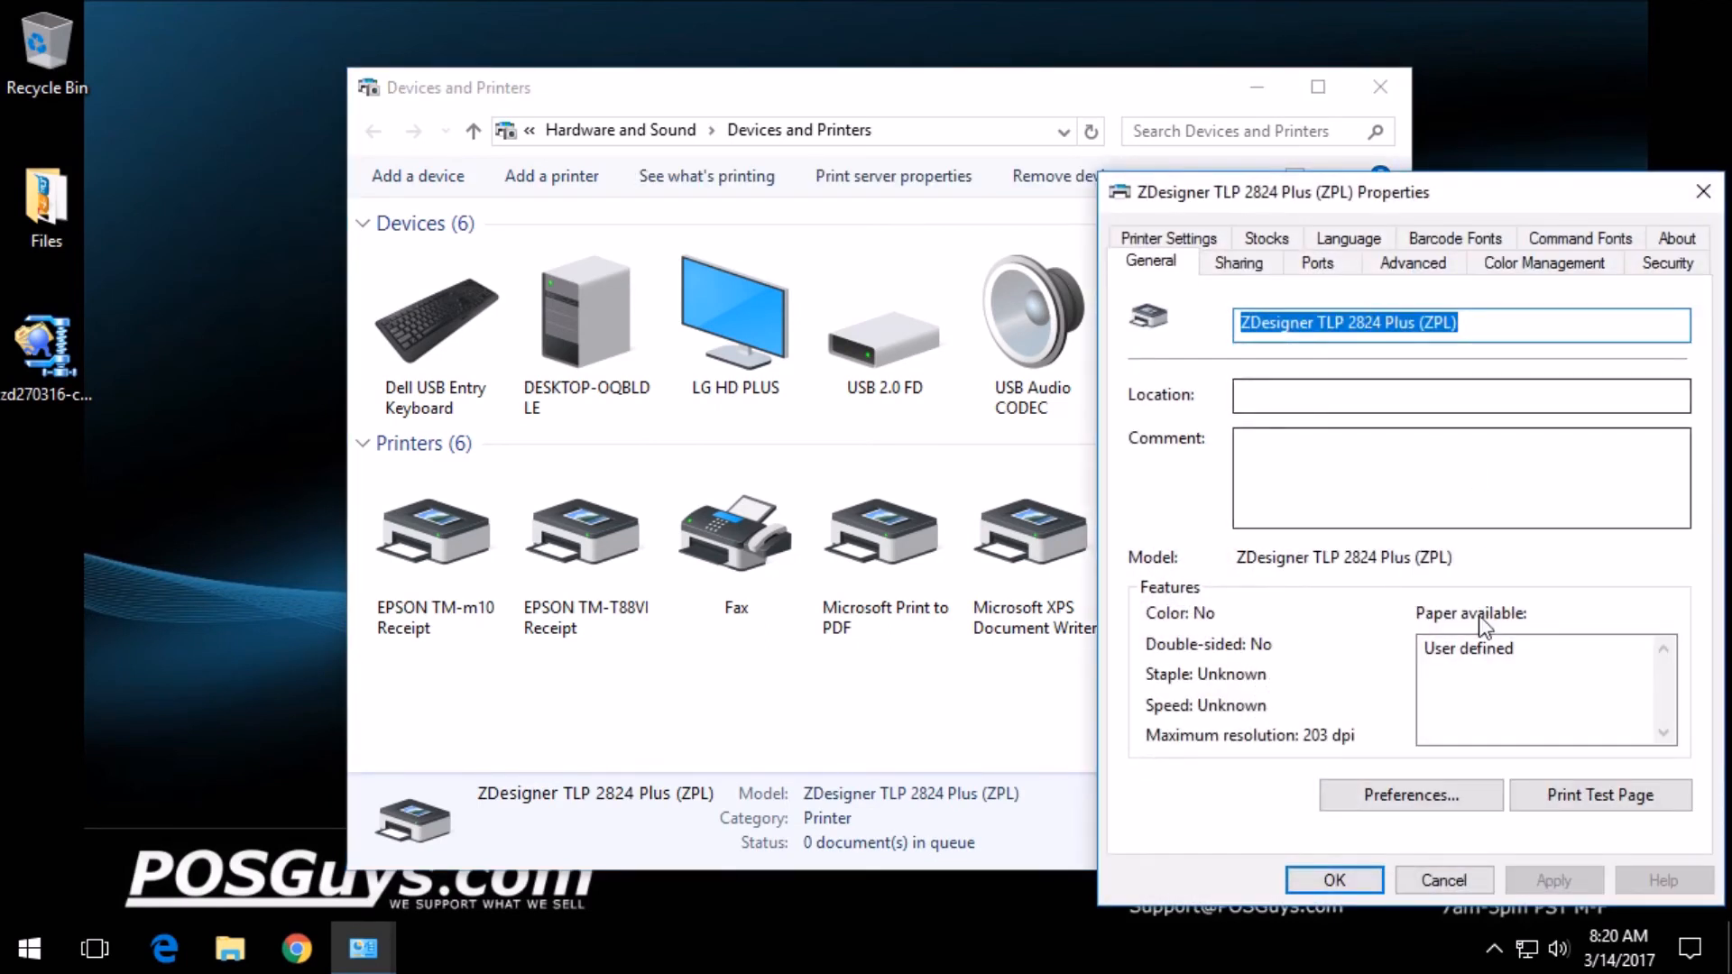
{"action": "left_click", "coordinate": [1411, 794]}
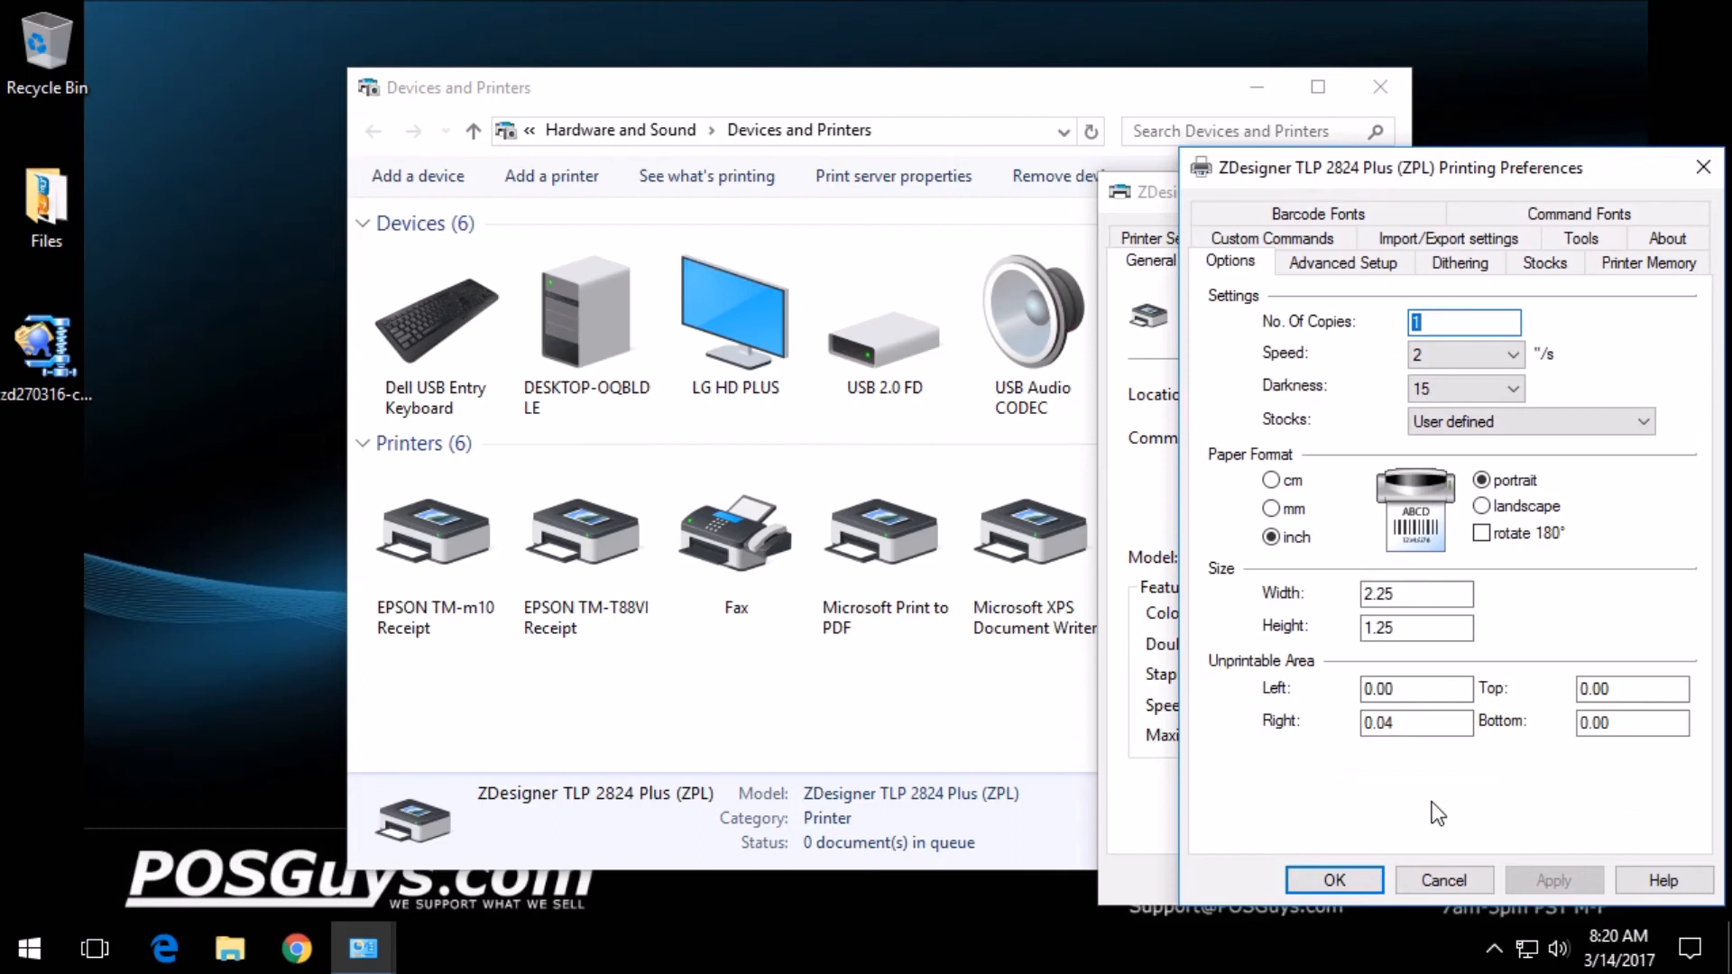
{"action": "mouse_move", "coordinate": [1461, 262]}
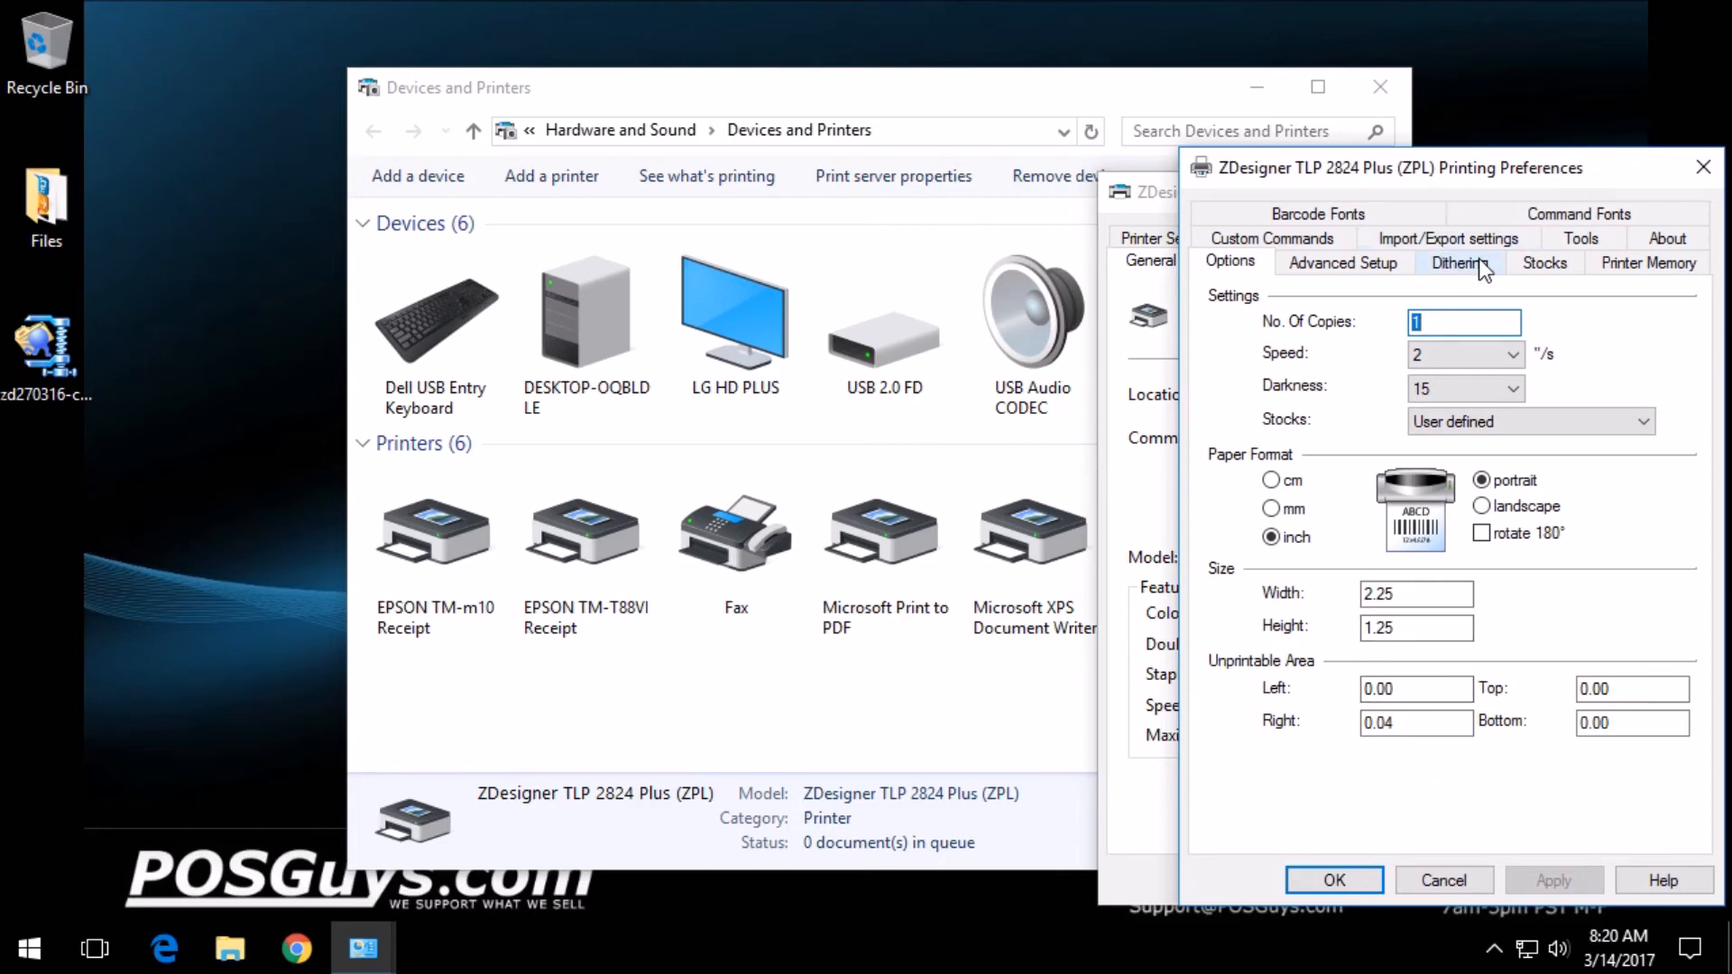
{"action": "left_click", "coordinate": [1580, 237]}
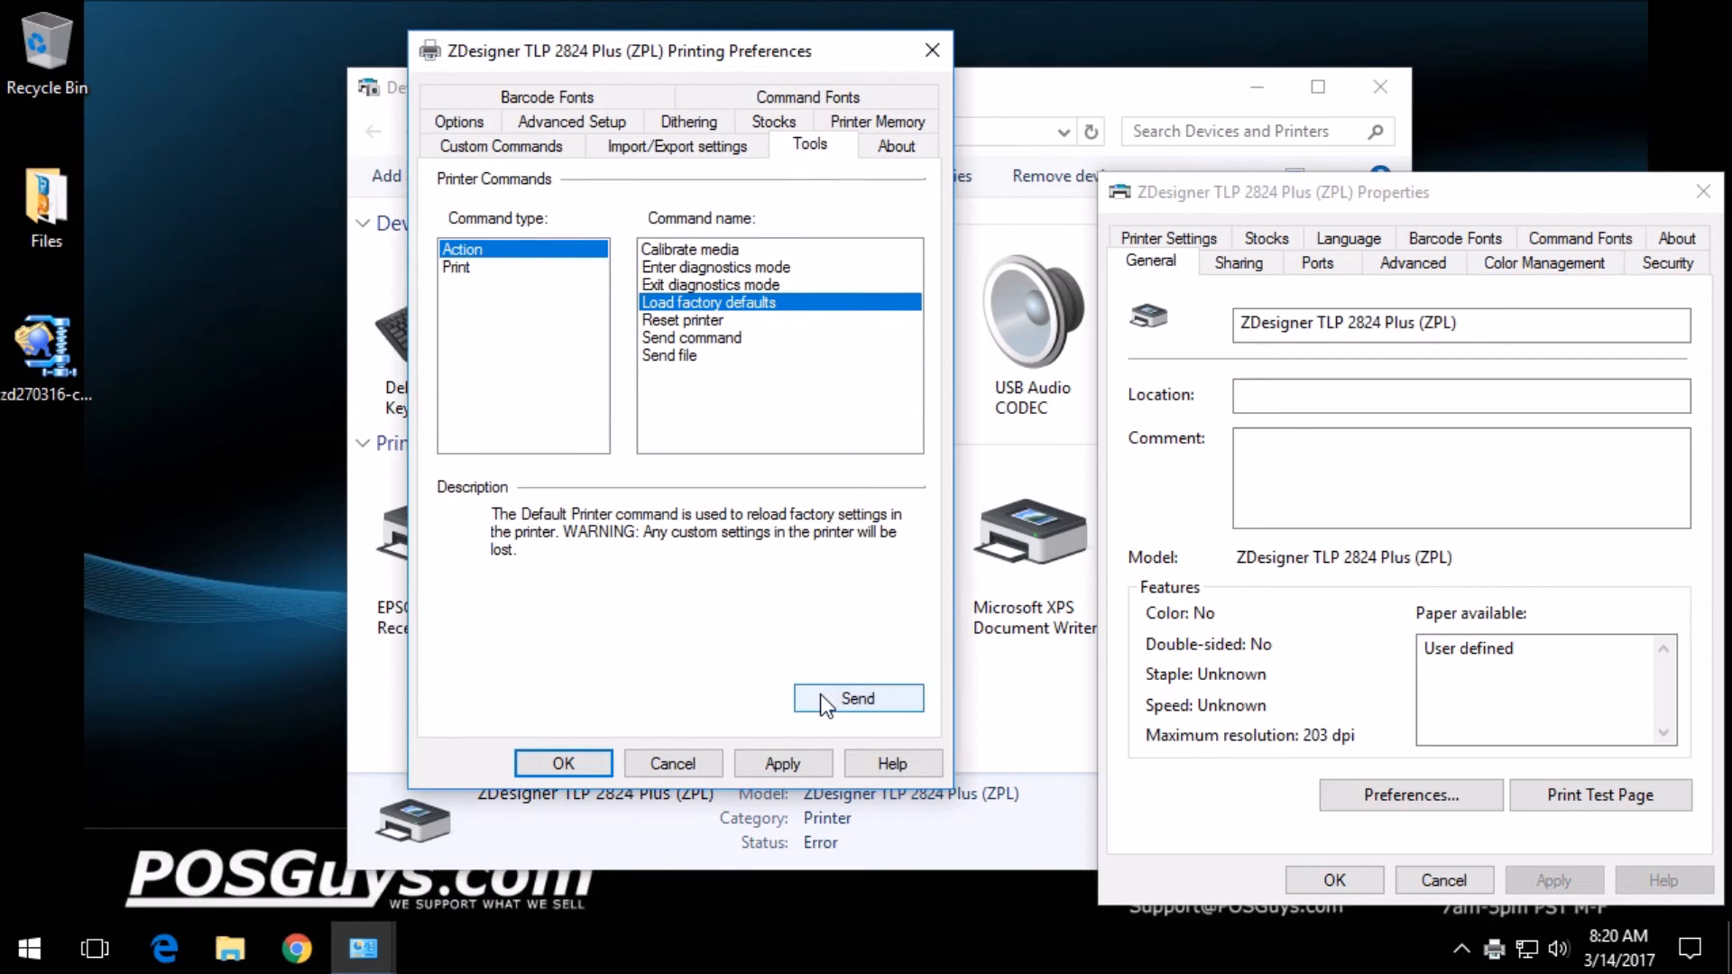
{"action": "mouse_move", "coordinate": [714, 340]}
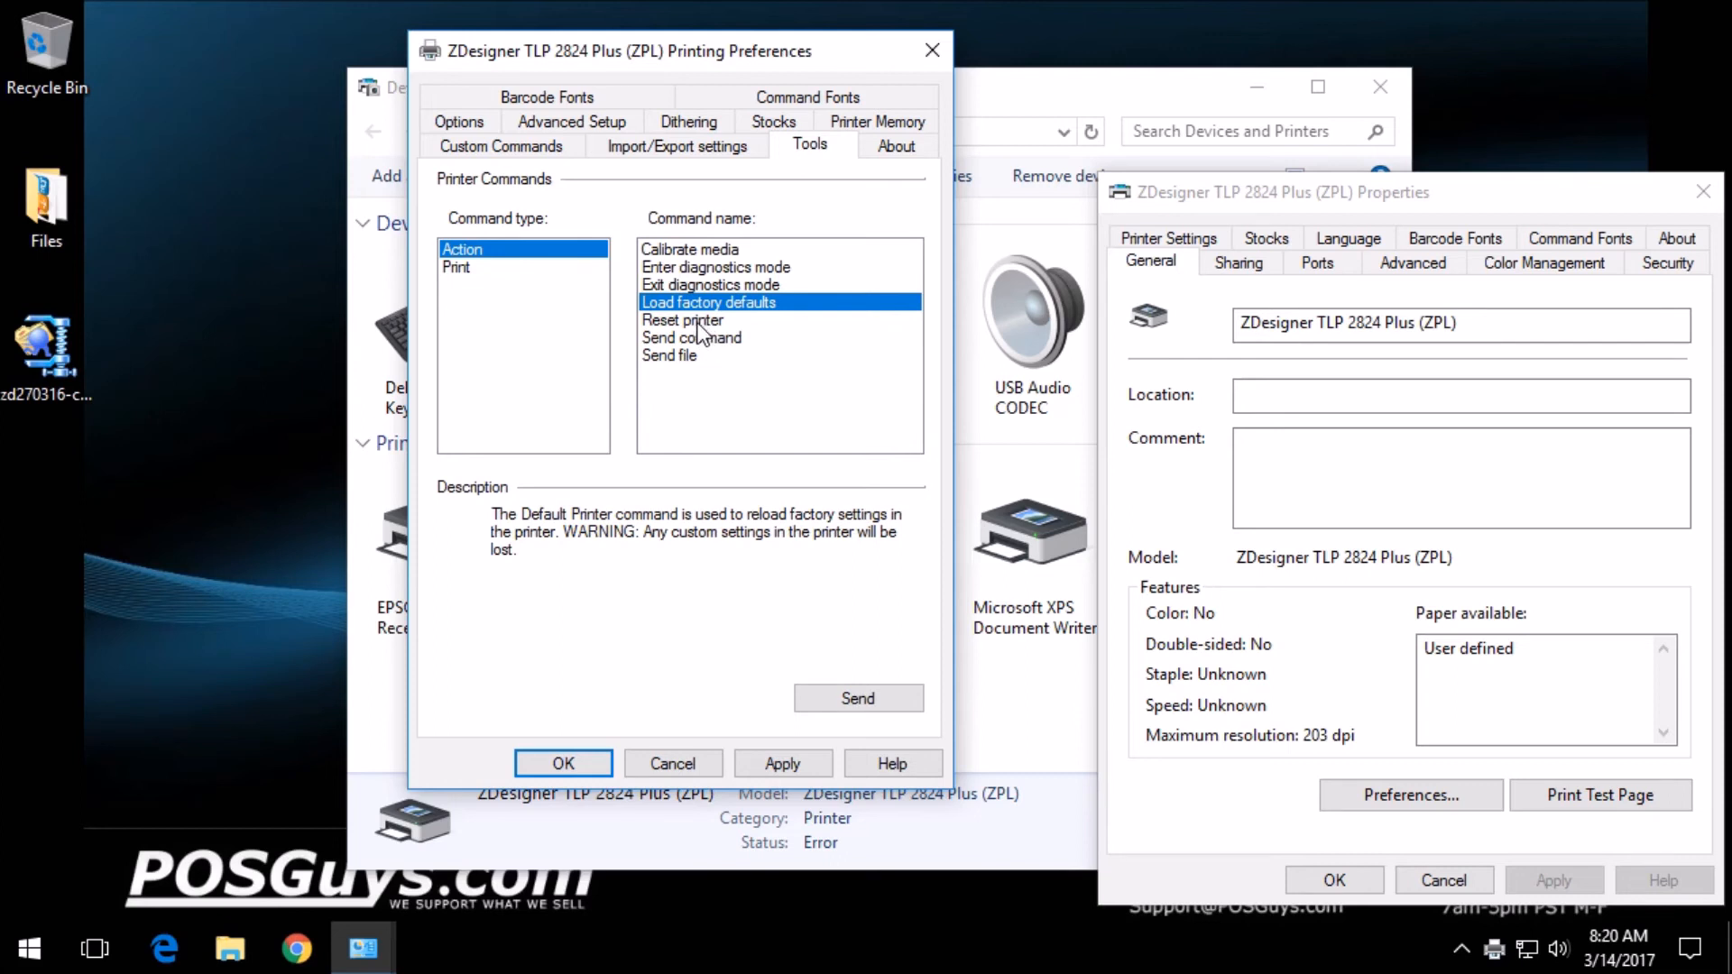
Select the Reset printer and Calibrate media commands
{"action": "left_click", "coordinate": [682, 319]}
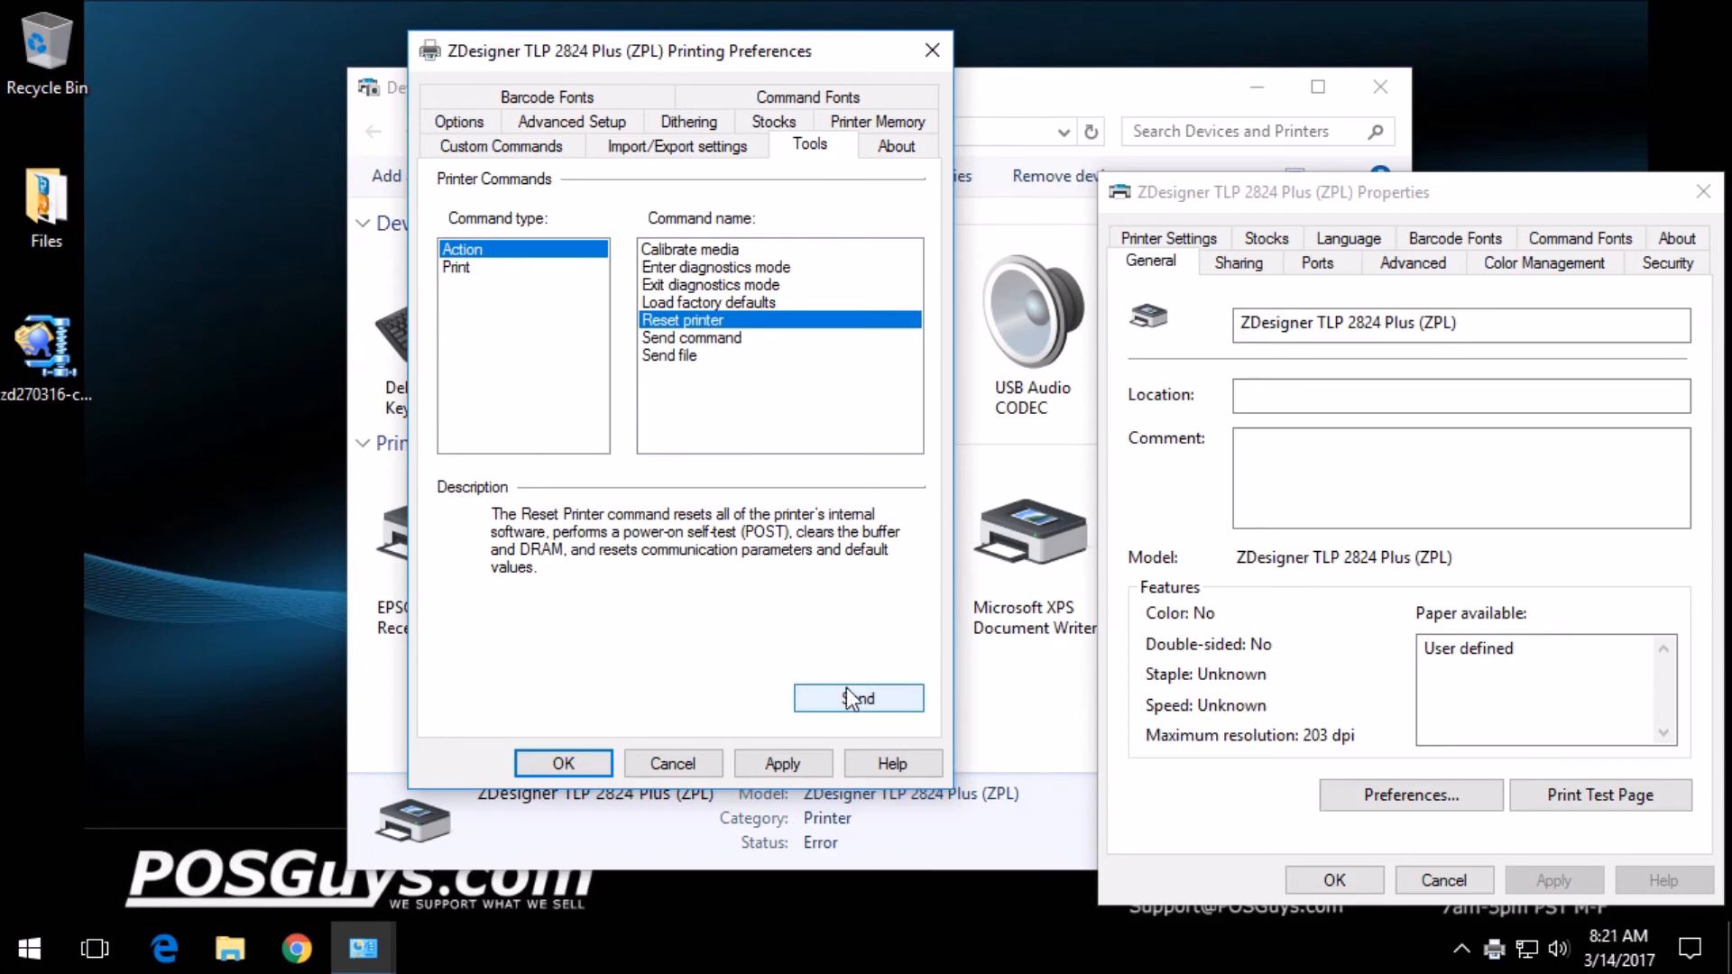
{"action": "mouse_move", "coordinate": [737, 249]}
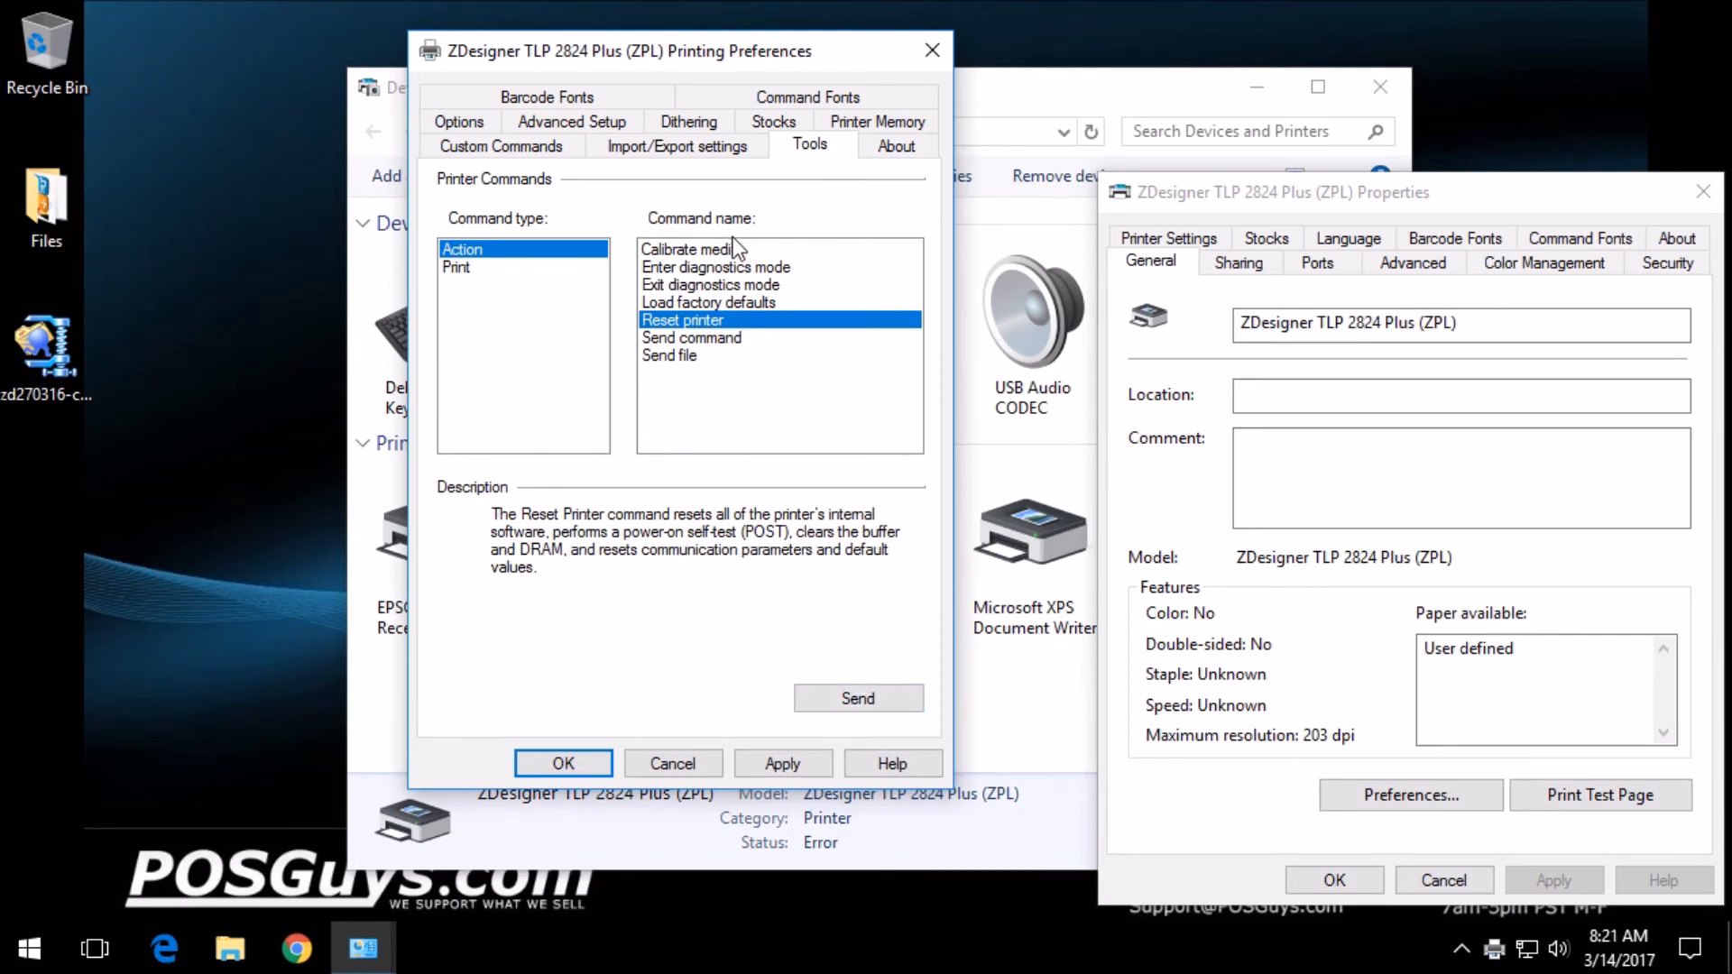
{"action": "left_click", "coordinate": [689, 249]}
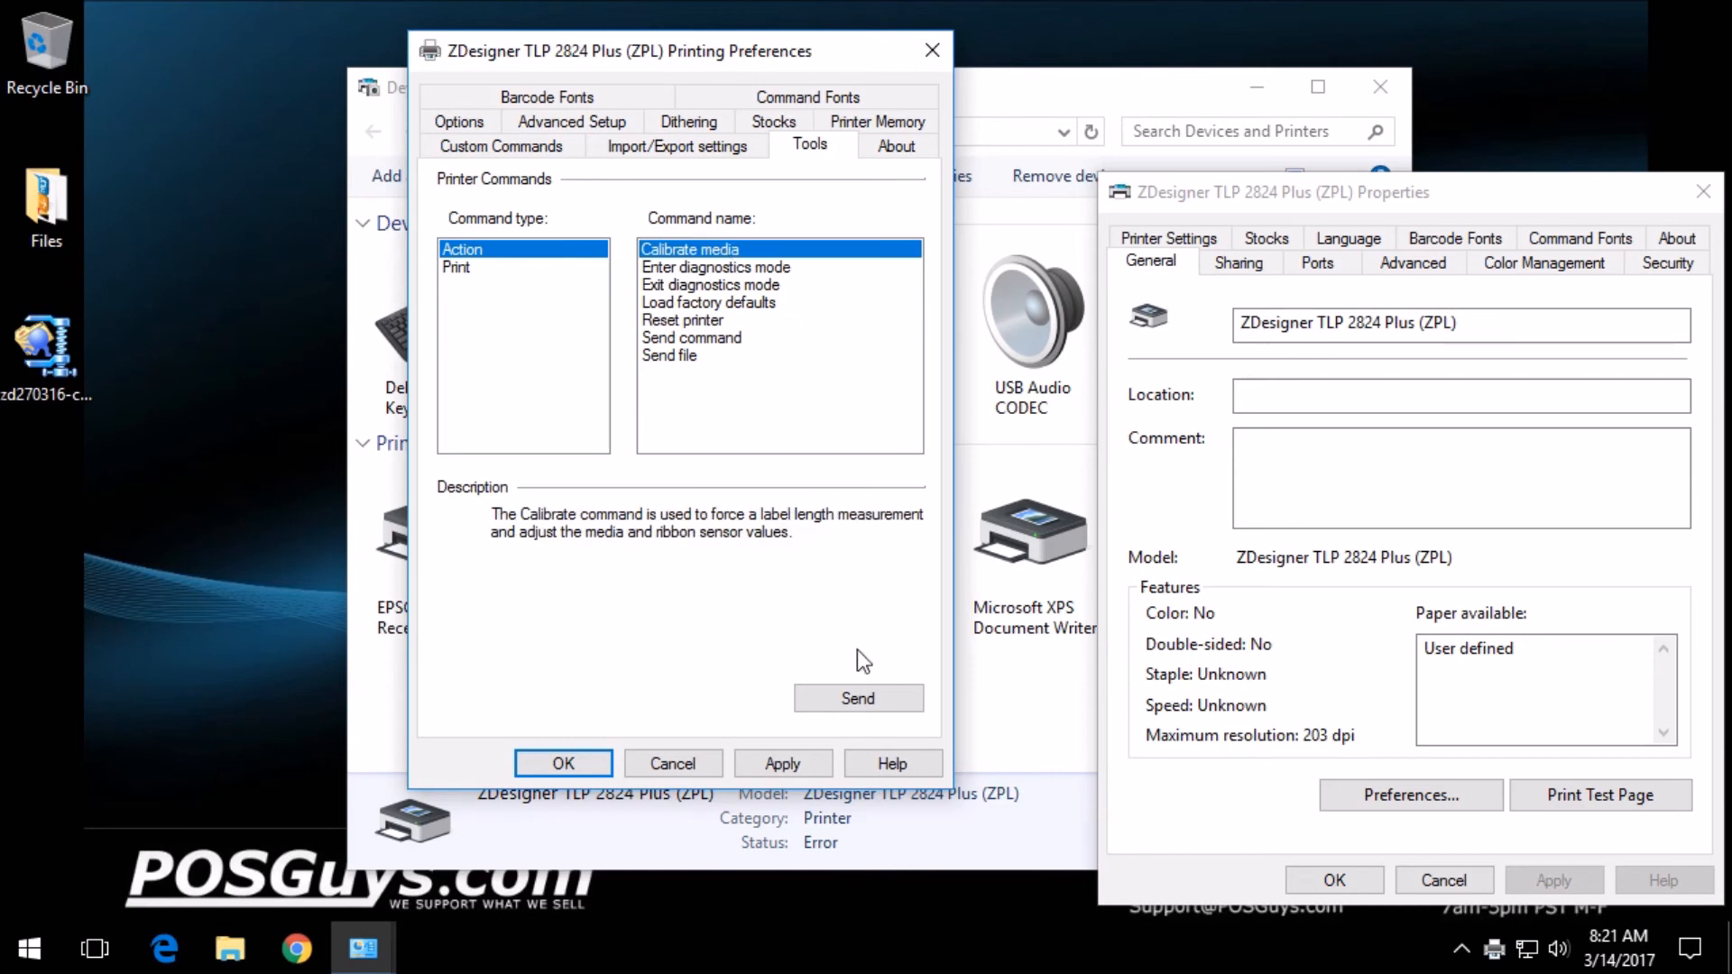
{"action": "mouse_move", "coordinate": [846, 786]}
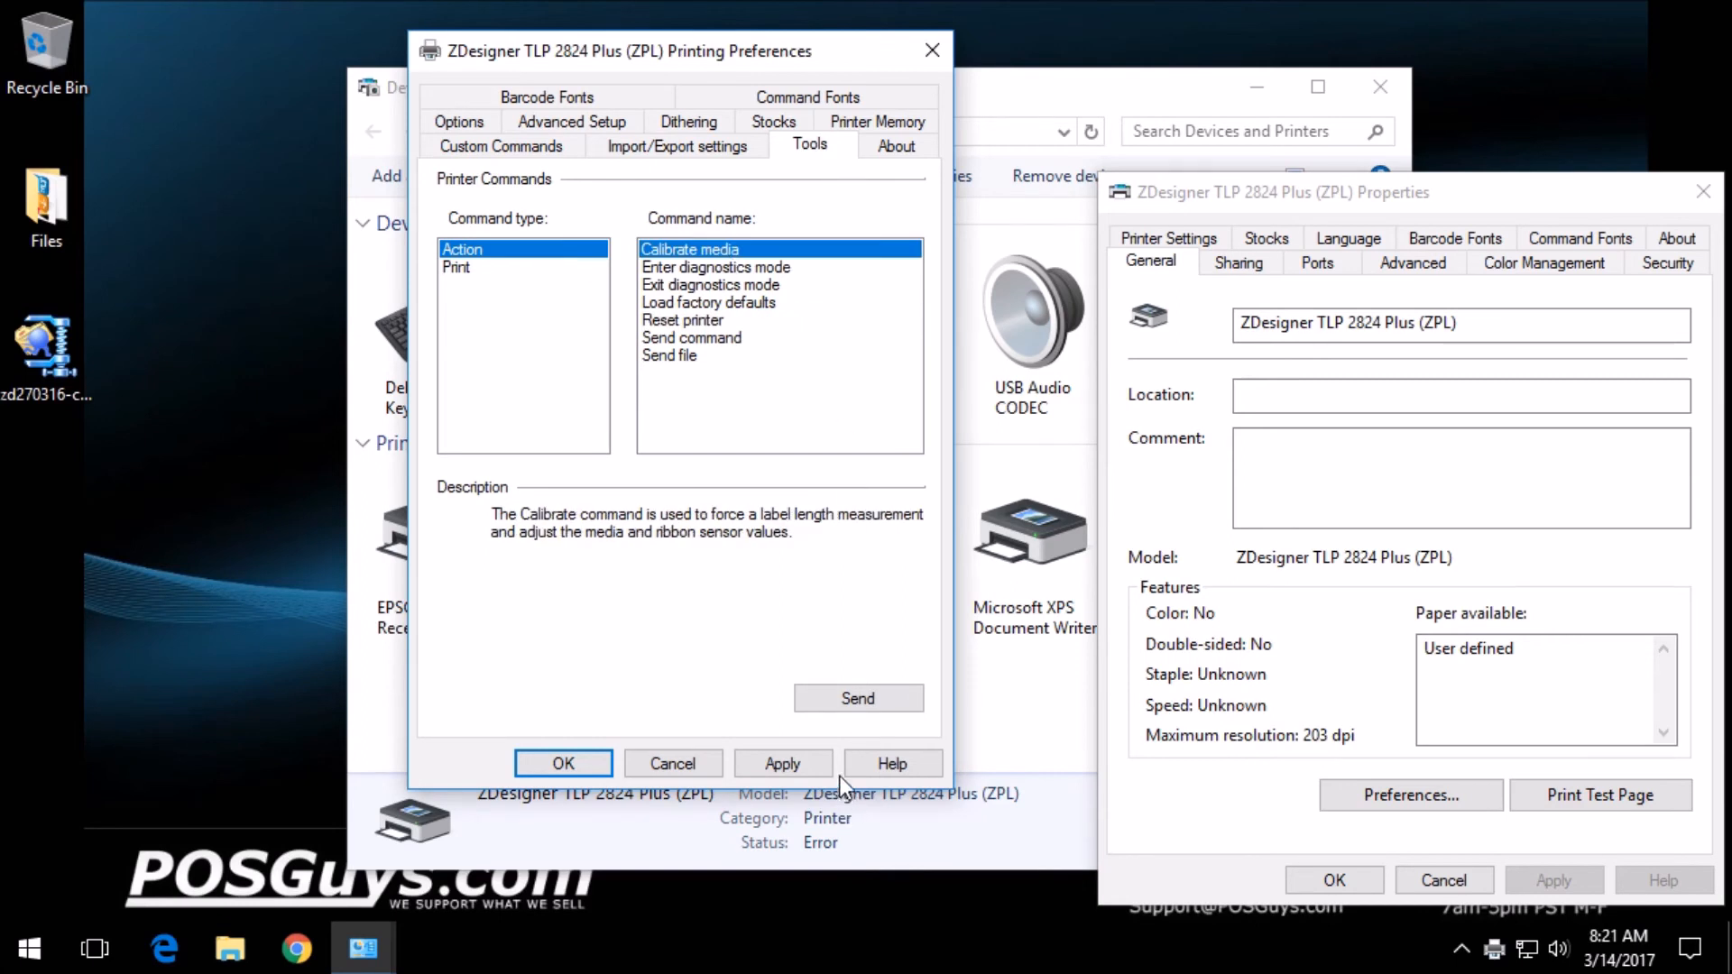
{"action": "left_click", "coordinate": [562, 763]}
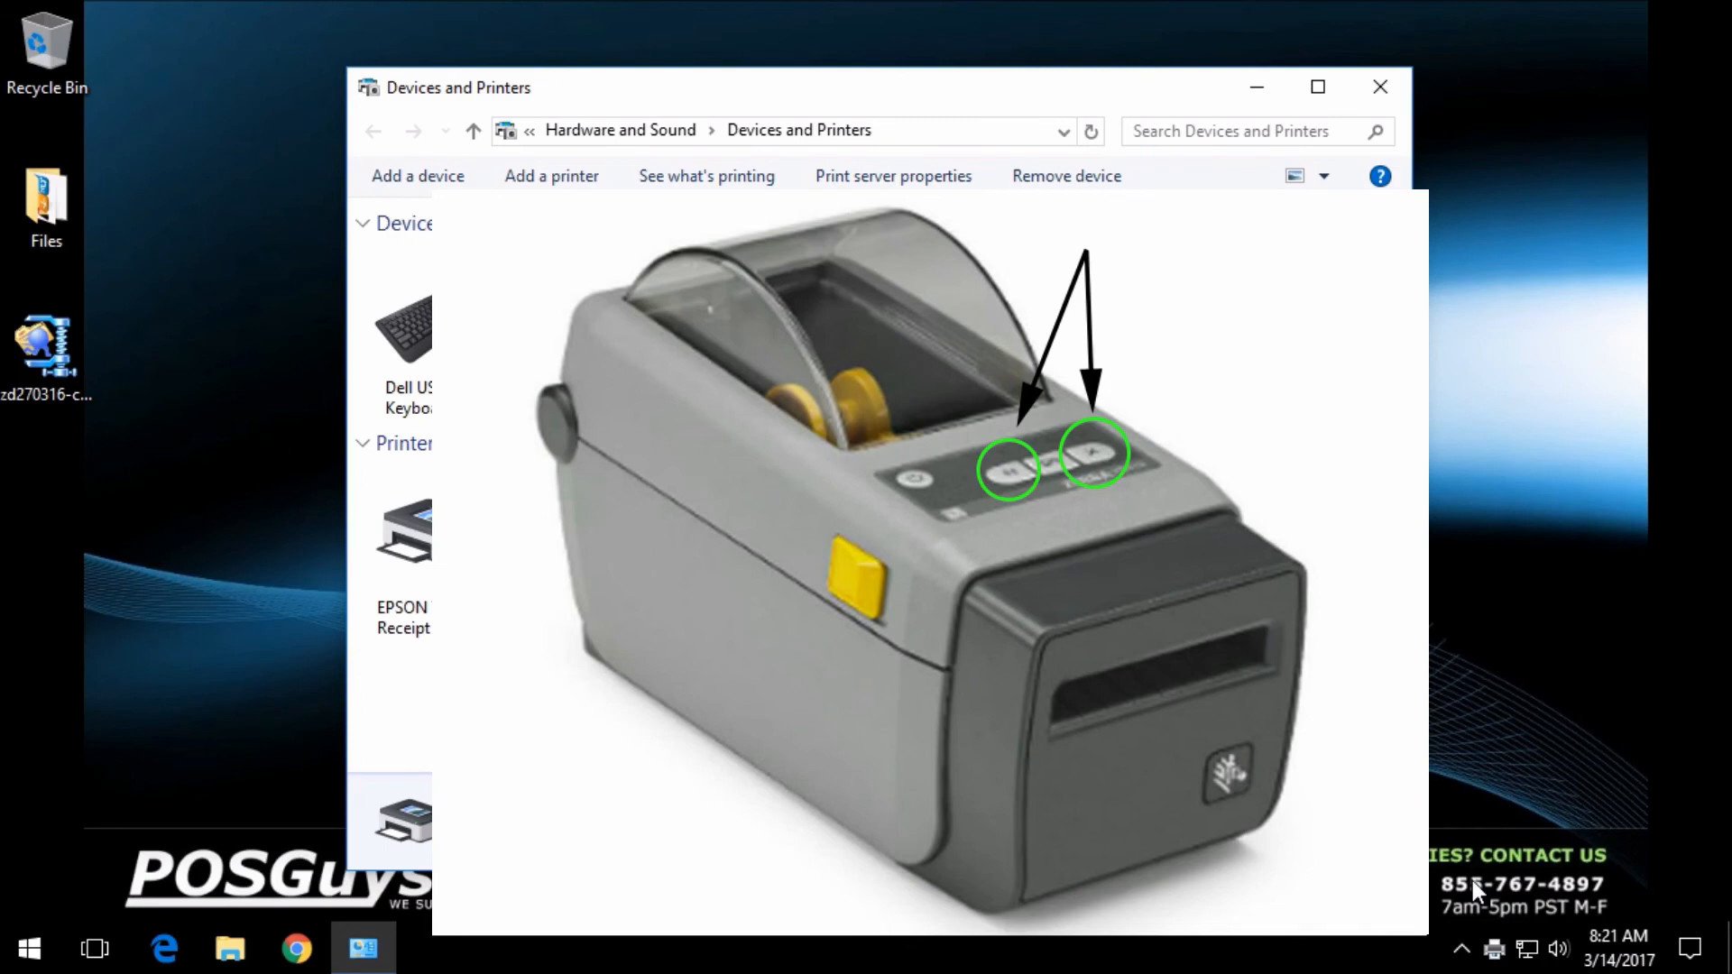
{"action": "mouse_move", "coordinate": [1450, 873]}
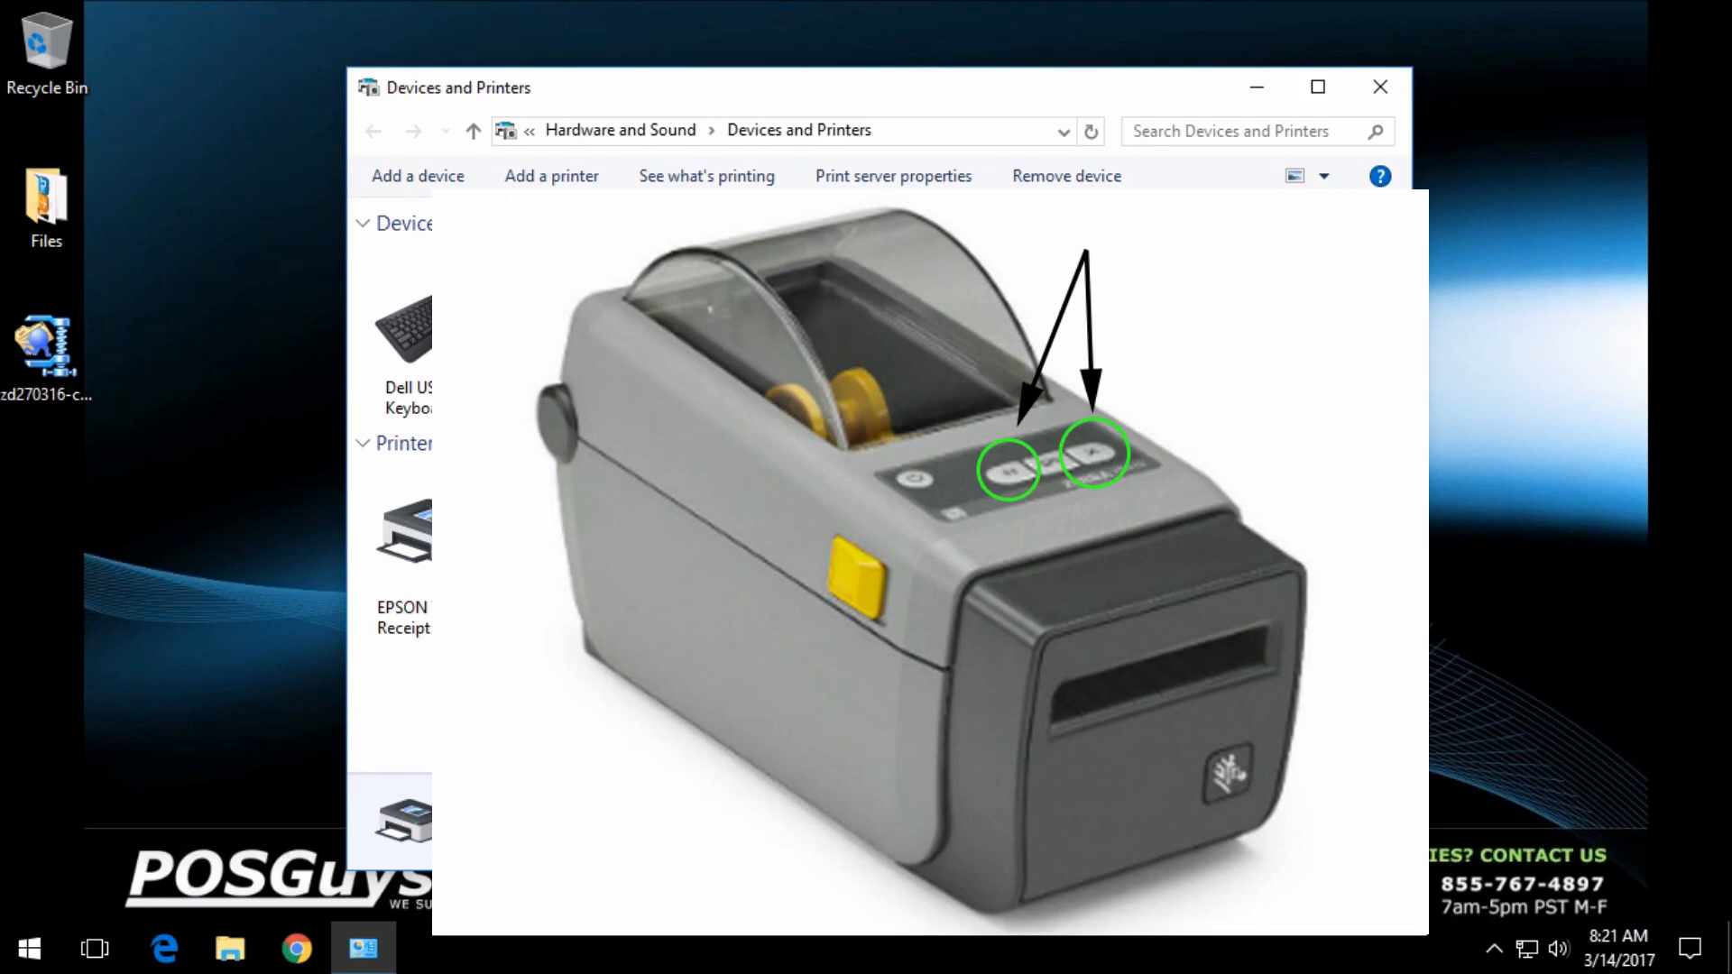
{"action": "right_click", "coordinate": [1181, 541]}
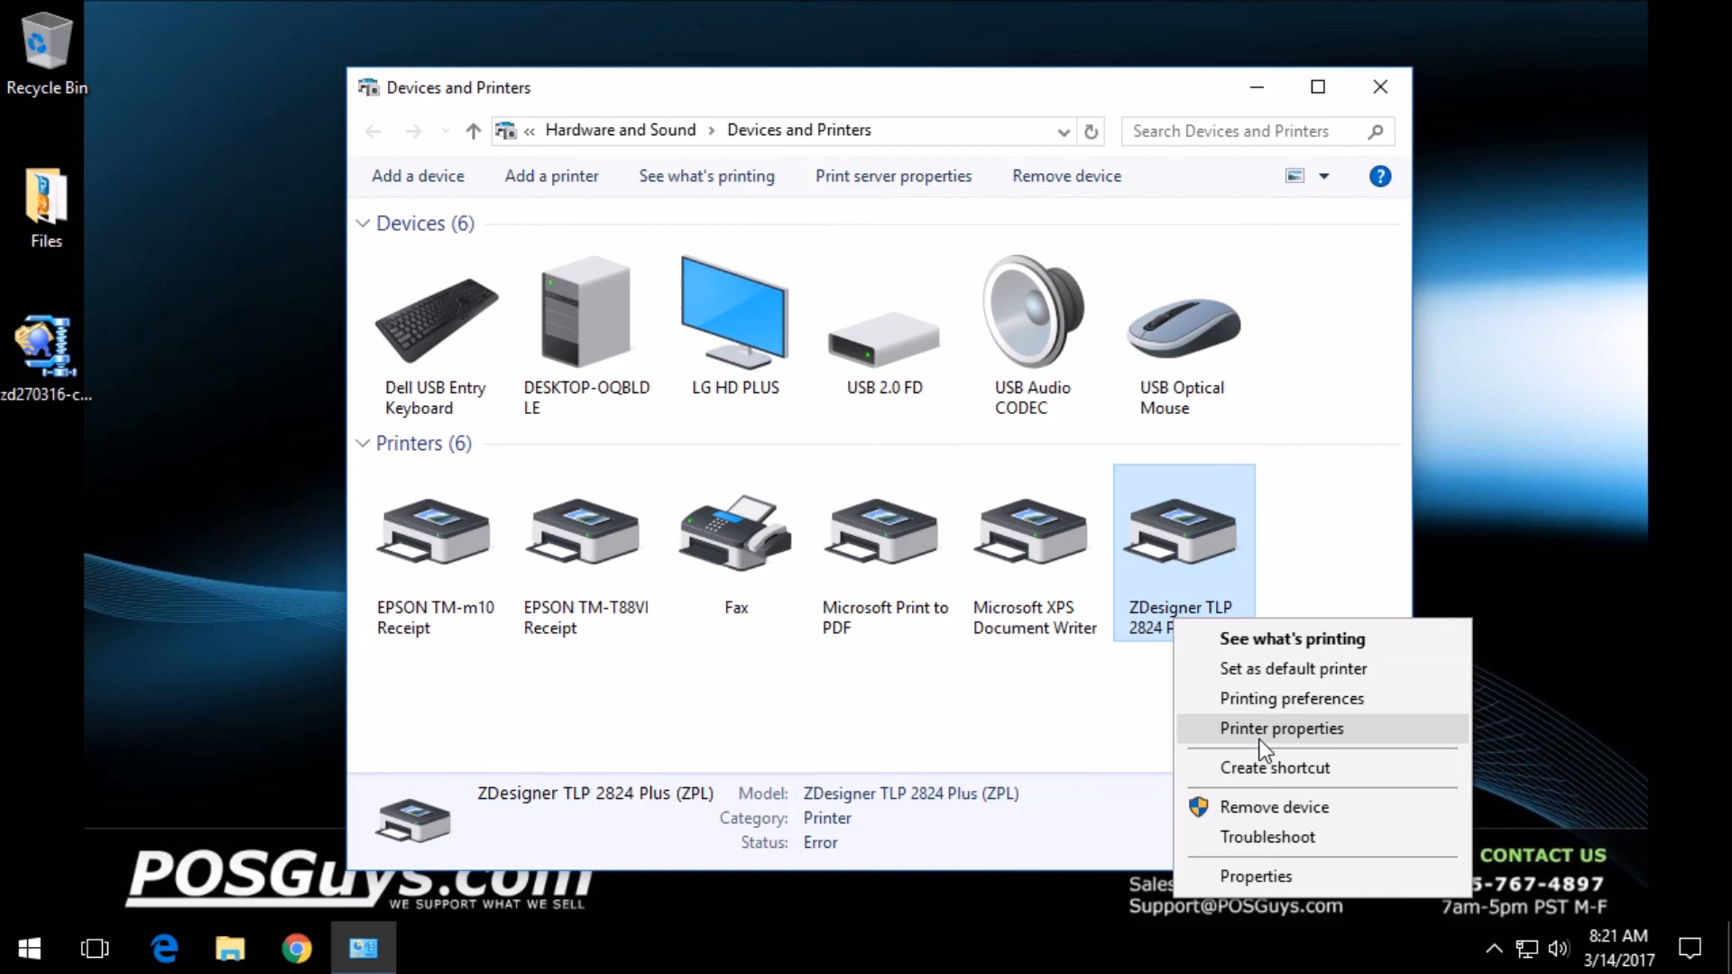
{"action": "left_click", "coordinate": [1281, 728]}
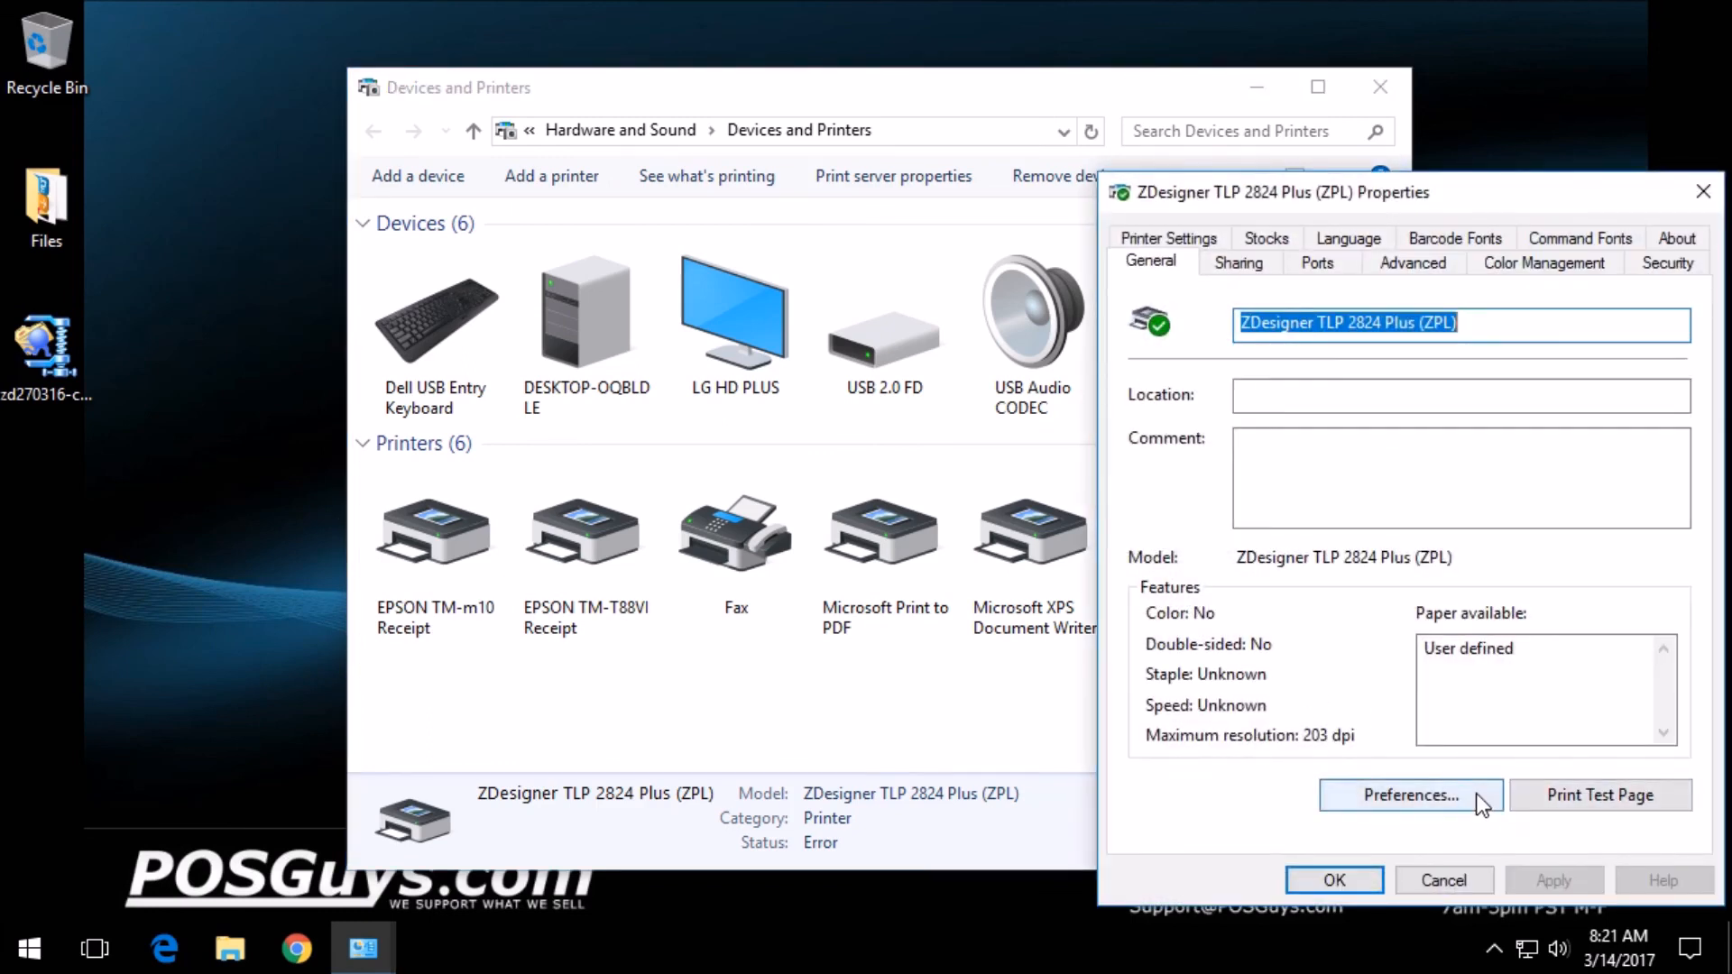
{"action": "left_click", "coordinate": [1409, 794]}
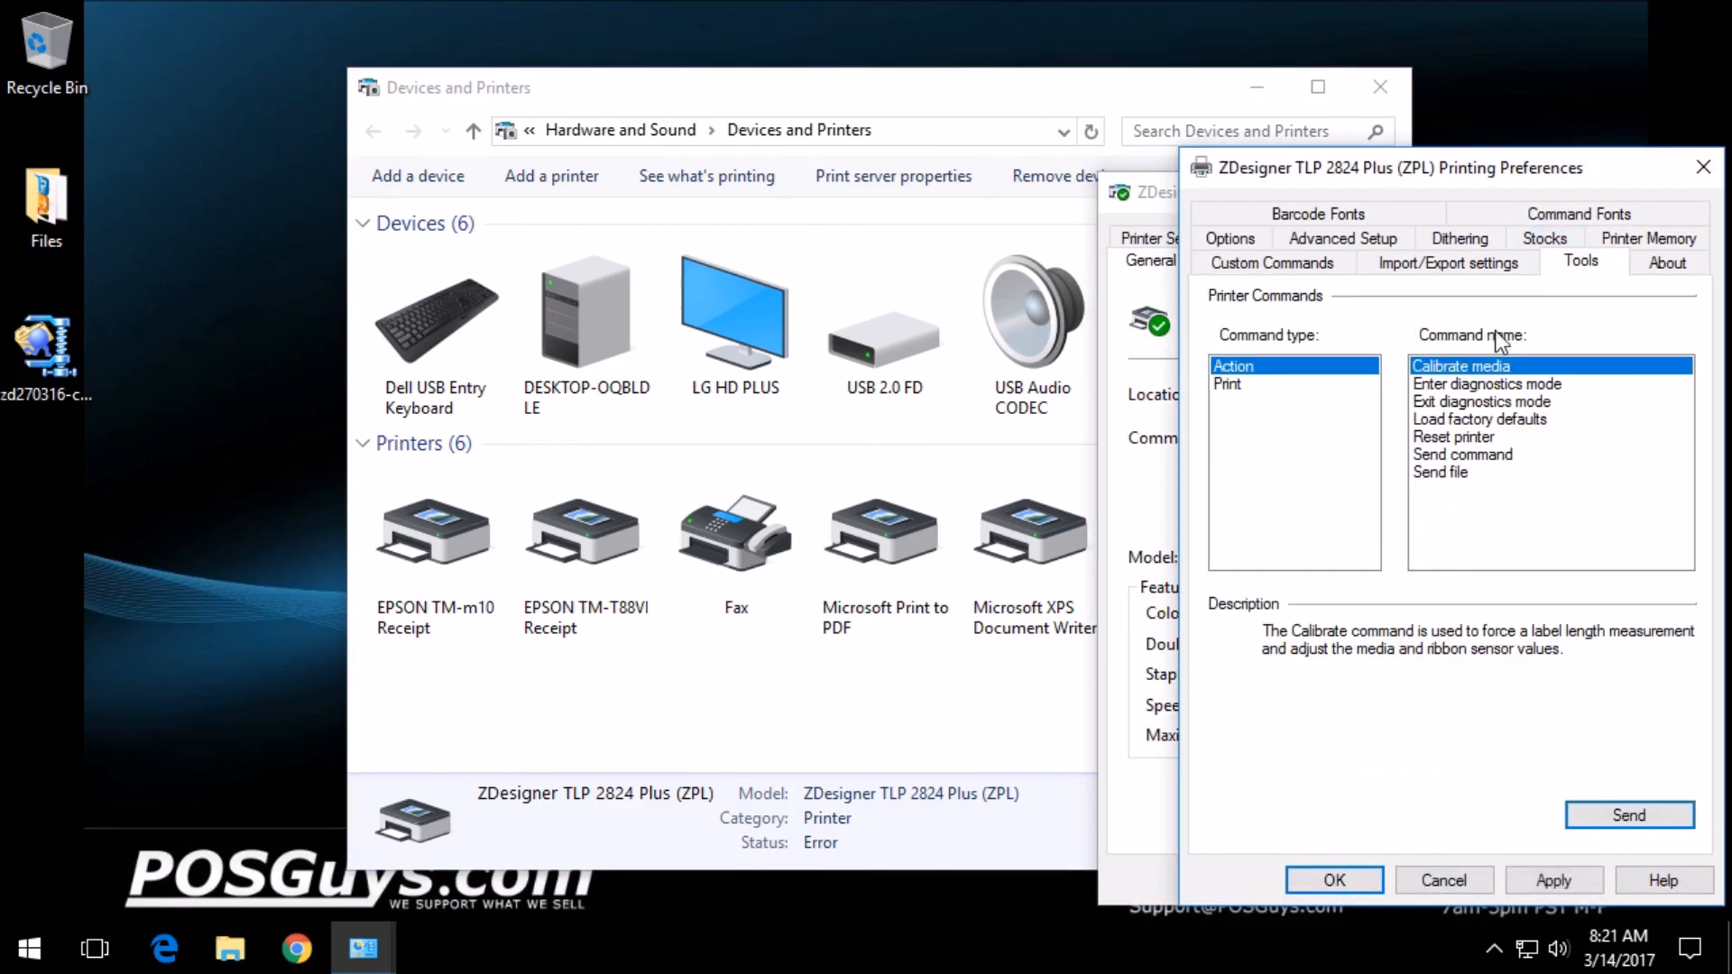
{"action": "mouse_move", "coordinate": [1667, 581]}
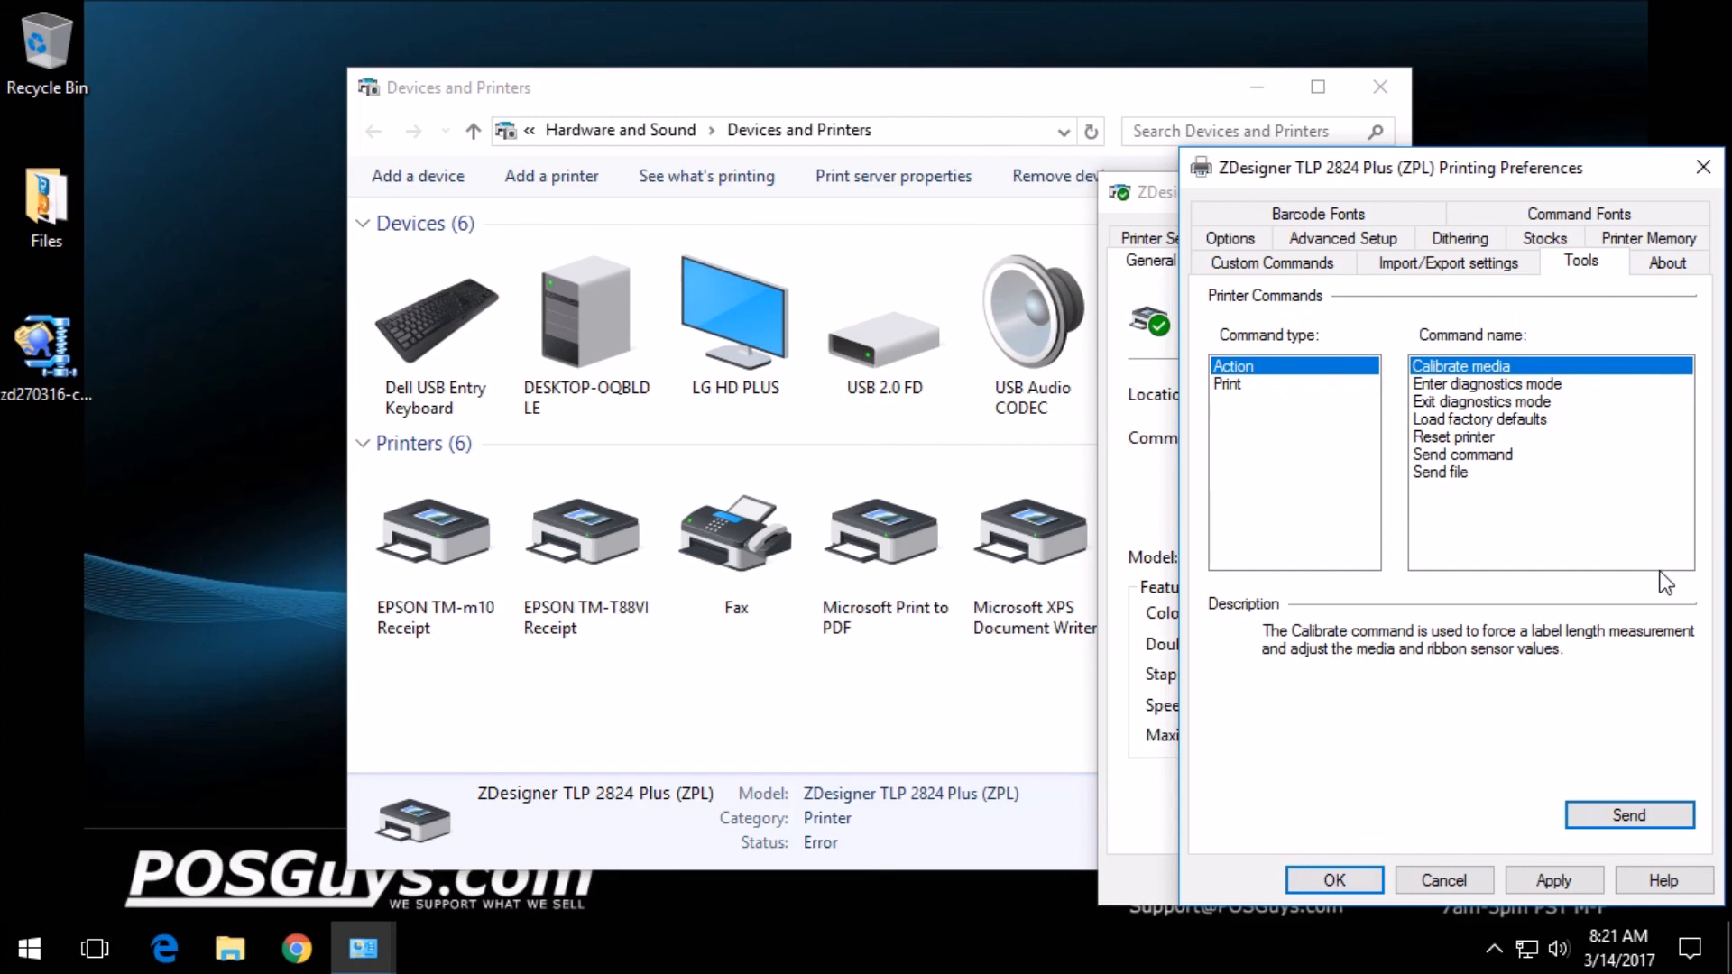
{"action": "mouse_move", "coordinate": [1680, 689]}
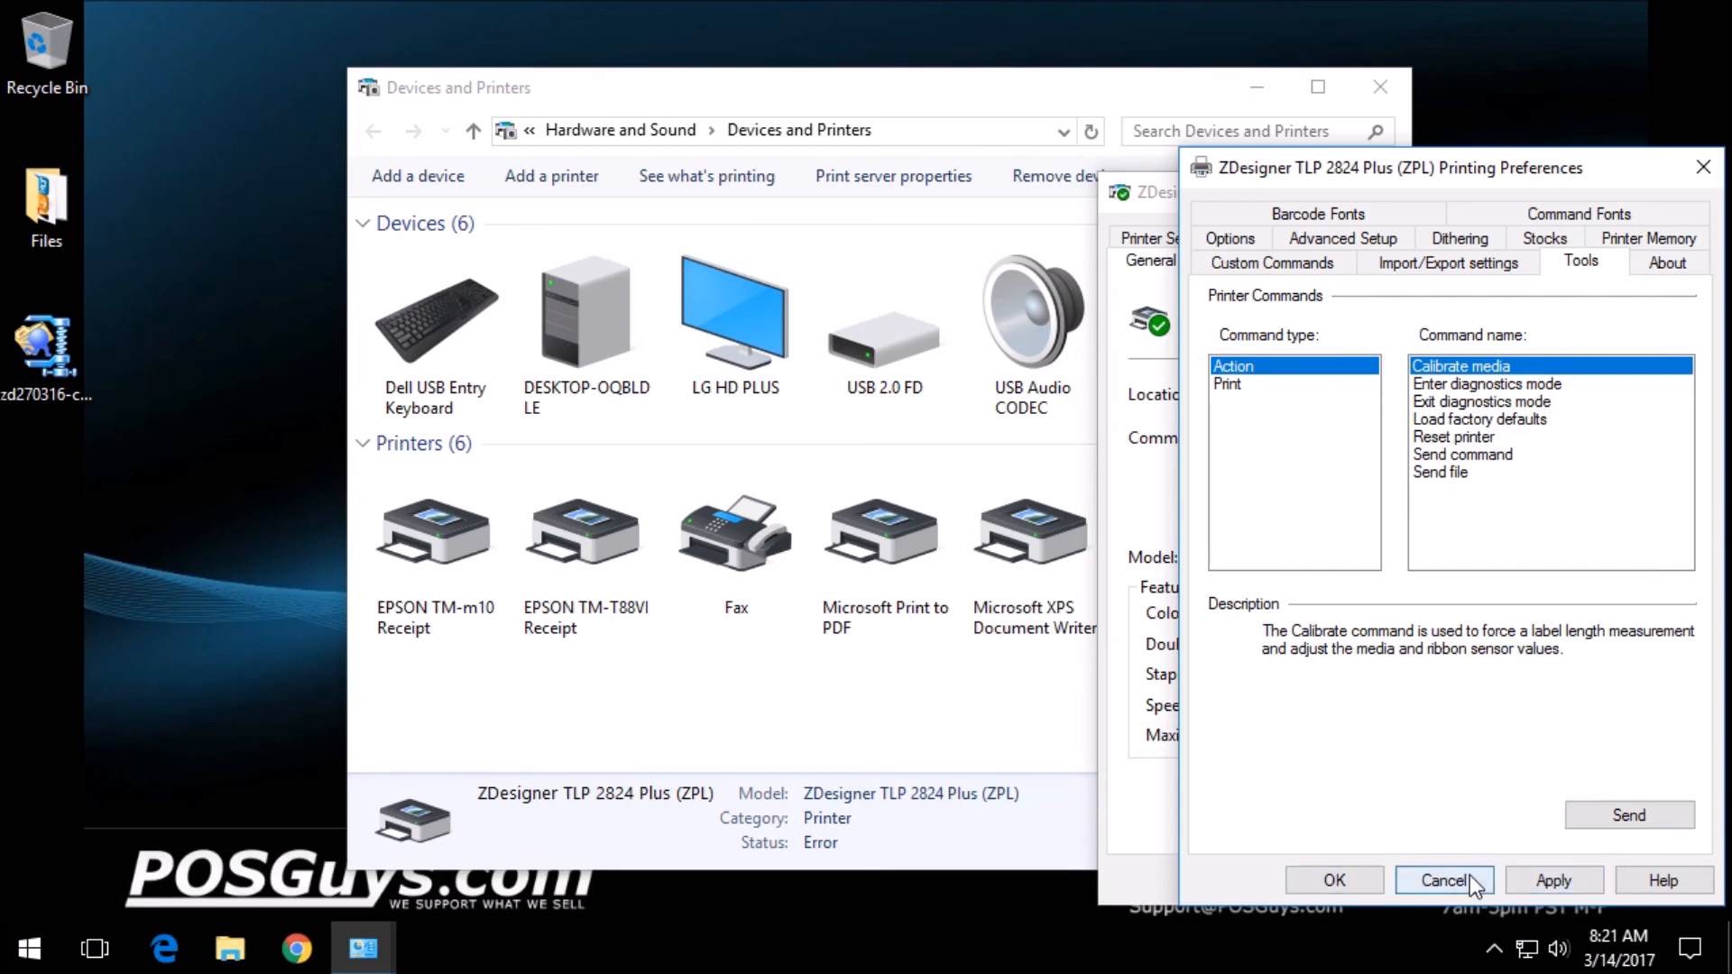
{"action": "left_click", "coordinate": [1443, 881]}
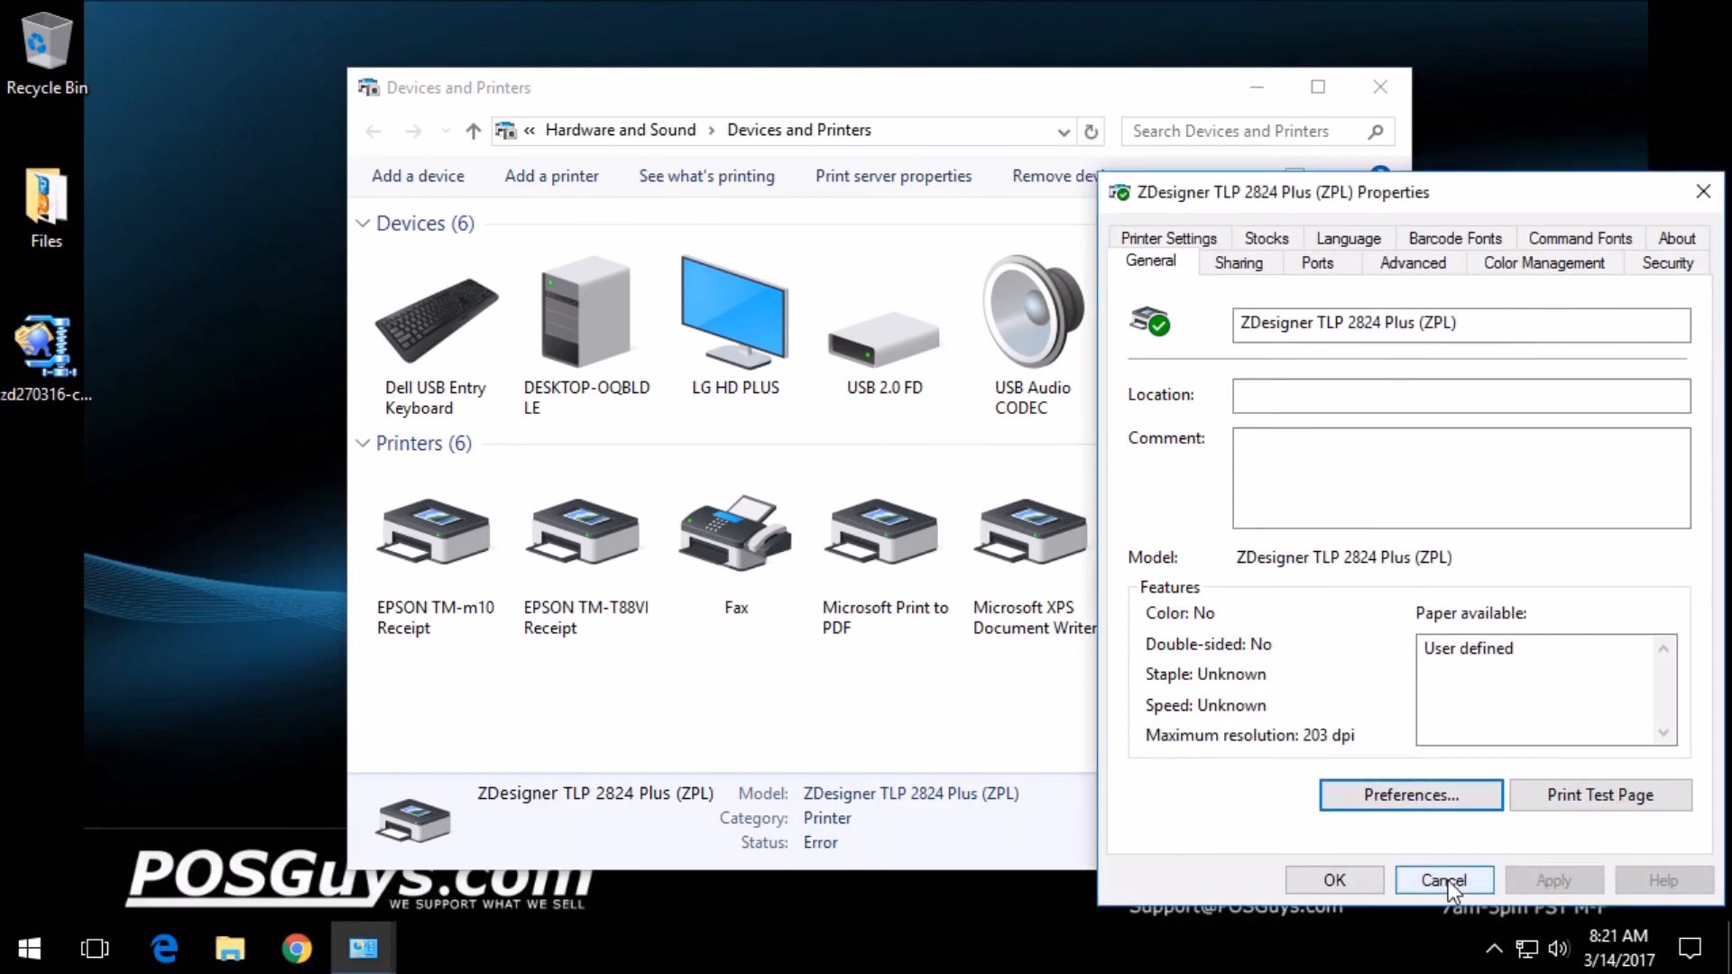
{"action": "left_click", "coordinate": [1442, 881]}
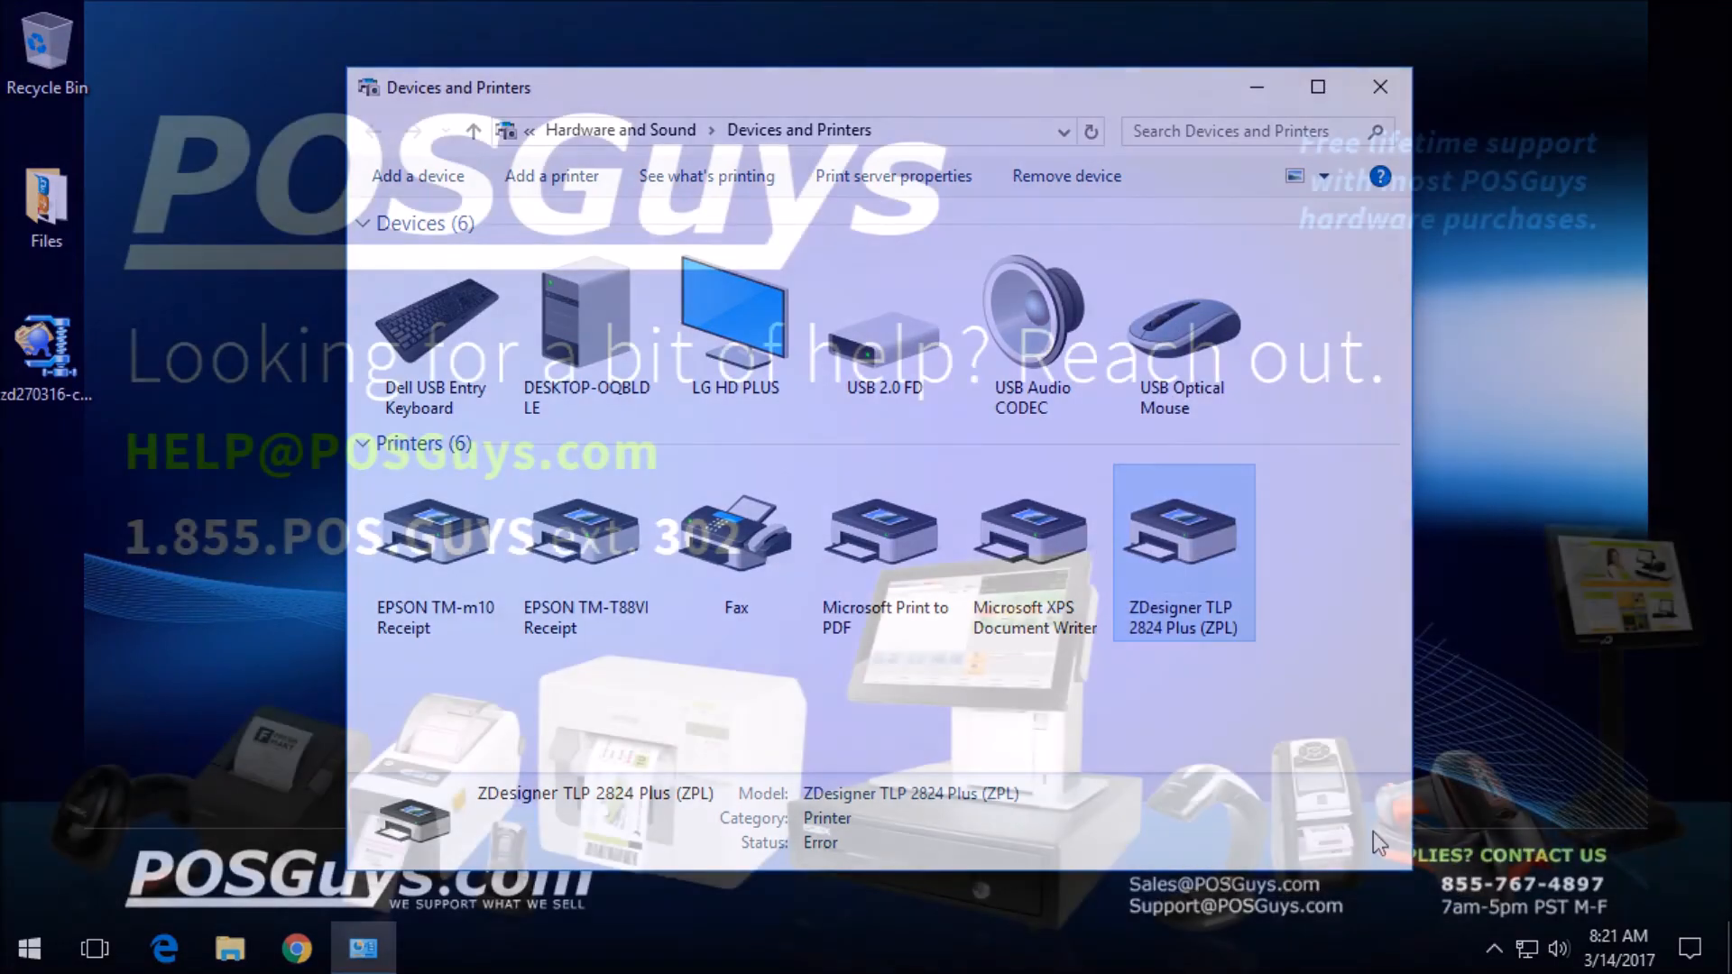